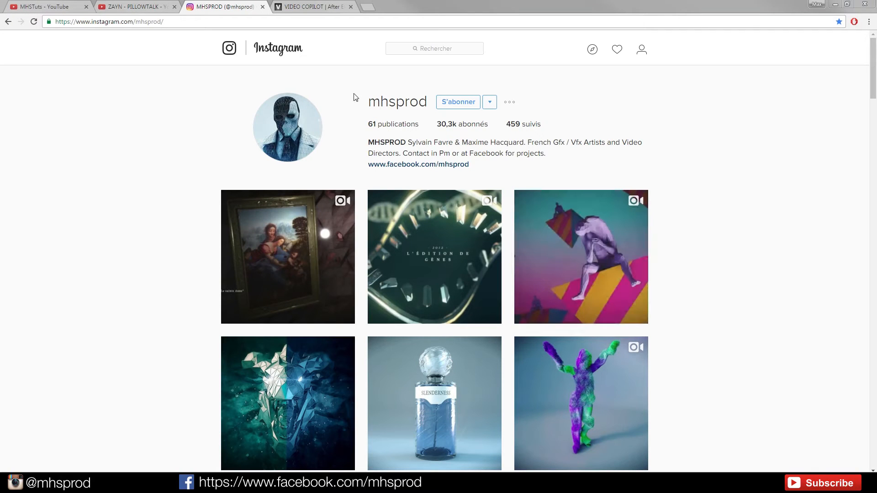
mouse_move(742, 184)
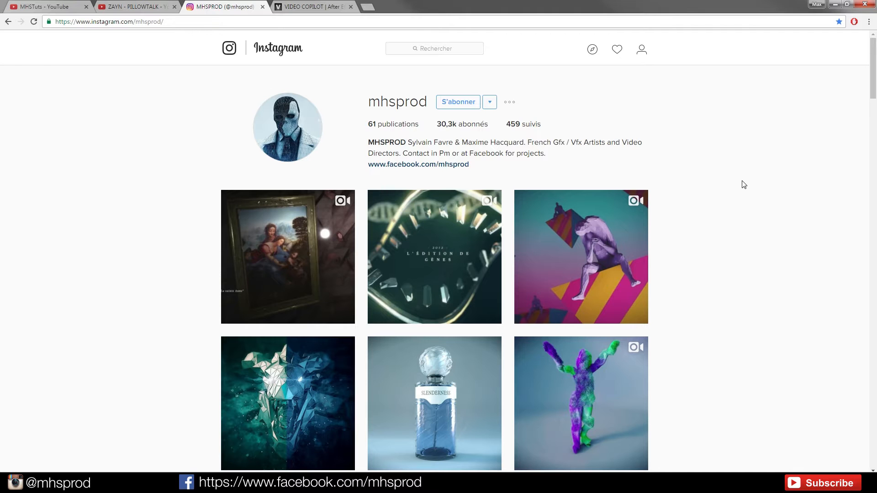
Step: Scroll the profile grid down to the red abstract splines thumbnail
scroll("down", 3)
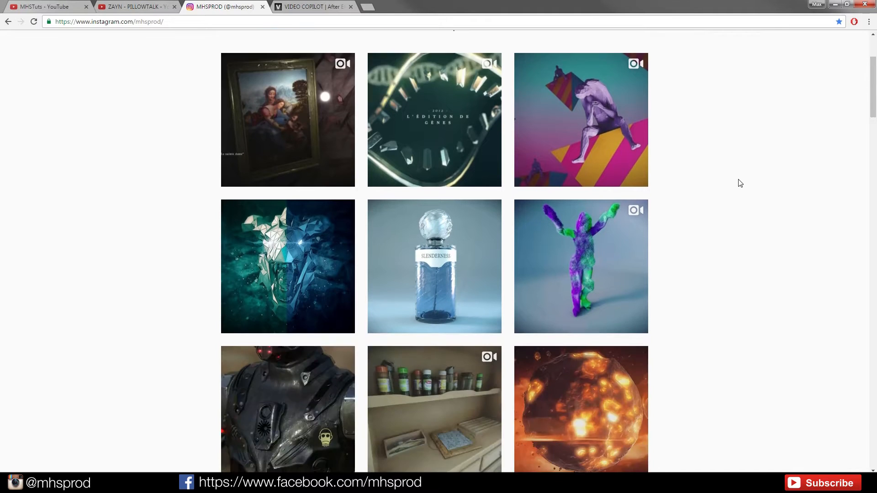
scroll("down", 3)
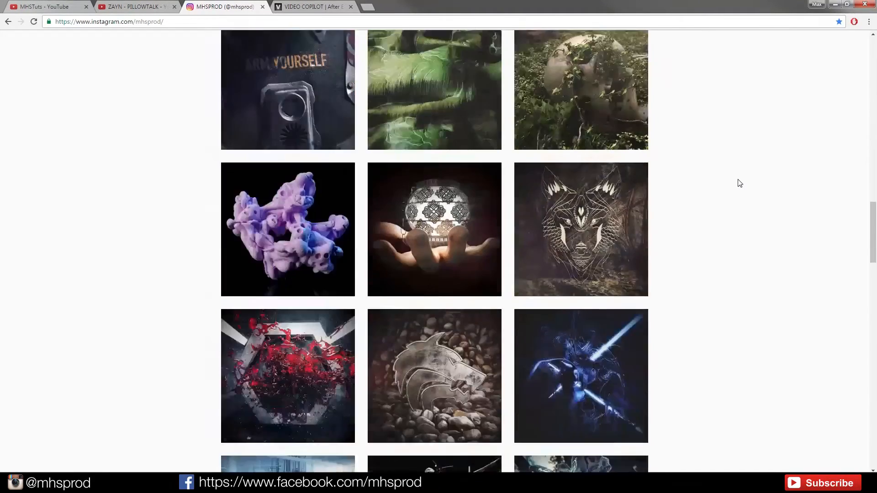
scroll("down", 3)
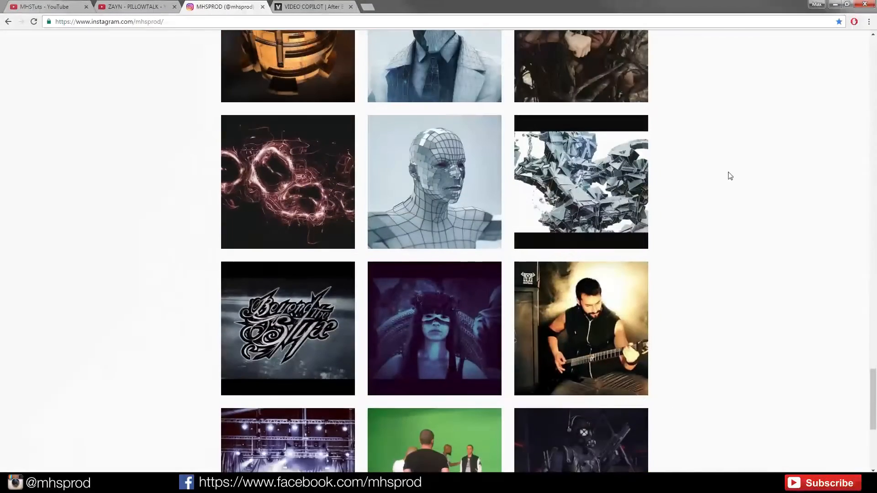
Step: Open the Abstract Splines post with the glowing red rings
left_click(287, 182)
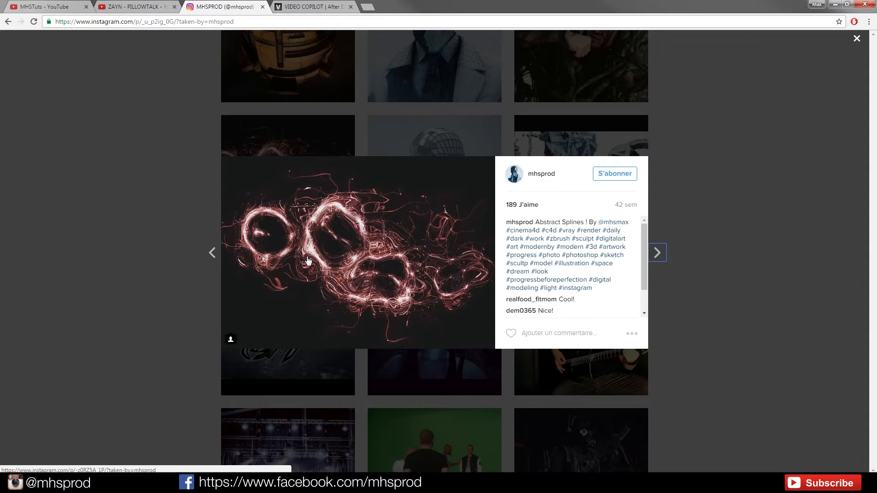
mouse_move(355, 245)
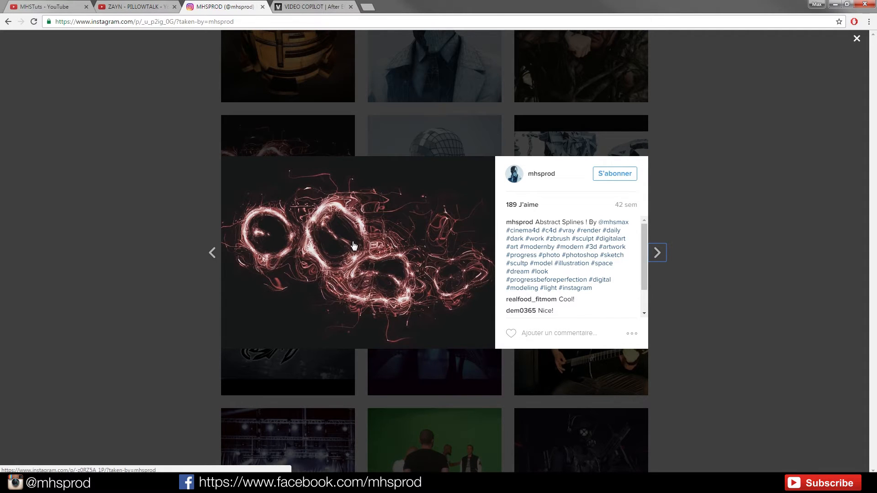
mouse_move(678, 282)
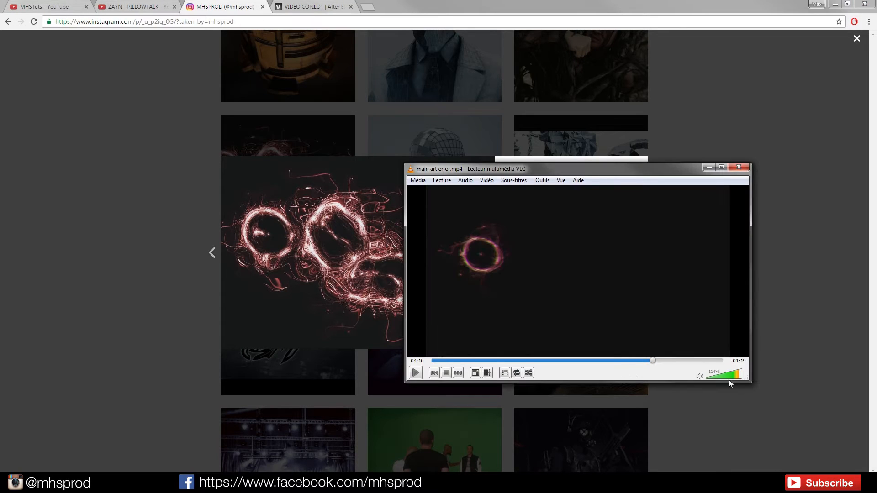
mouse_move(563, 256)
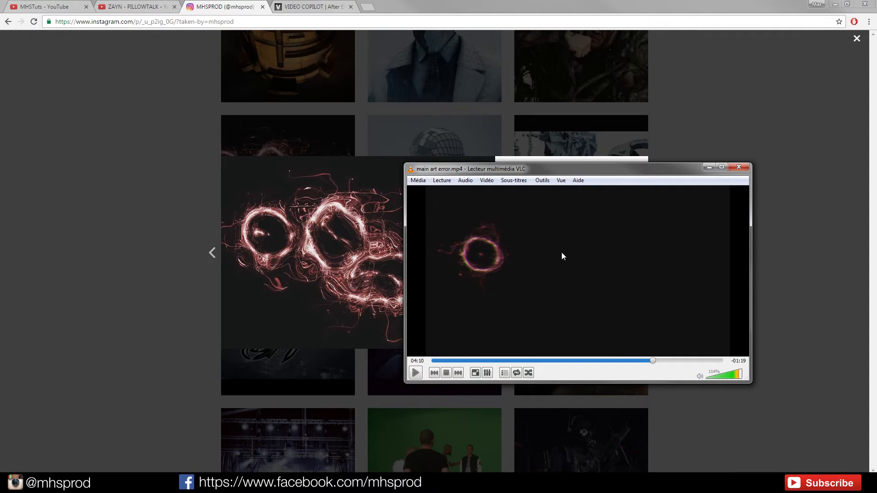
Step: Play the art error clip until the red rings form, then close VLC
left_click(415, 372)
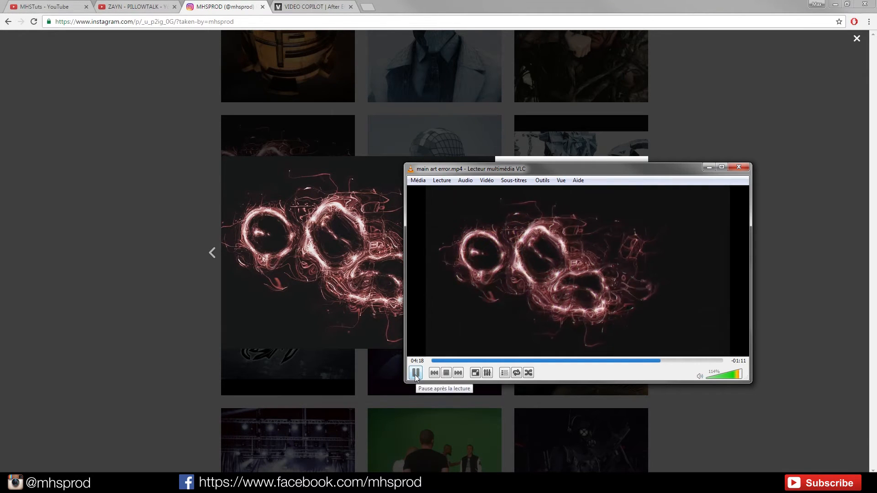
left_click(415, 372)
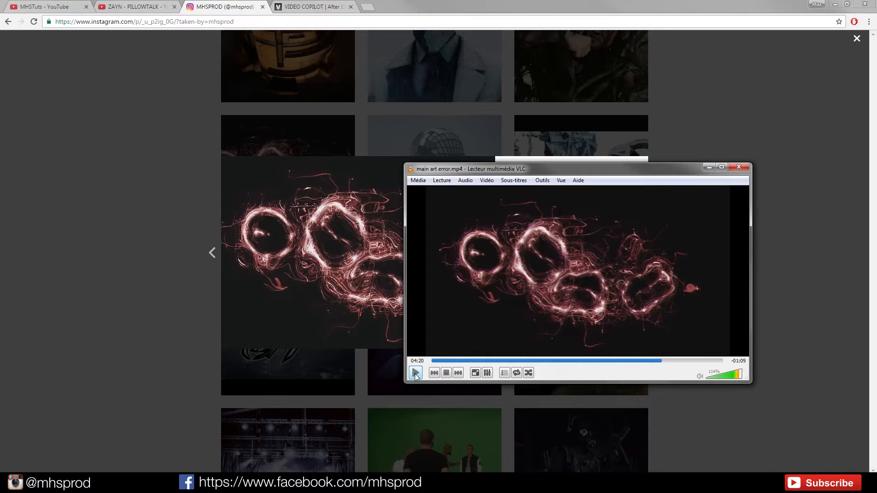
left_click(415, 372)
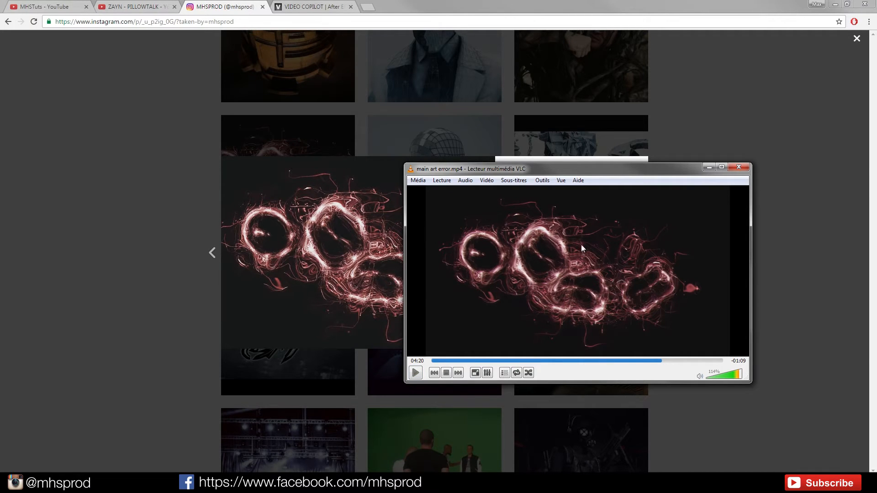
mouse_move(551, 244)
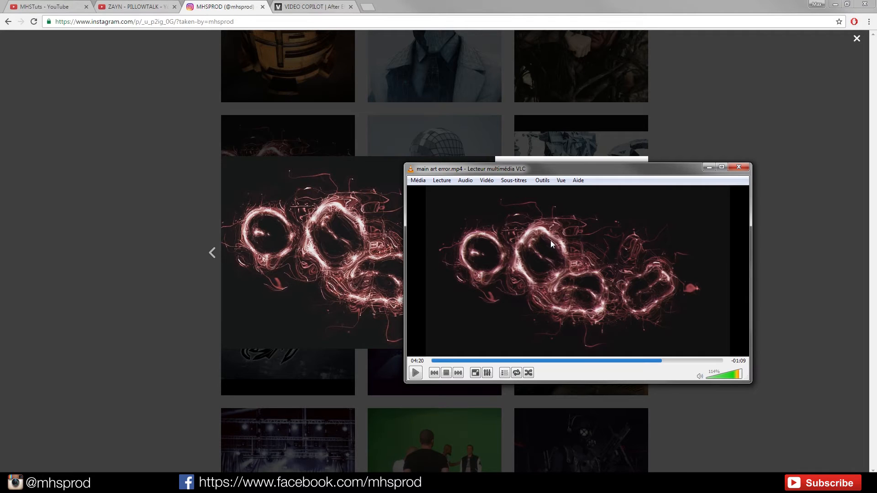
mouse_move(369, 237)
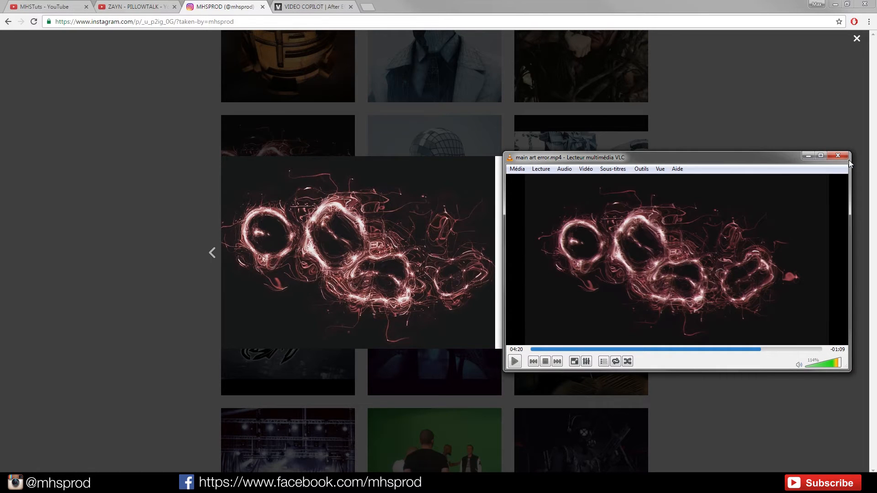
left_click(837, 155)
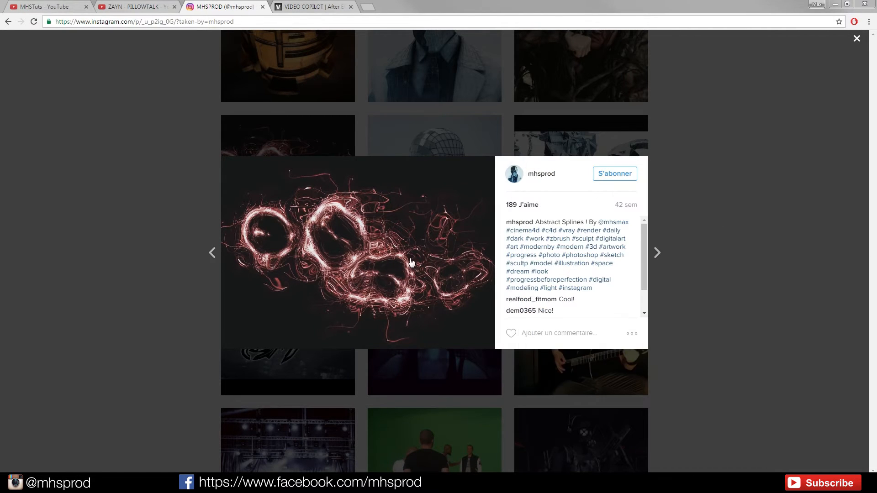
Step: Close the Abstract Splines post overlay to return to the grid
left_click(857, 38)
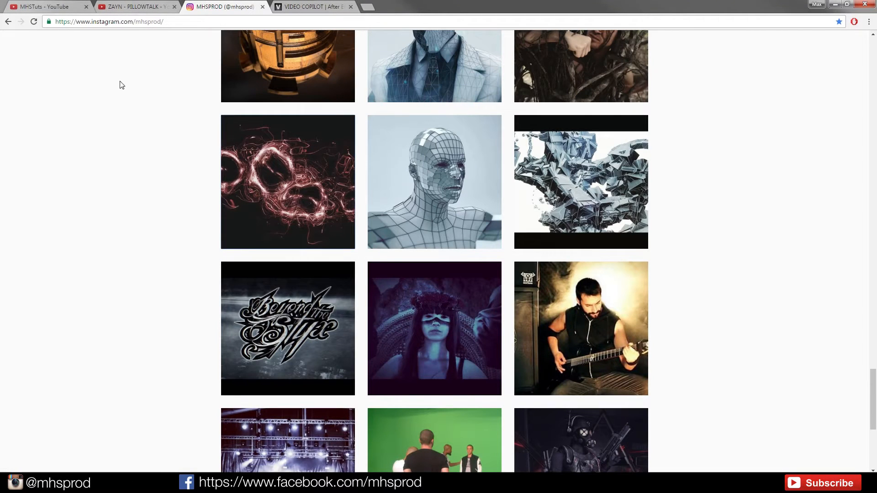
mouse_move(165, 110)
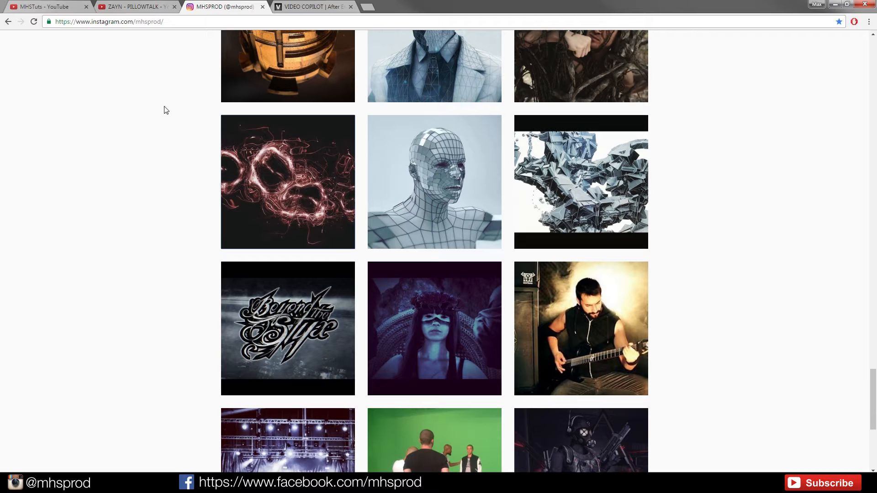
mouse_move(165, 95)
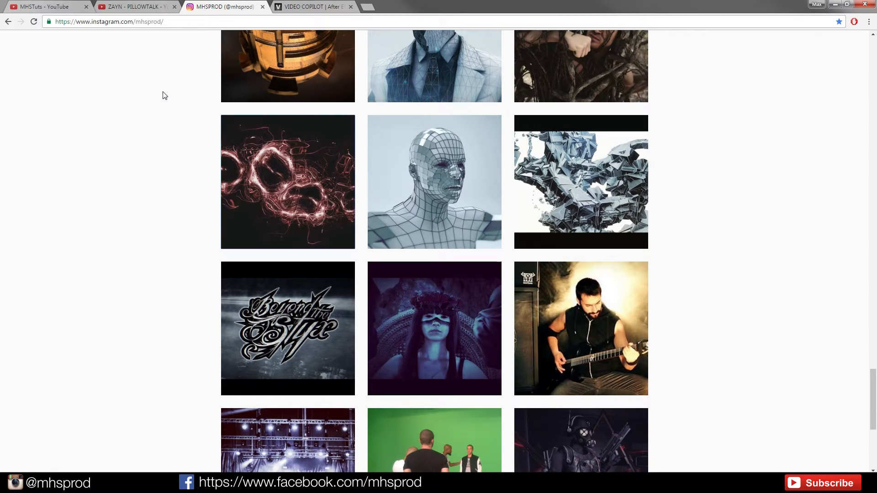
Step: Switch to the Video Copilot After Effects tutorials page
left_click(322, 6)
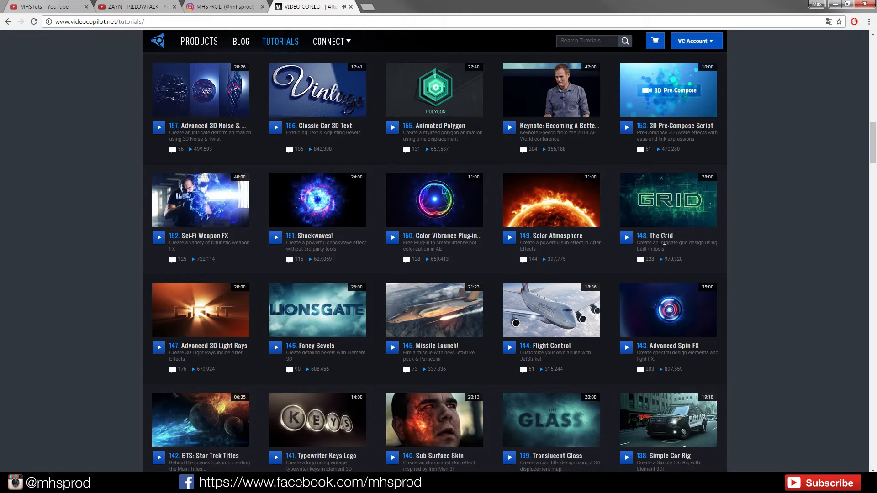
mouse_move(669, 246)
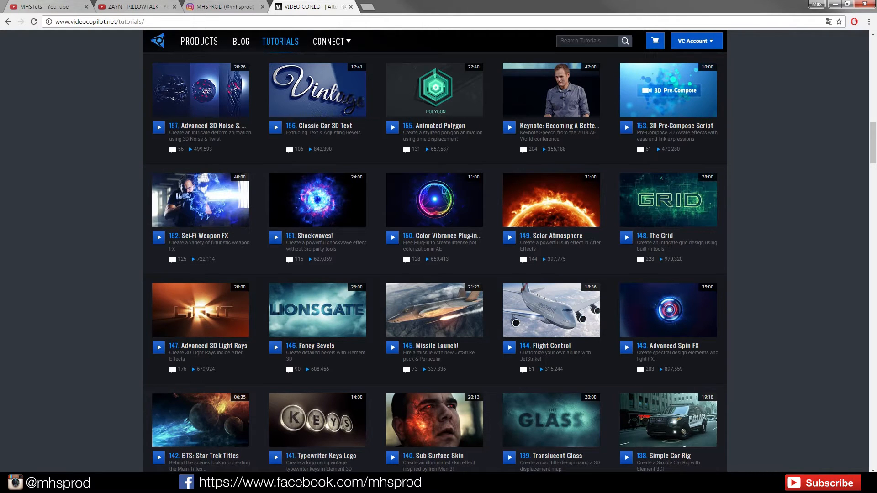
mouse_move(674, 247)
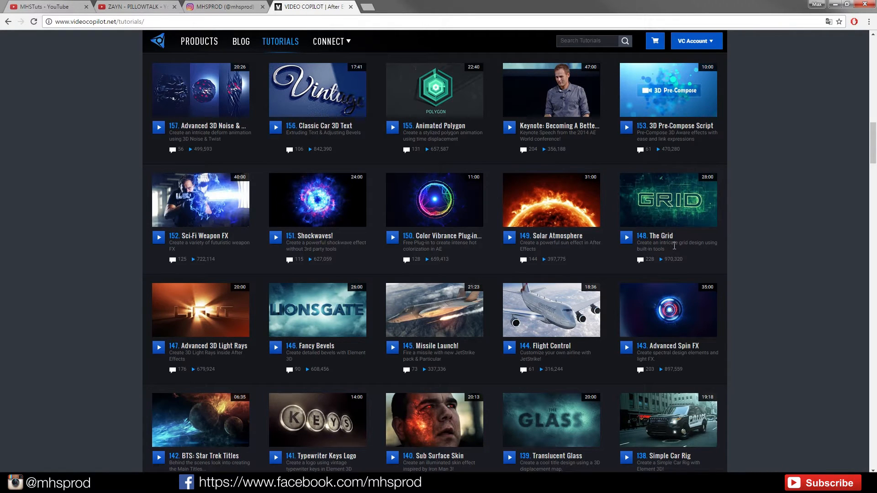
mouse_move(735, 258)
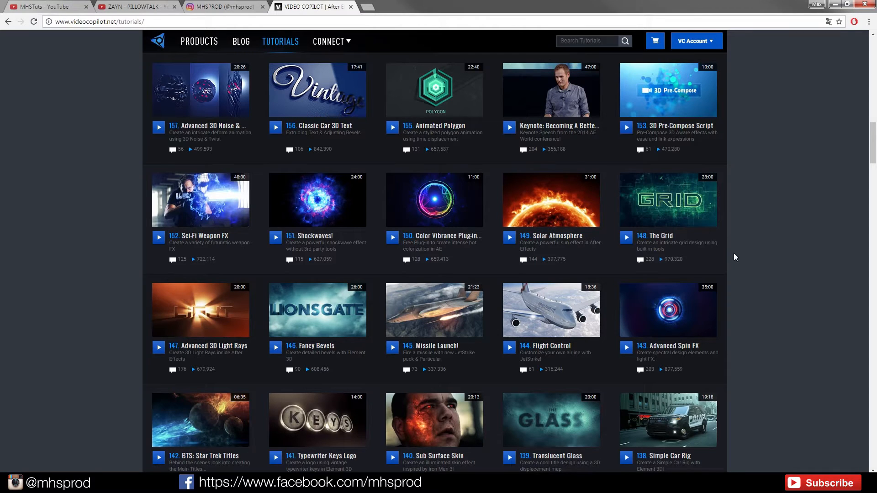
mouse_move(733, 256)
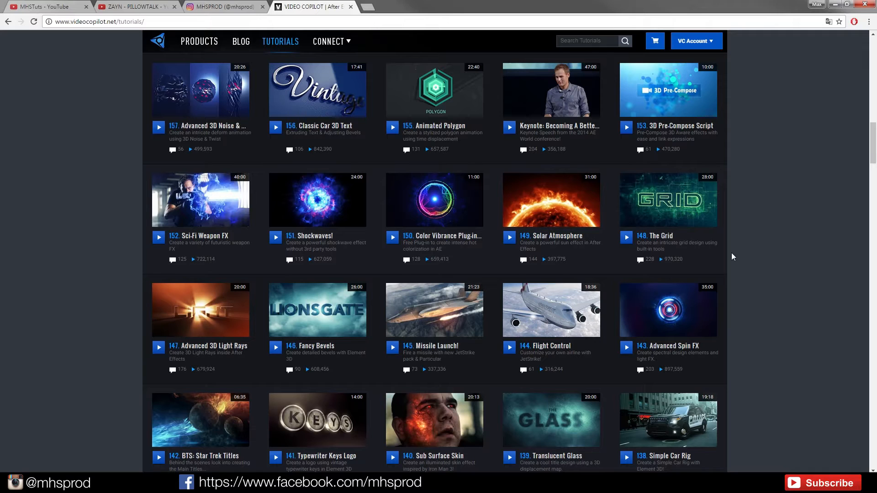
mouse_move(684, 251)
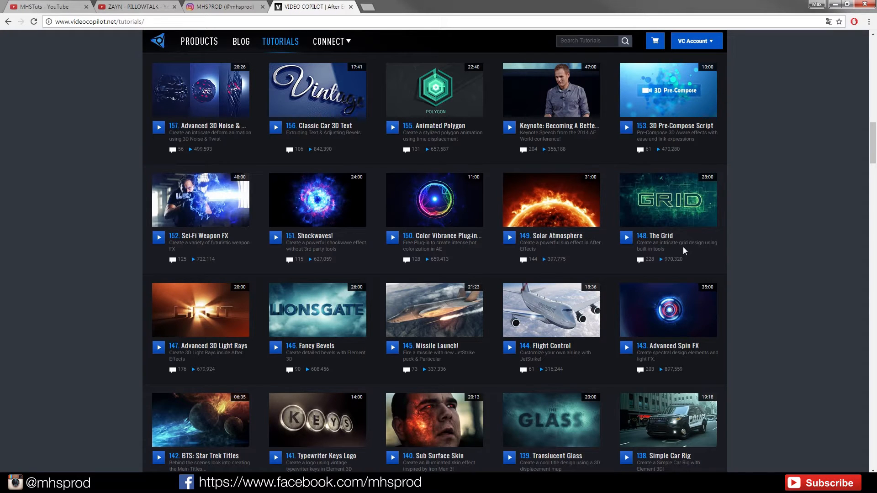
mouse_move(757, 253)
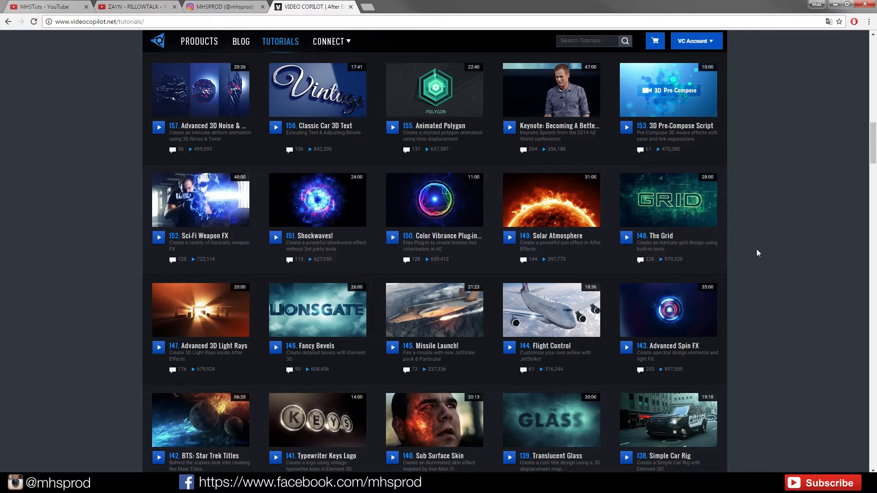
mouse_move(682, 256)
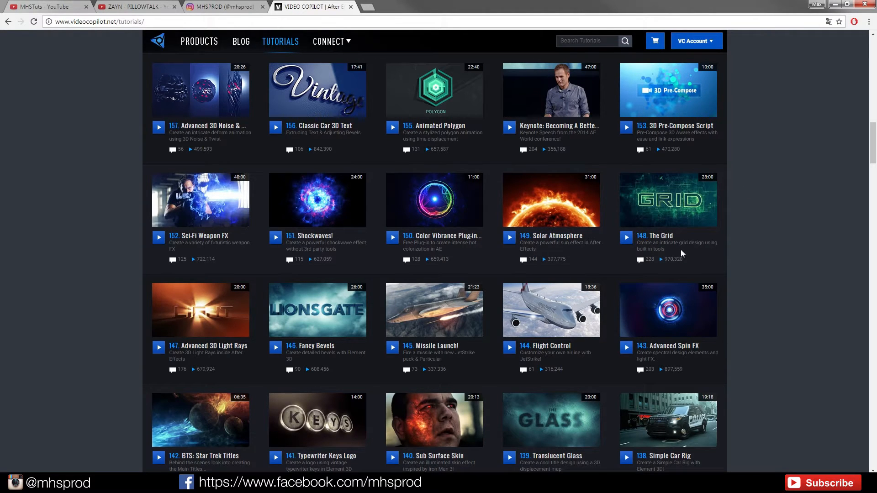
mouse_move(689, 259)
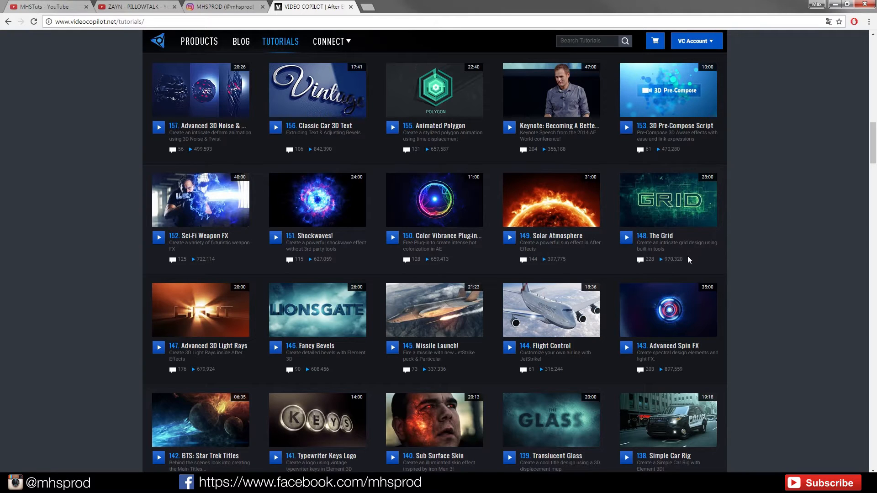
mouse_move(693, 252)
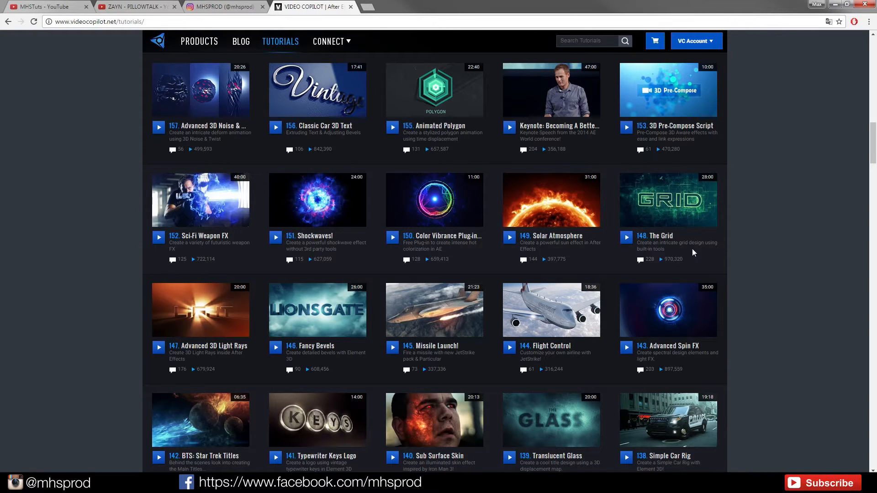
mouse_move(679, 238)
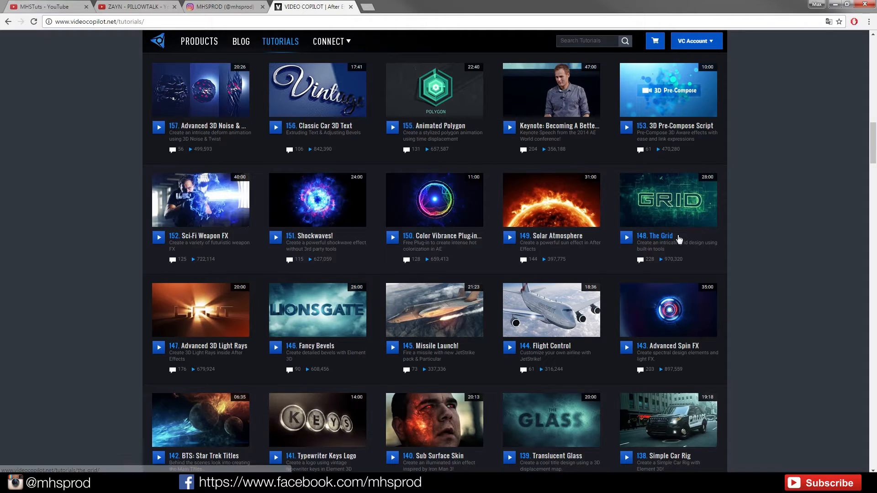
mouse_move(720, 255)
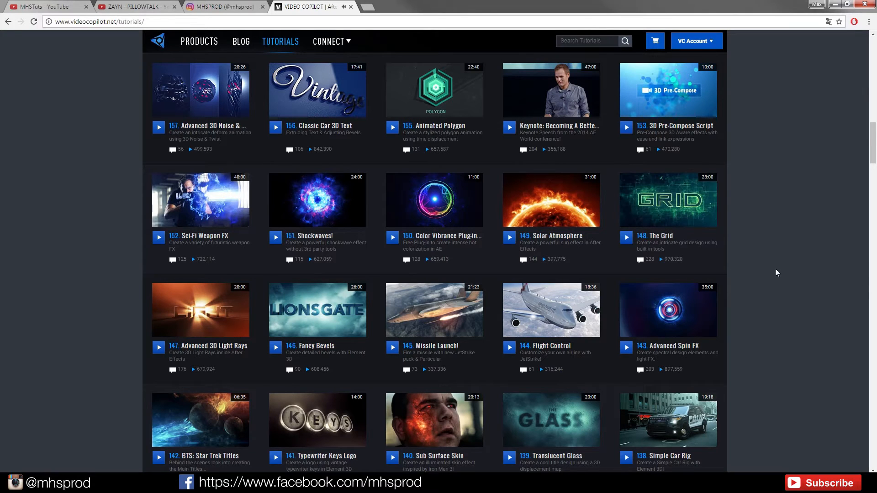
mouse_move(757, 260)
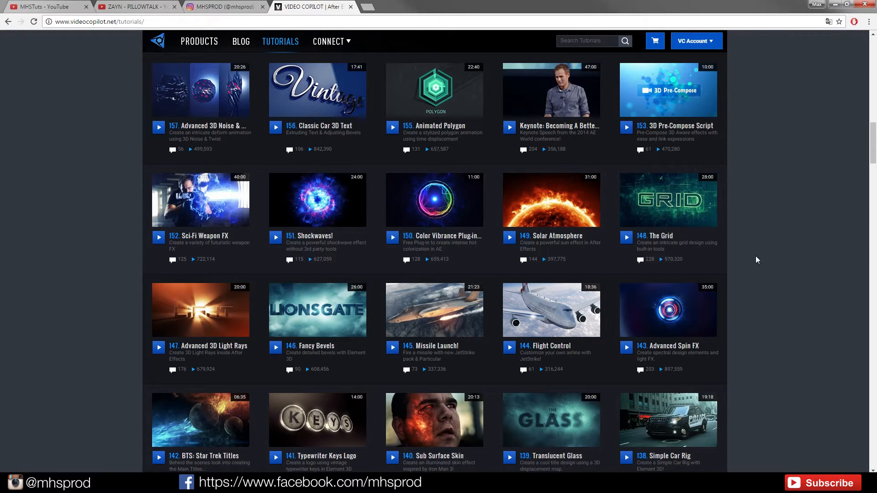
mouse_move(696, 252)
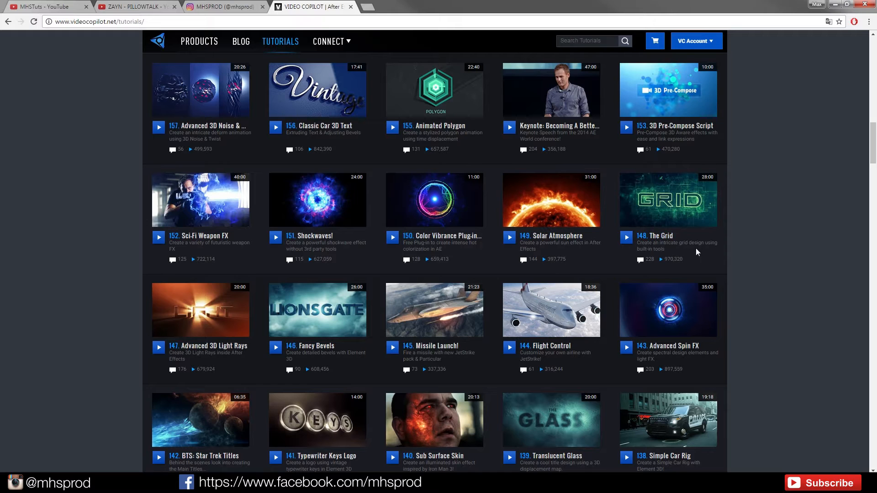
mouse_move(682, 250)
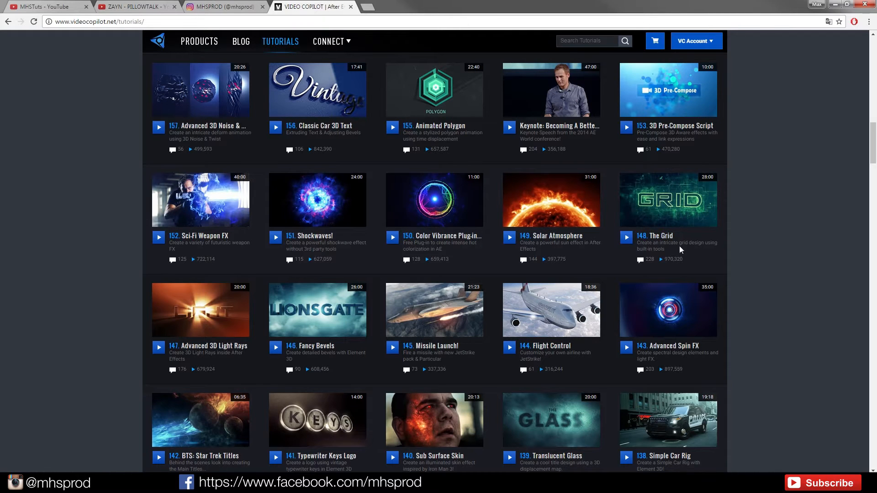
mouse_move(670, 240)
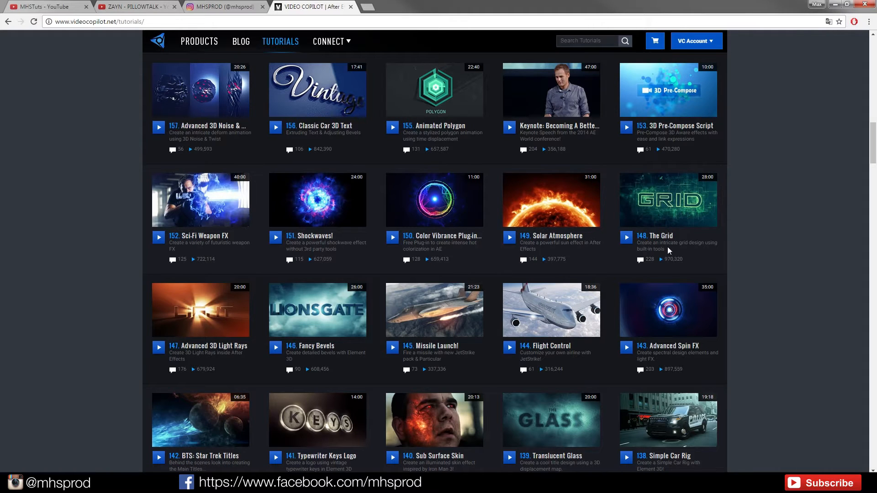
mouse_move(675, 252)
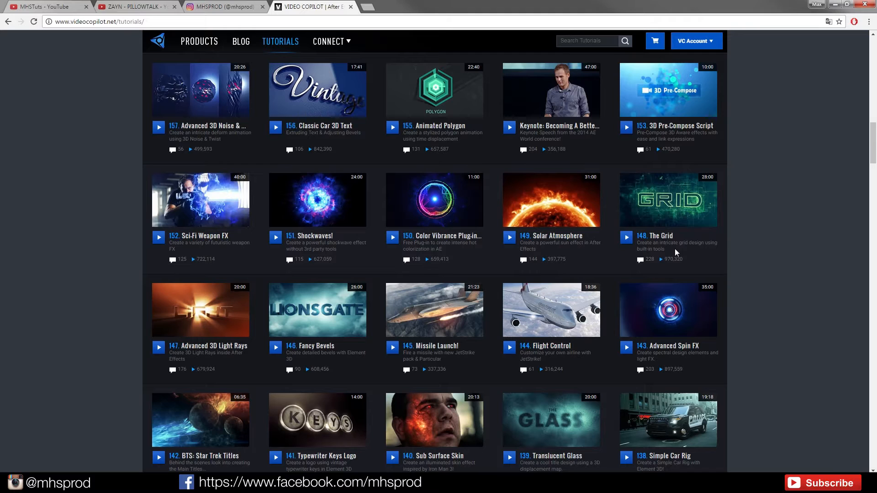
mouse_move(677, 243)
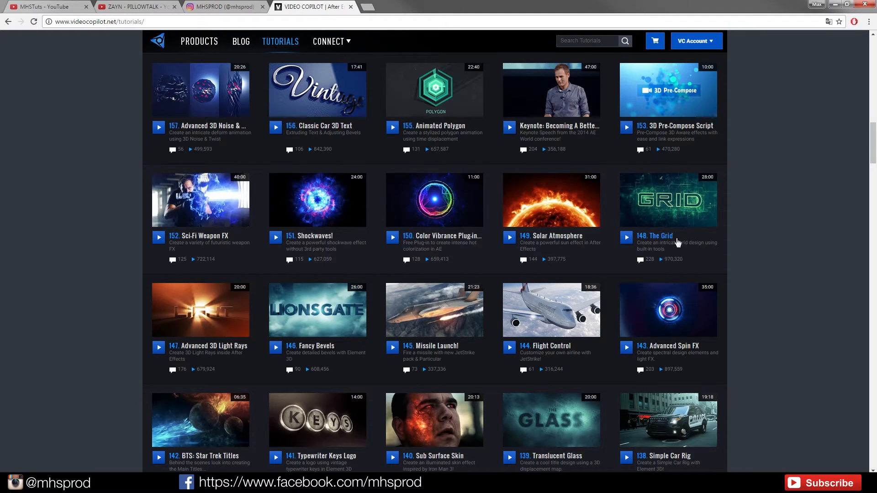
mouse_move(731, 259)
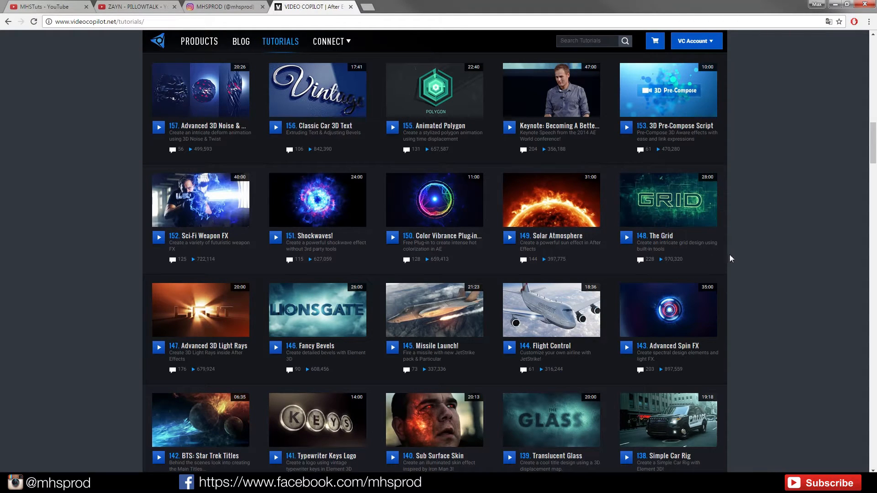
mouse_move(762, 217)
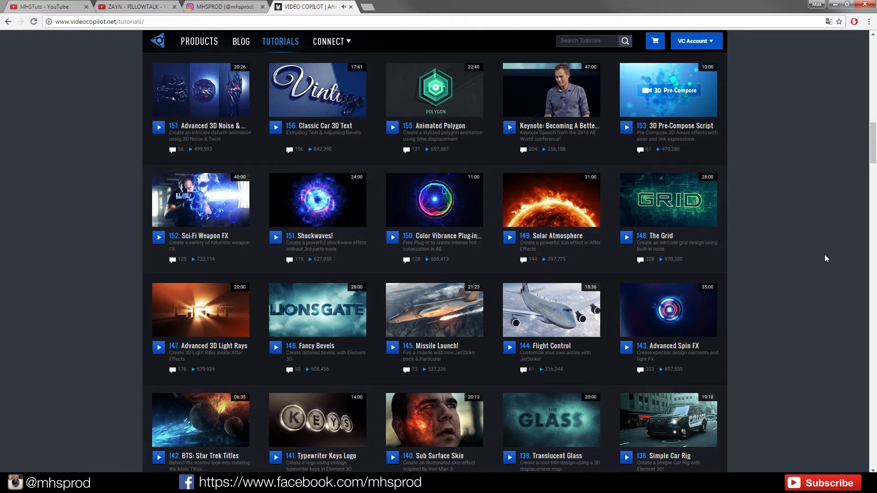
mouse_move(740, 241)
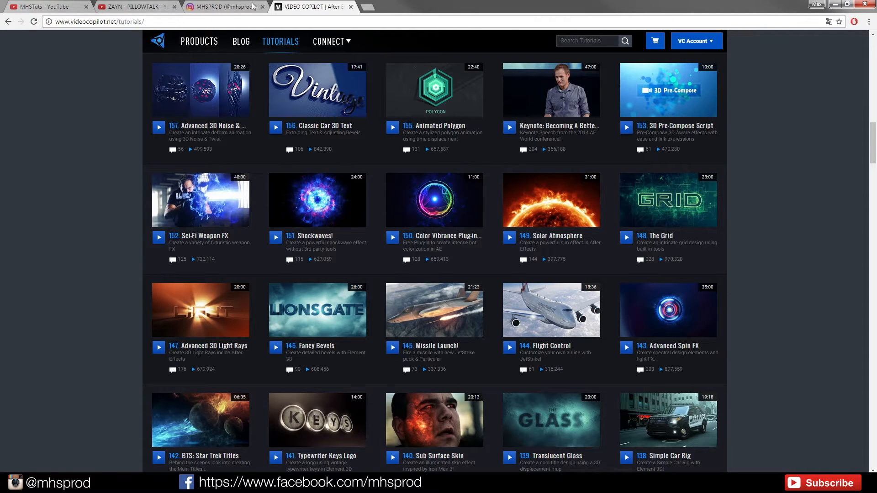
Step: Return to the Instagram tab showing the Abstract Splines post
left_click(228, 6)
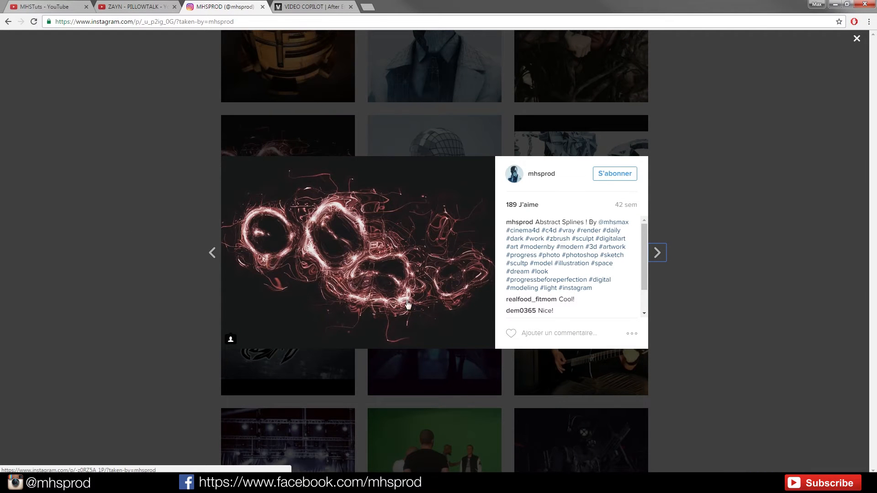
mouse_move(428, 285)
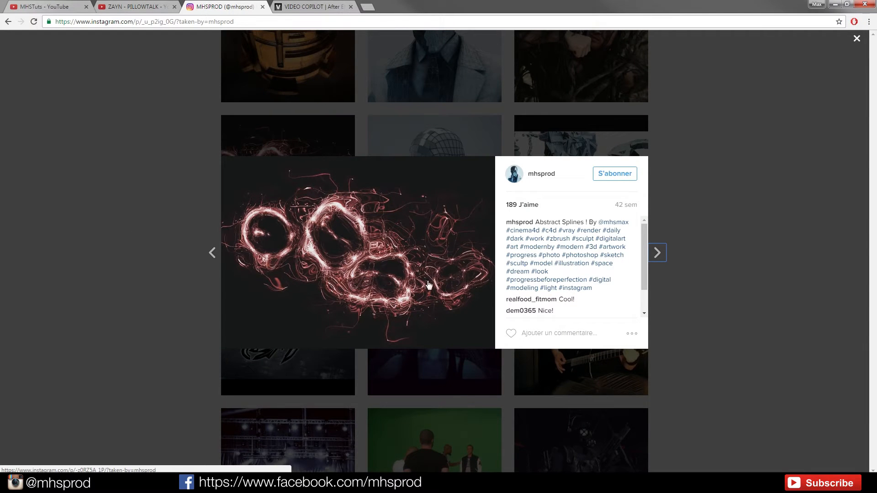
mouse_move(185, 261)
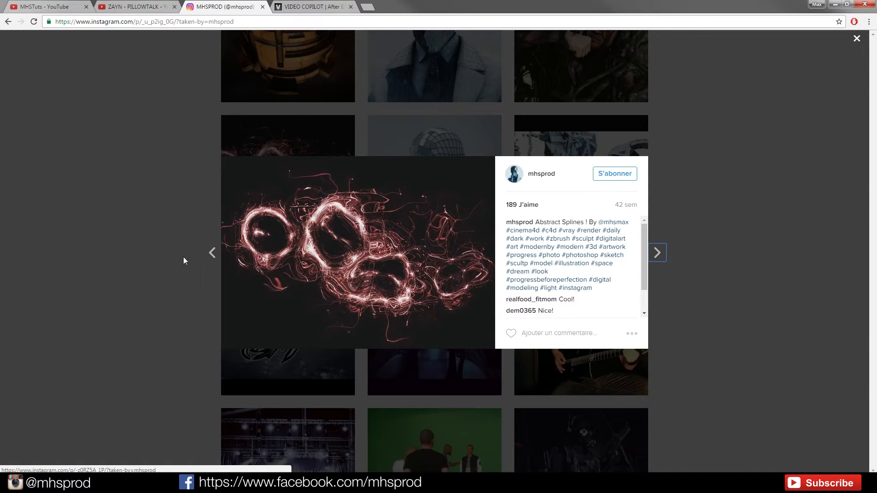
Step: Close the post, glance at ZAYN's PILLOWTALK video, then return to the Instagram grid
left_click(856, 38)
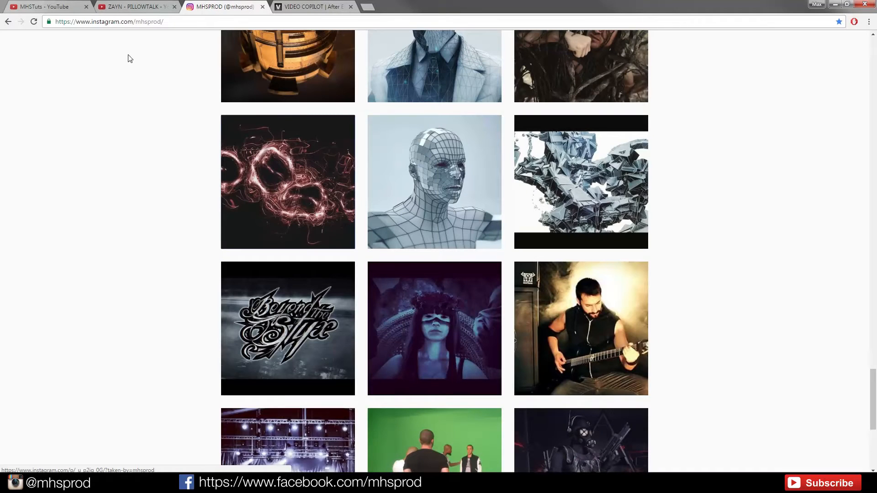
left_click(128, 7)
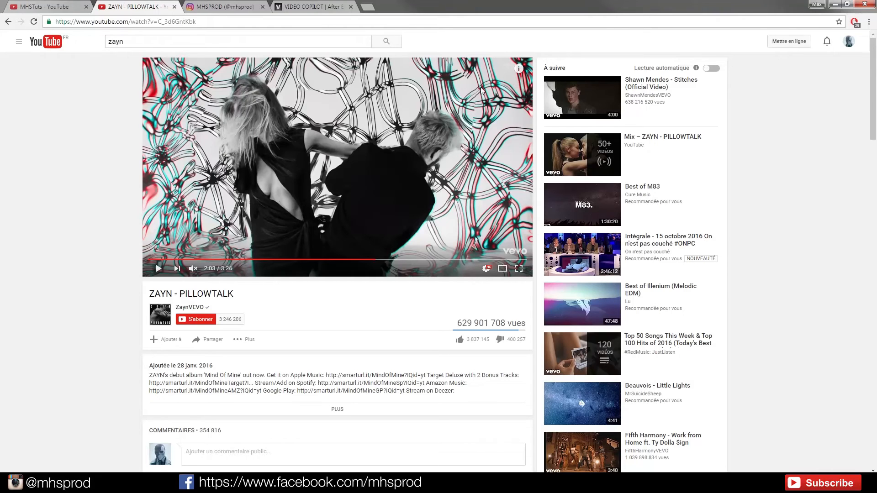
mouse_move(174, 291)
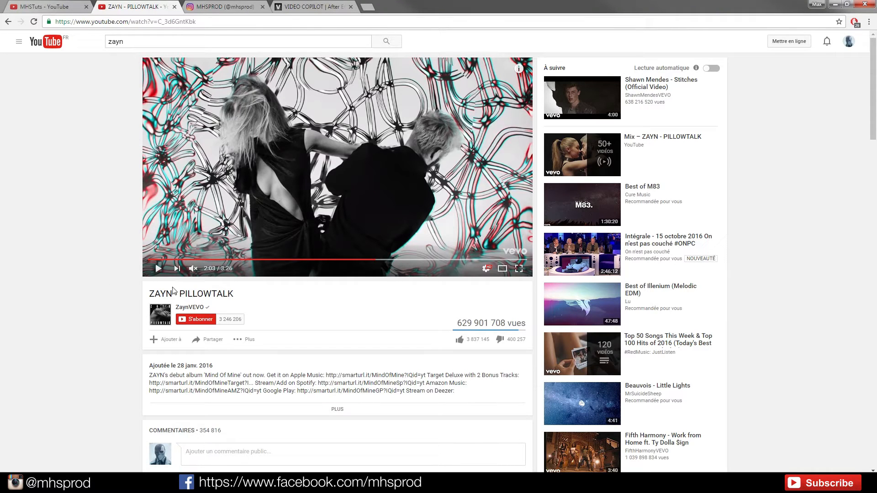
mouse_move(76, 241)
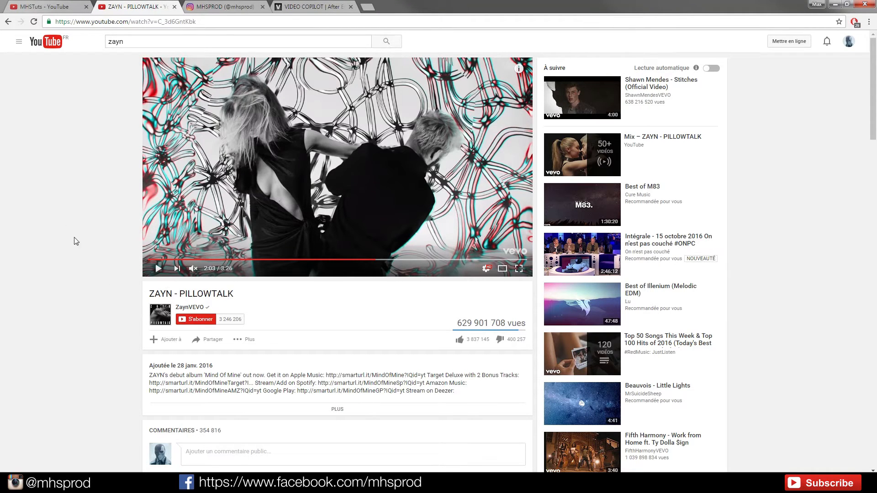
mouse_move(283, 203)
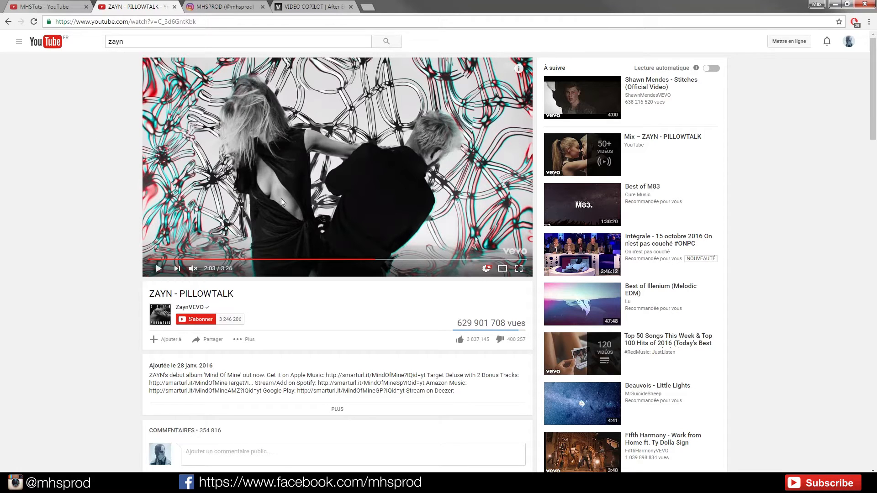
mouse_move(388, 75)
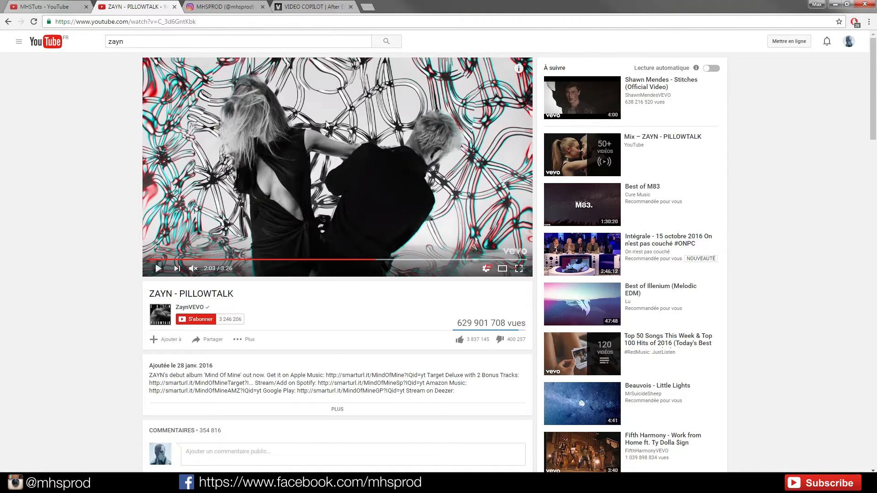
mouse_move(137, 180)
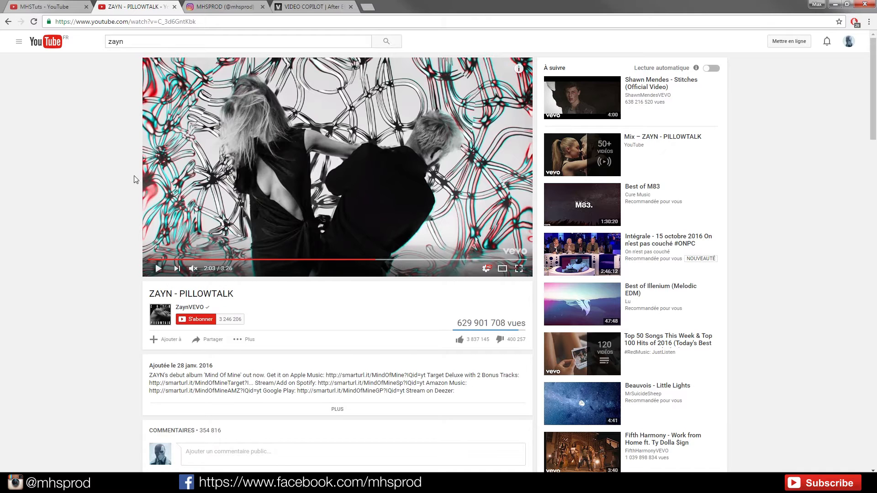
left_click(233, 6)
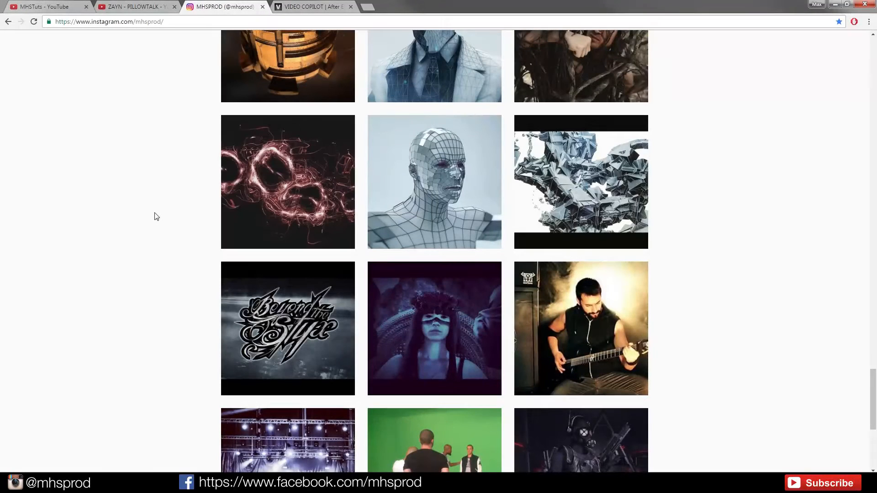
mouse_move(152, 215)
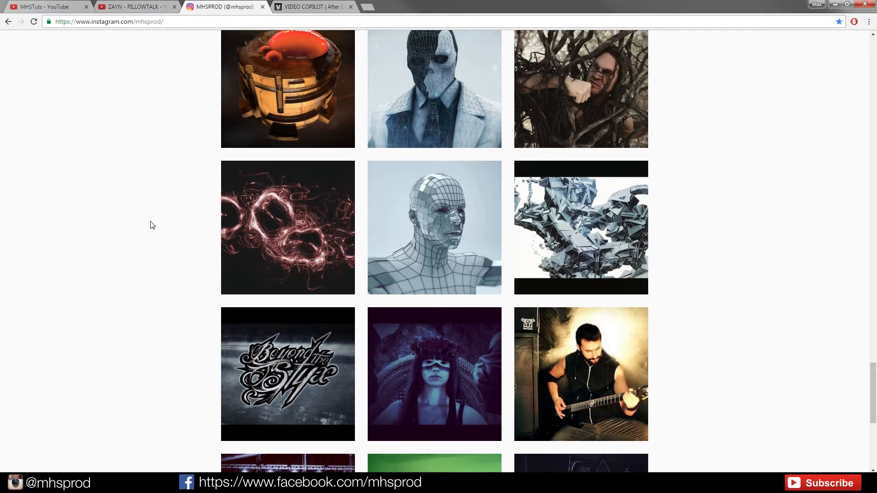
scroll("up", 3)
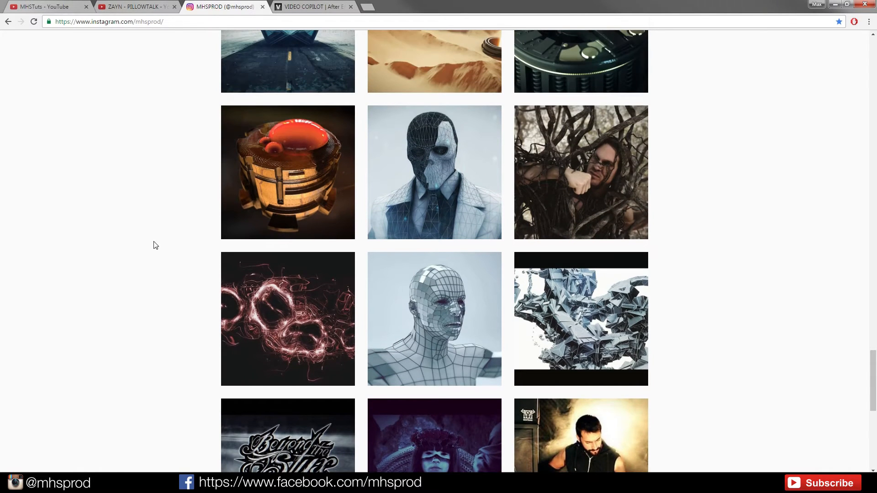
left_click(41, 8)
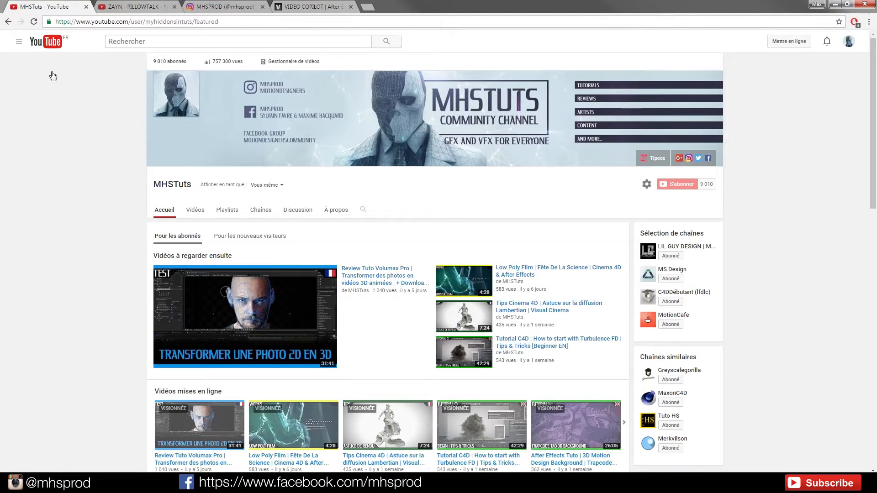
mouse_move(520, 201)
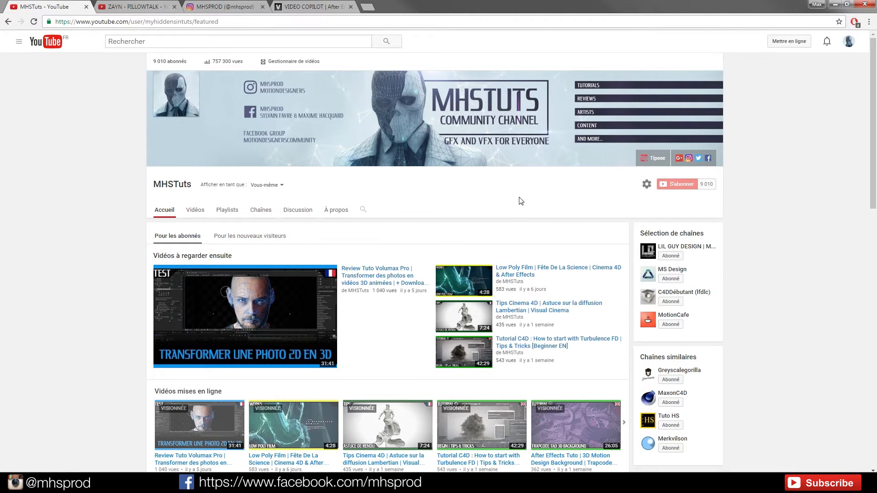
left_click(195, 210)
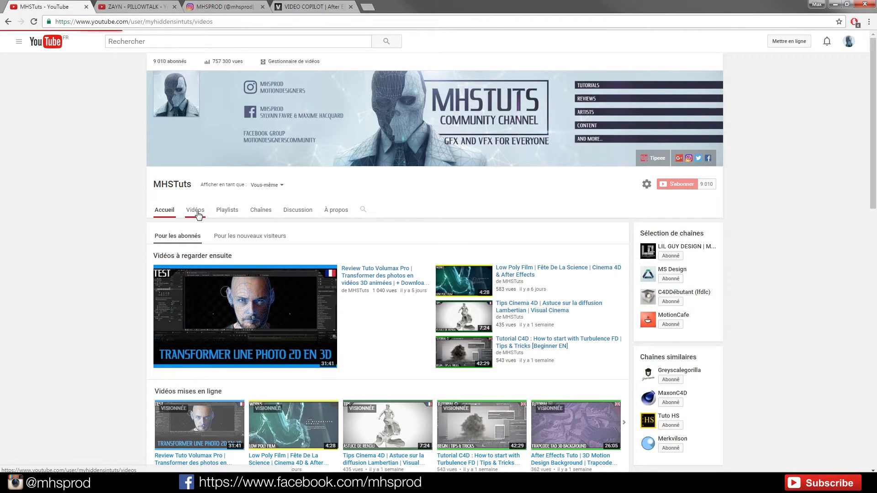
left_click(195, 210)
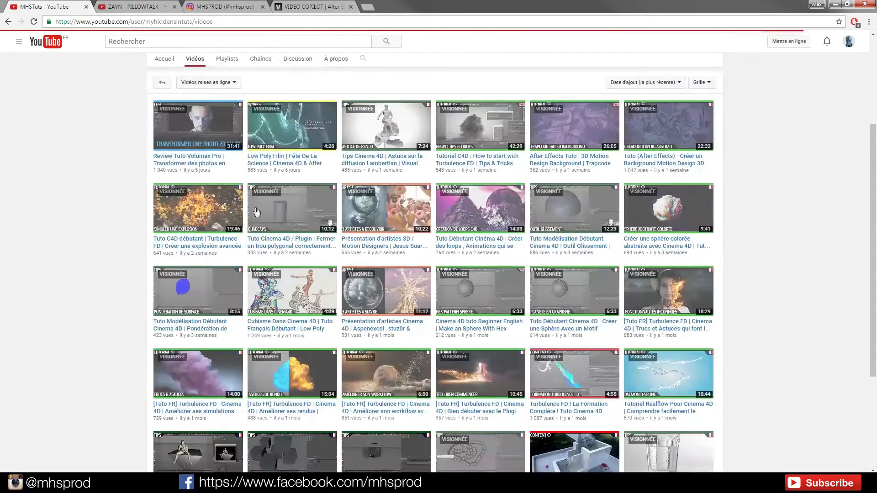
mouse_move(777, 202)
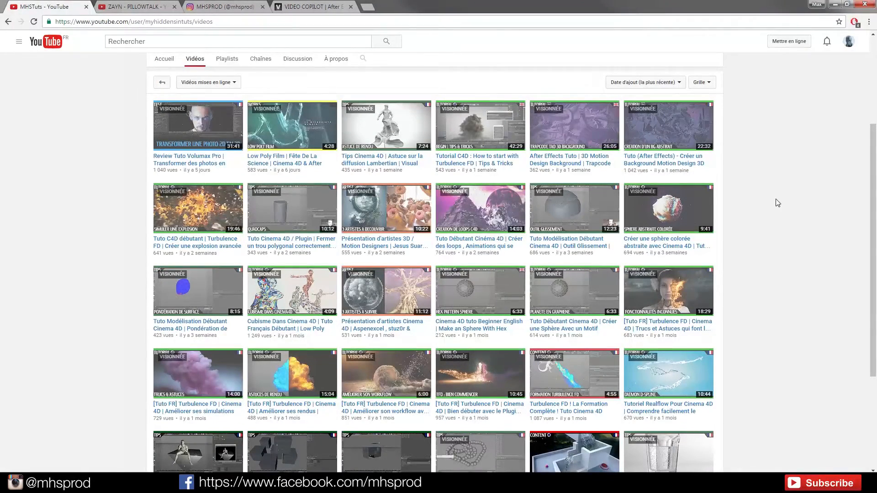
mouse_move(681, 87)
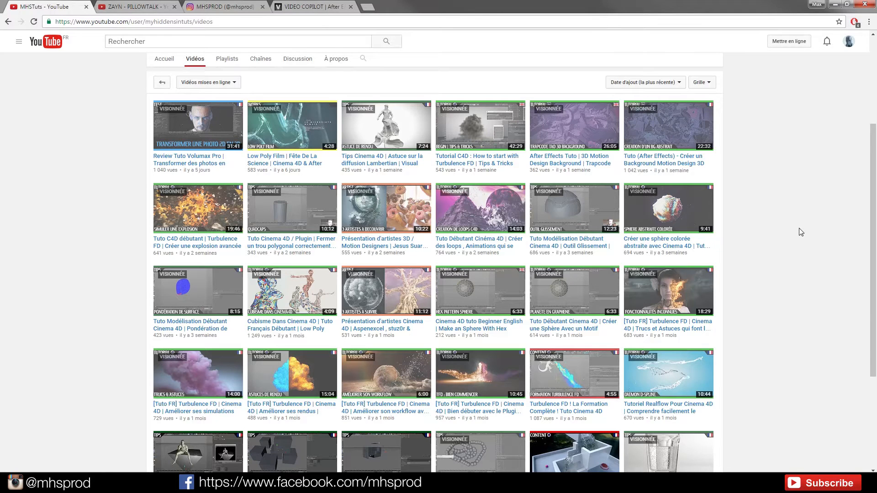
mouse_move(804, 272)
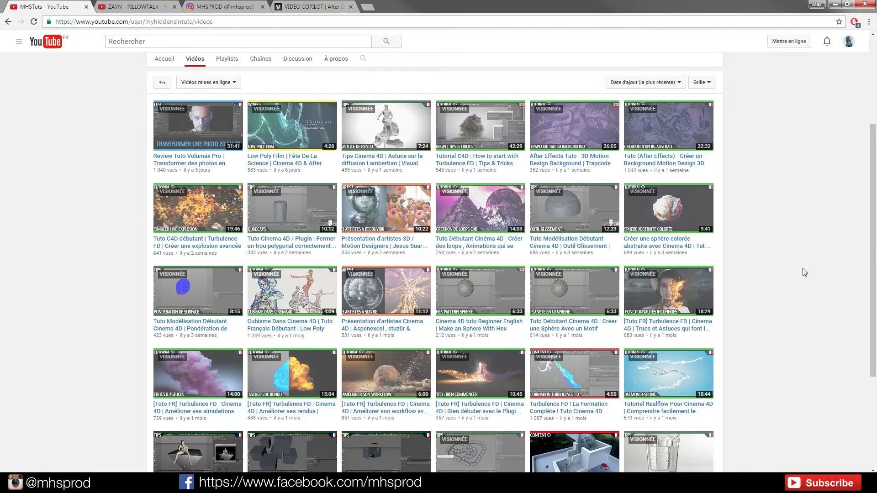
mouse_move(601, 282)
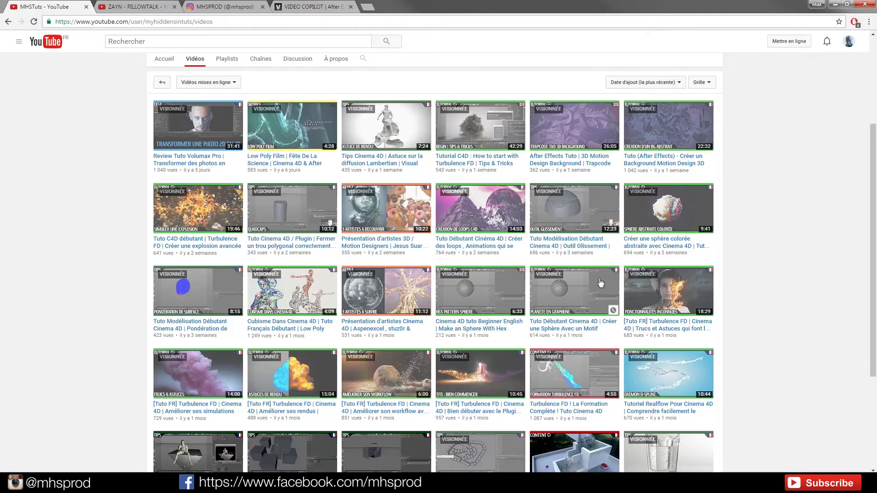
mouse_move(779, 167)
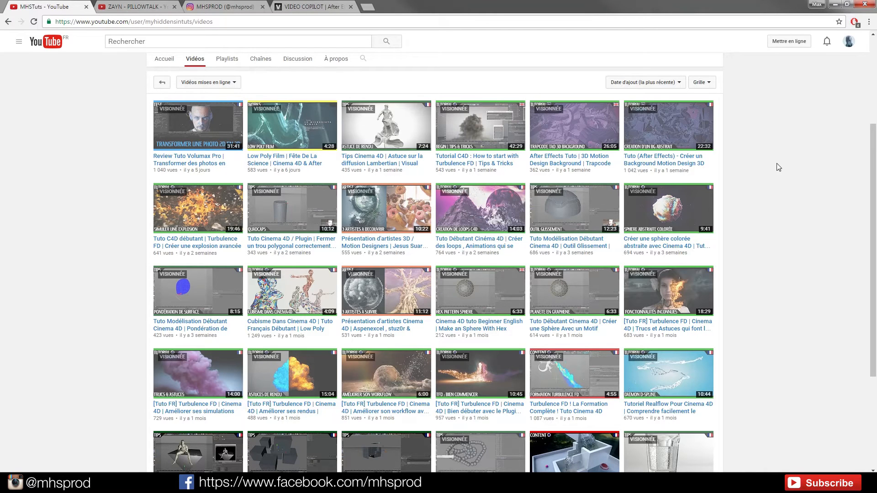
mouse_move(379, 70)
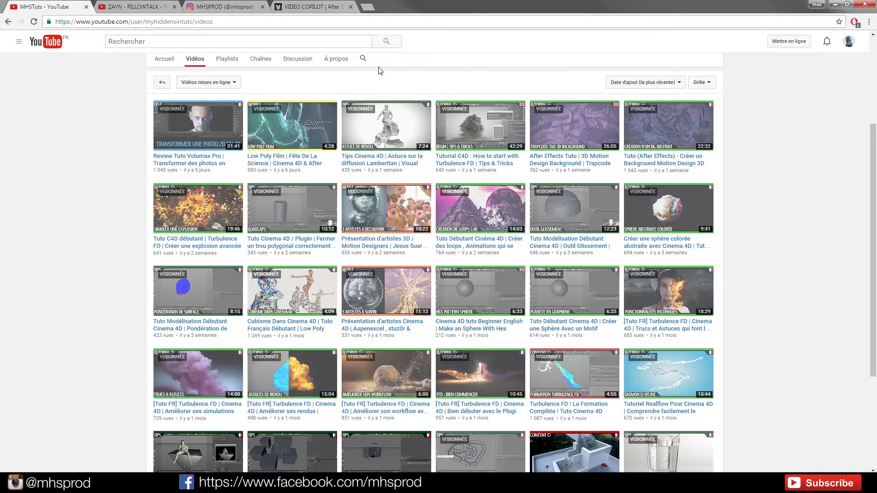
mouse_move(620, 112)
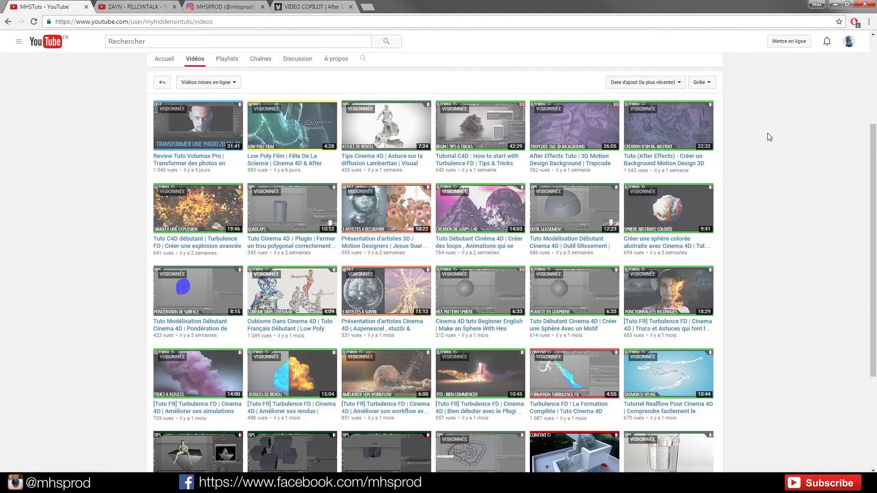
mouse_move(773, 211)
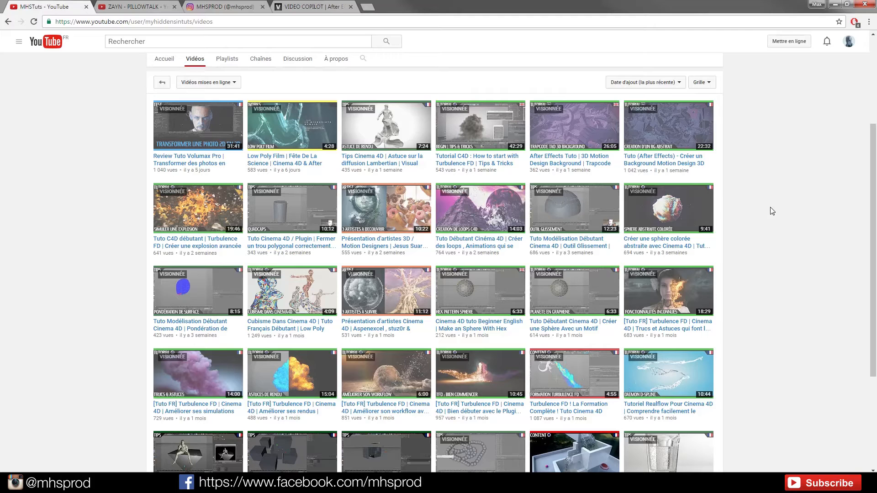
mouse_move(777, 225)
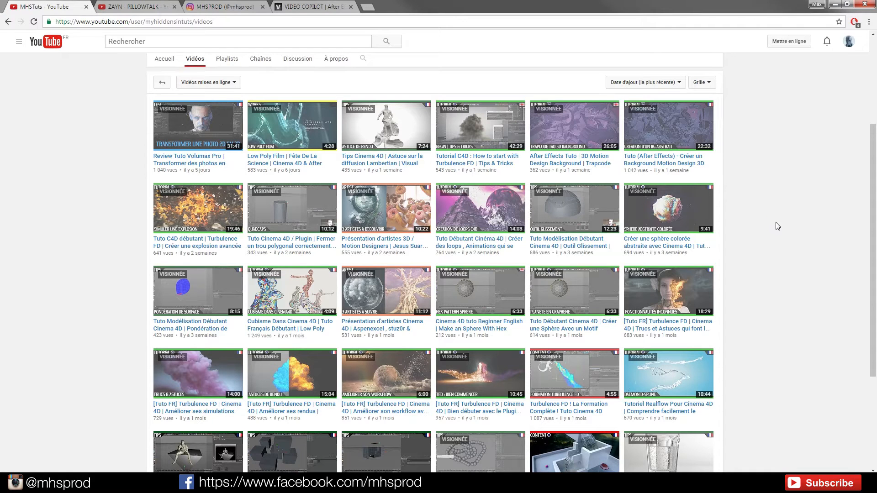
mouse_move(765, 159)
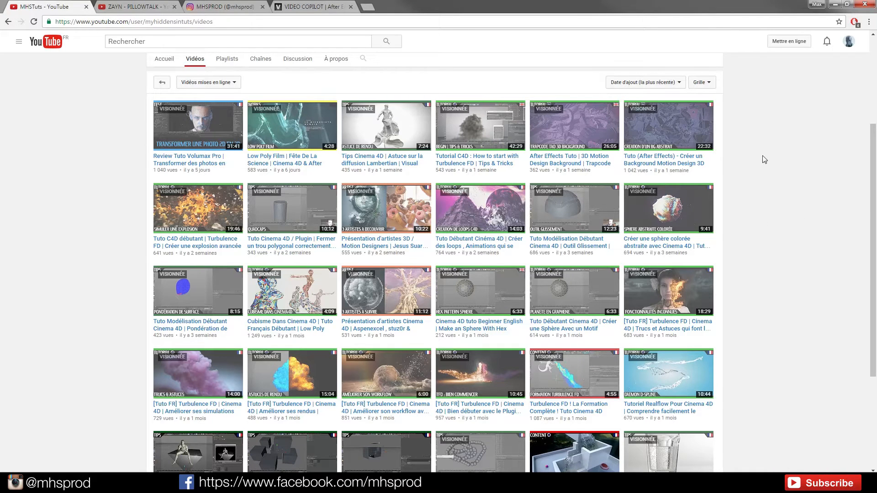
mouse_move(87, 298)
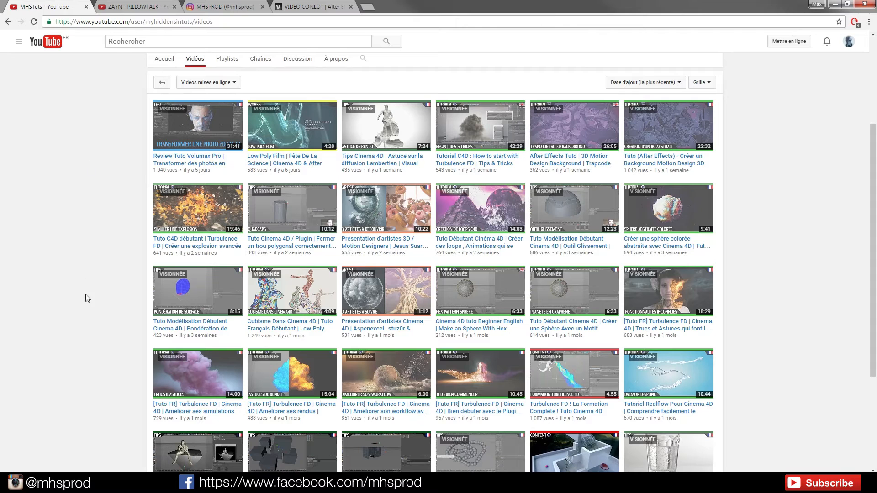
mouse_move(148, 224)
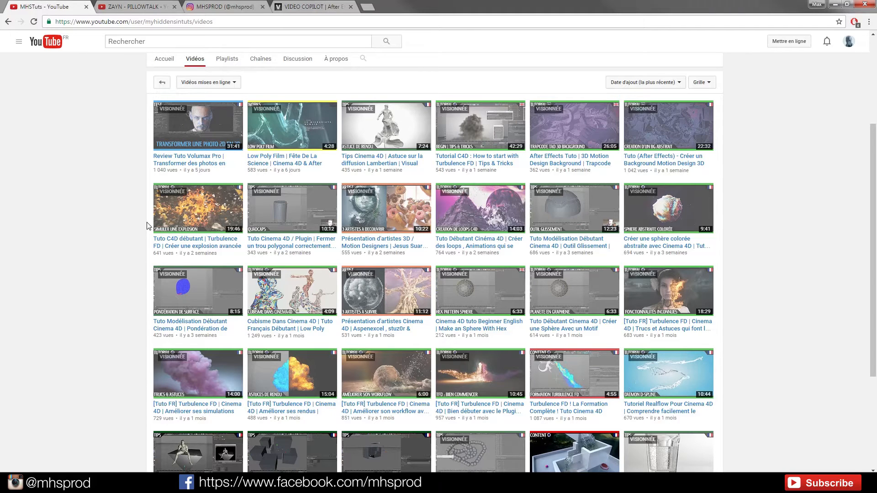
scroll("down", 3)
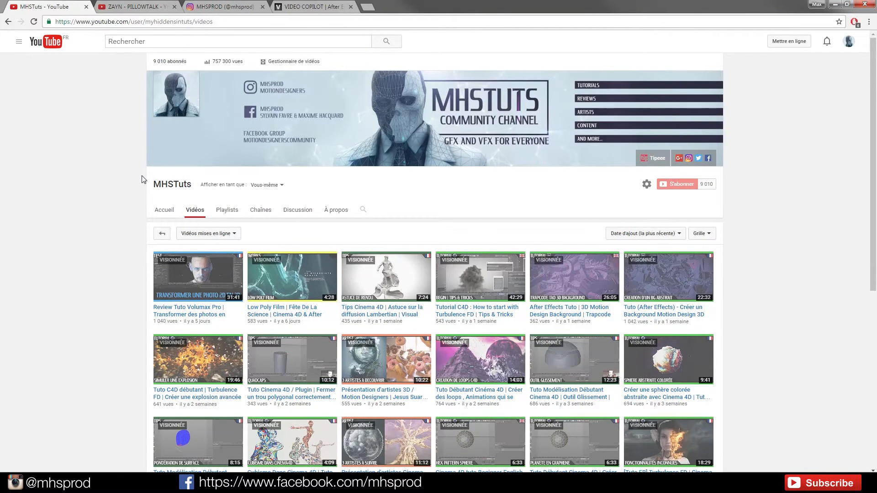
mouse_move(127, 308)
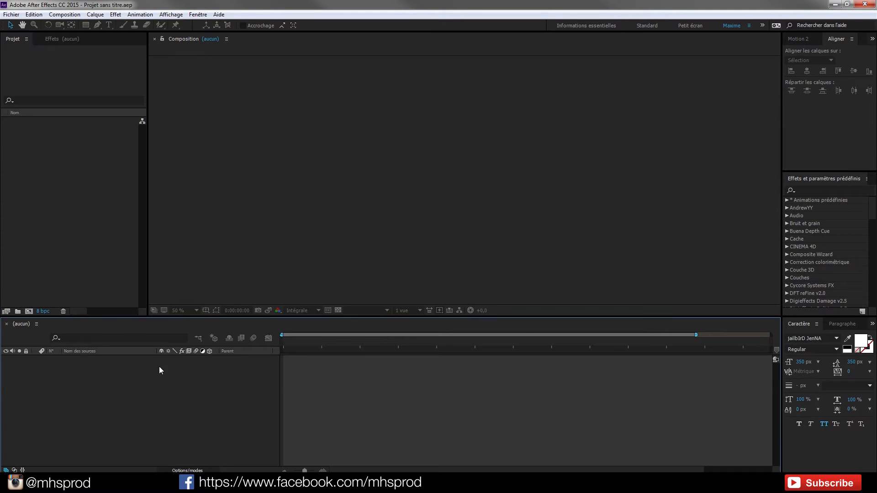
mouse_move(149, 366)
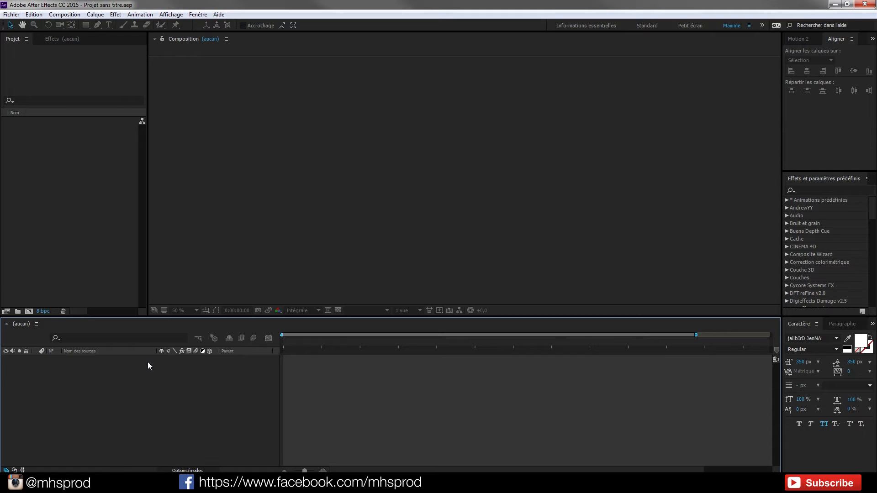
mouse_move(167, 379)
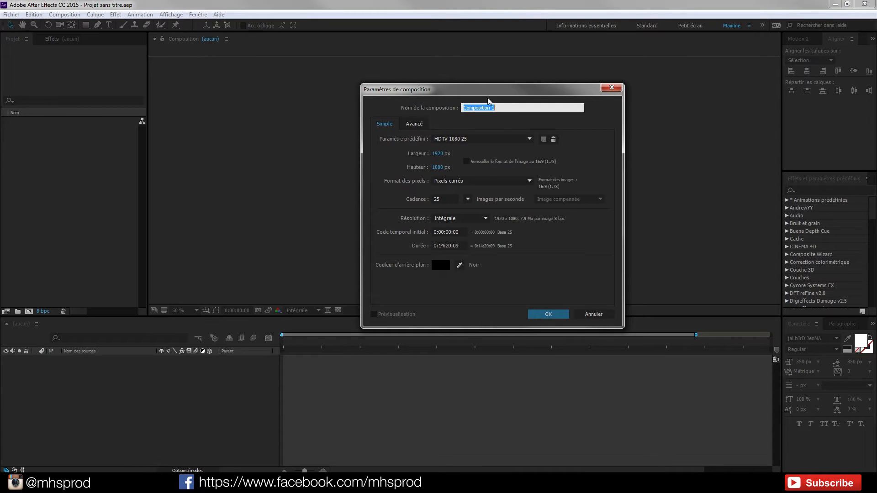
Step: Set the 1920×1080 25 fps composition's duration to 0:00:05:00 and confirm
left_click(449, 246)
type("0:00:05:00")
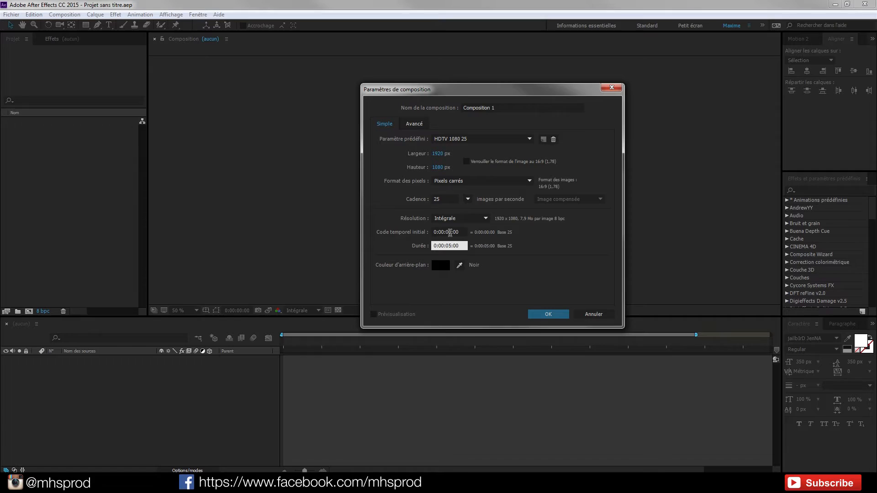
left_click(548, 314)
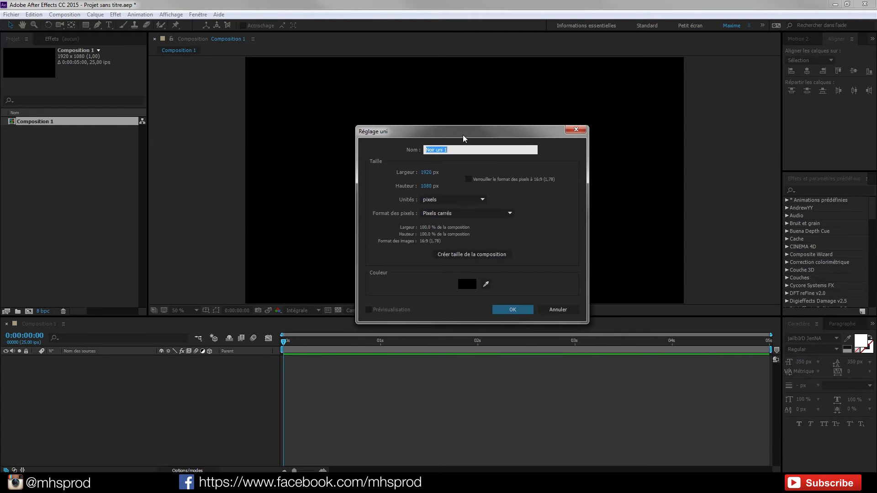
Step: Make the new solid red and search Effects & Presets for 'éla'
left_click(467, 284)
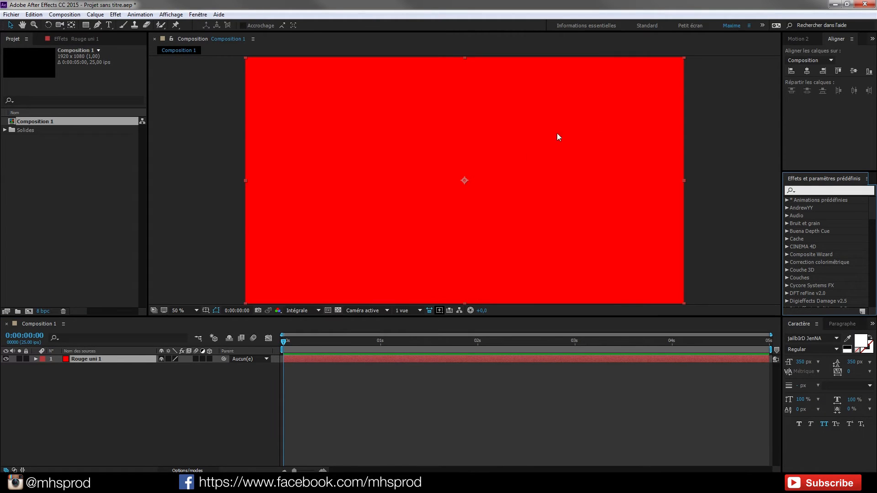
mouse_move(827, 199)
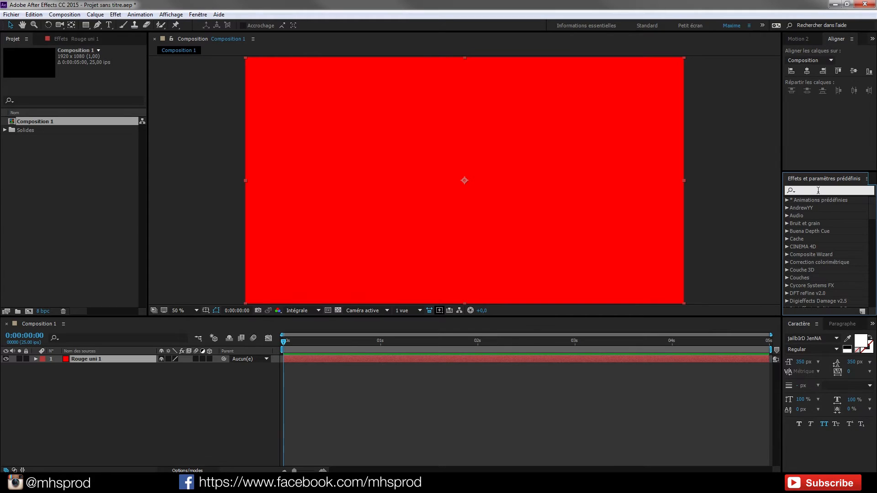
type("éc")
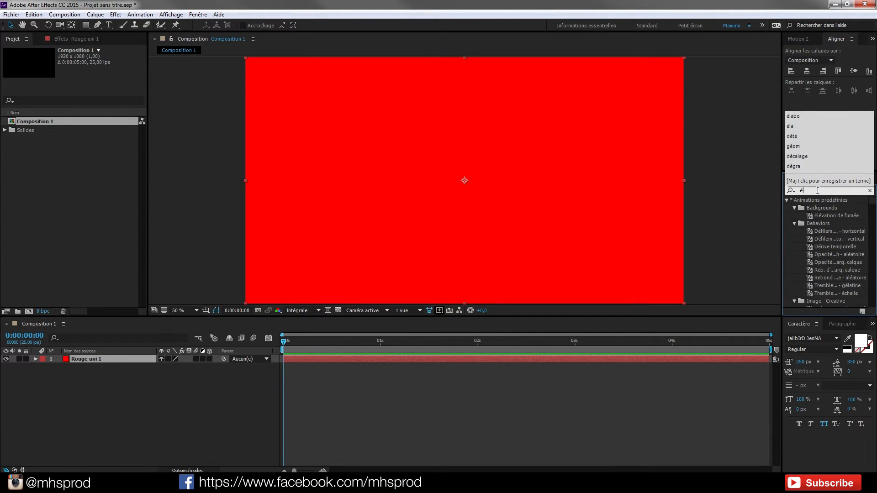
type("éla")
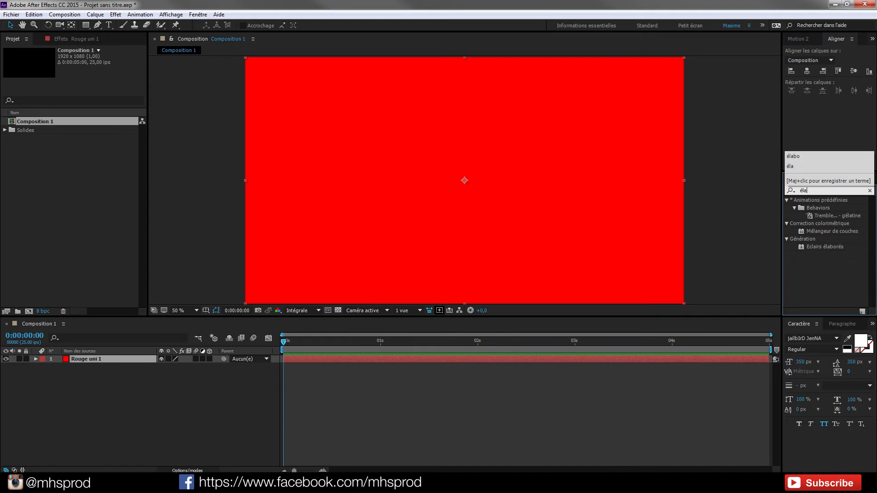
Step: Apply Éclairs élaborés to the red solid, nudge its end point right, set type Rebond
double_click(824, 246)
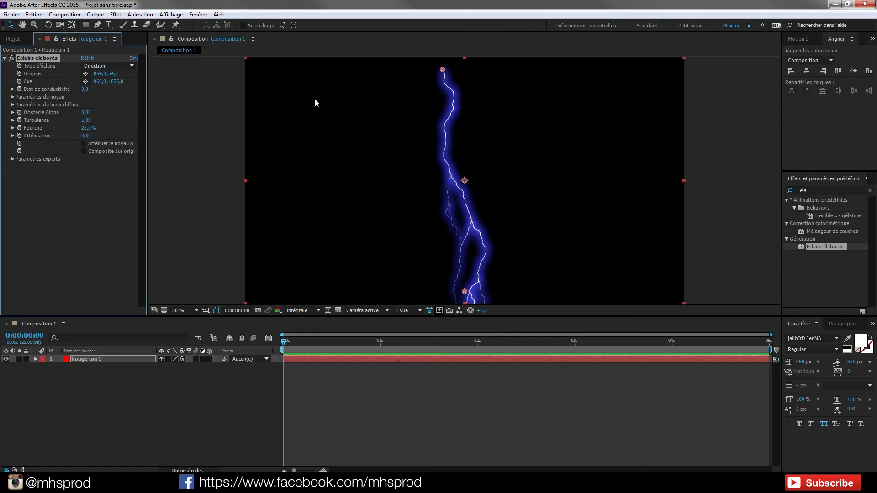
mouse_move(348, 250)
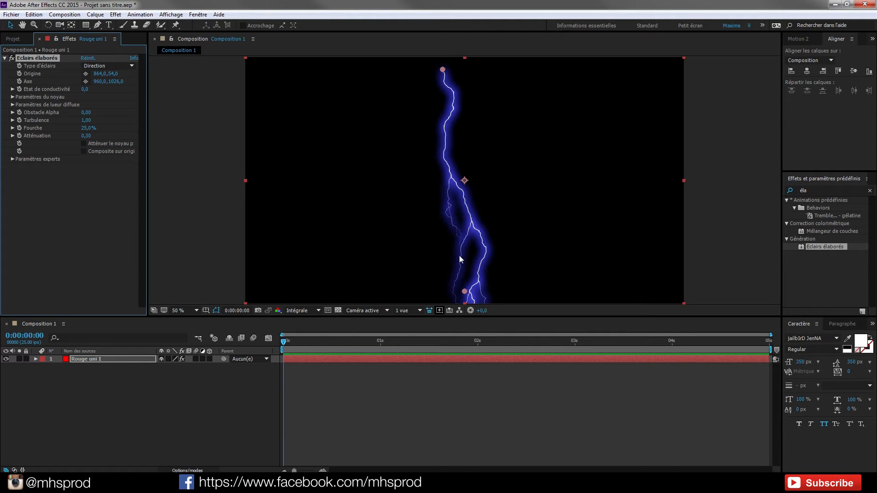
left_click_drag(464, 293, 513, 246)
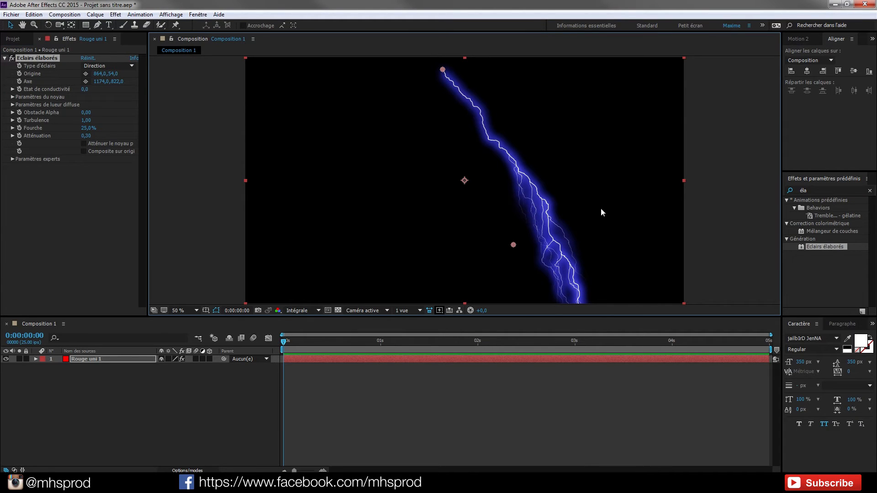
left_click(109, 66)
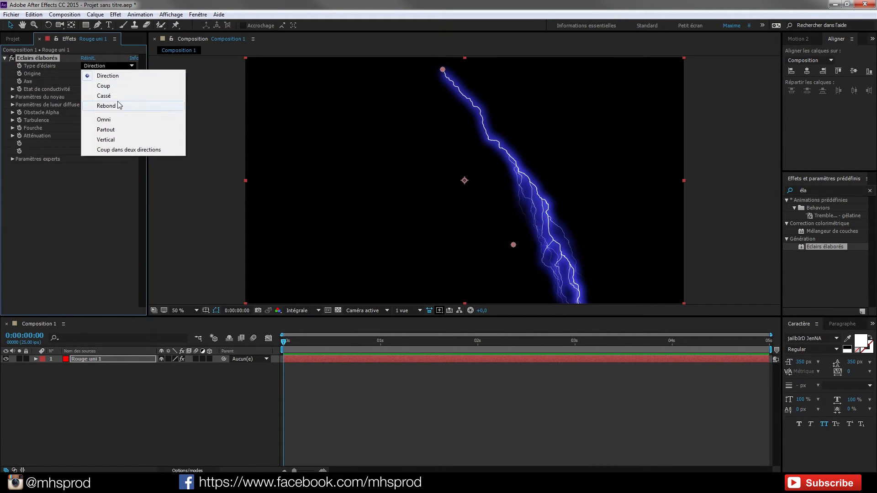
left_click(105, 106)
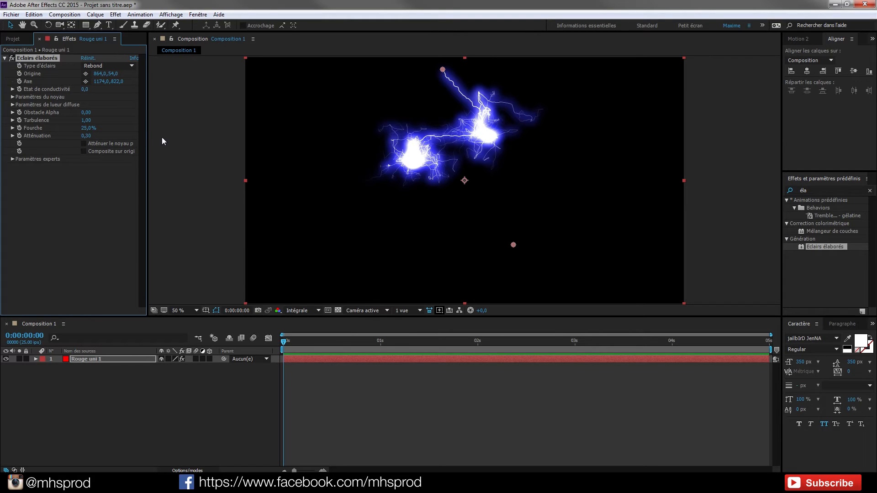
mouse_move(406, 177)
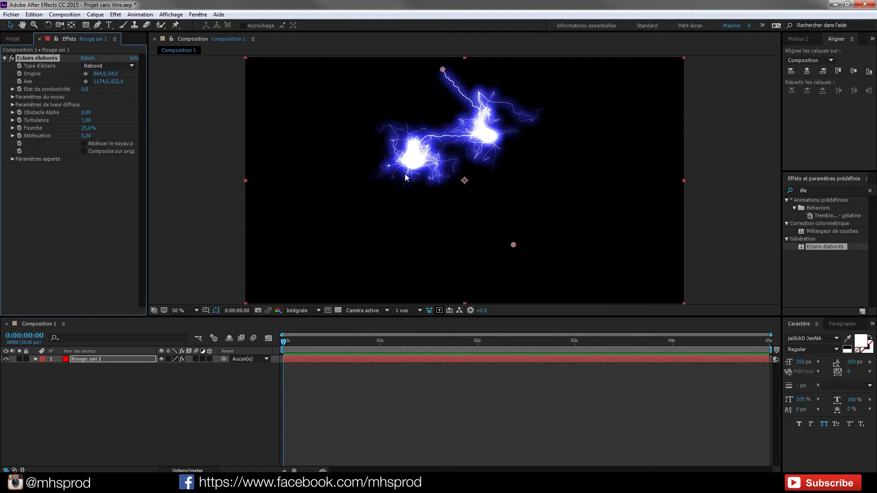
mouse_move(435, 147)
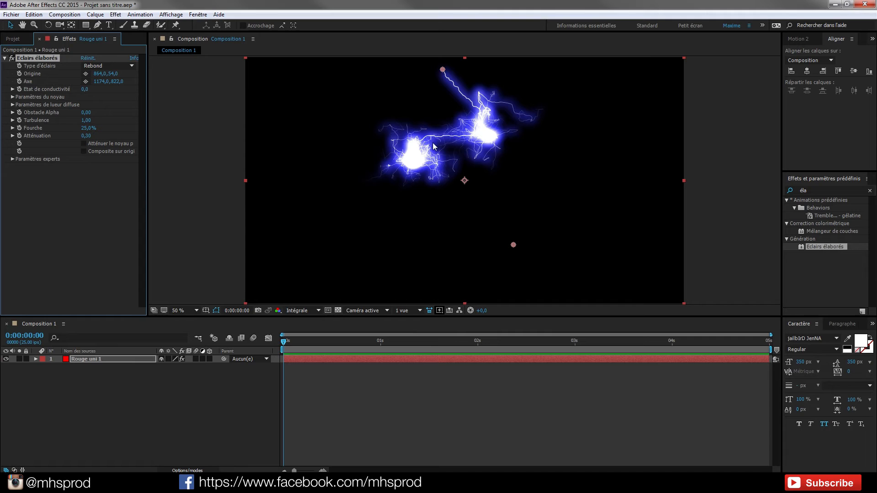
Step: Keep the Rebond lightning type and settle the end point near the top right
left_click(108, 65)
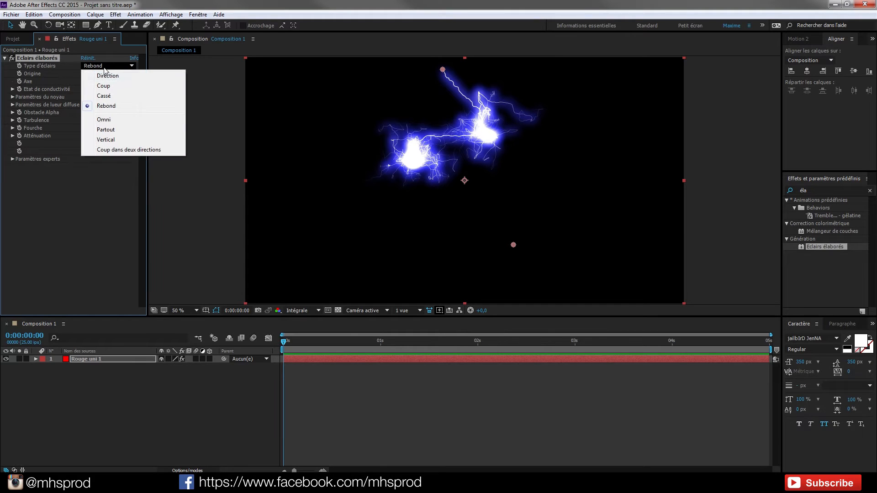
mouse_move(100, 109)
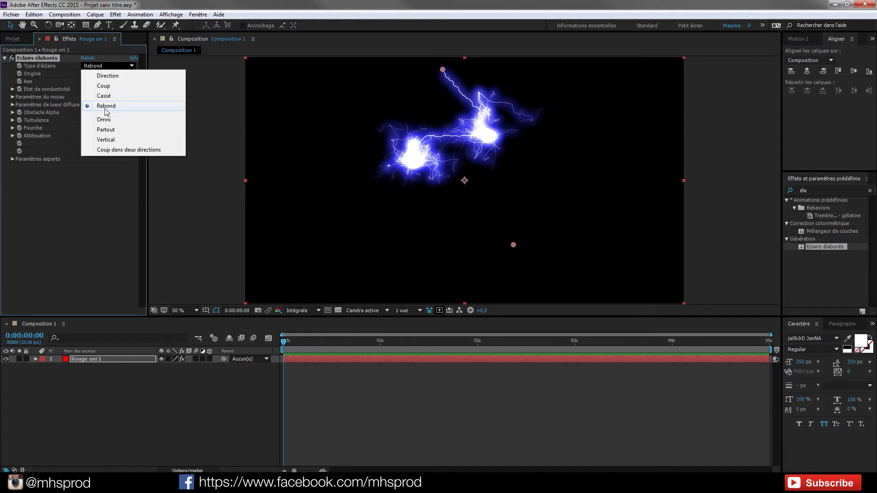
left_click(106, 105)
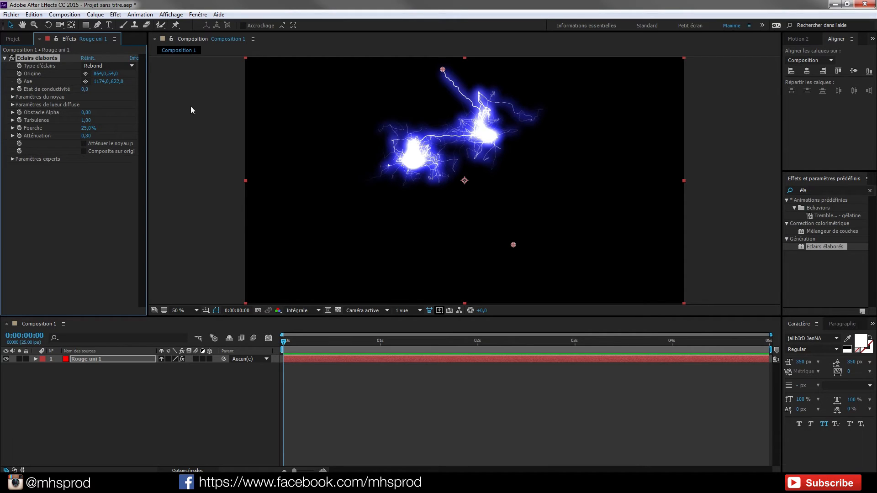
left_click_drag(513, 244, 503, 249)
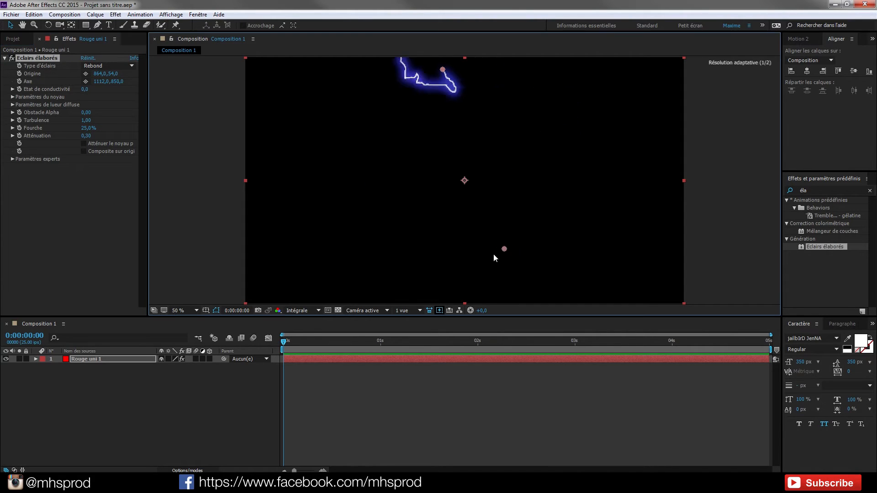
left_click_drag(503, 248, 493, 254)
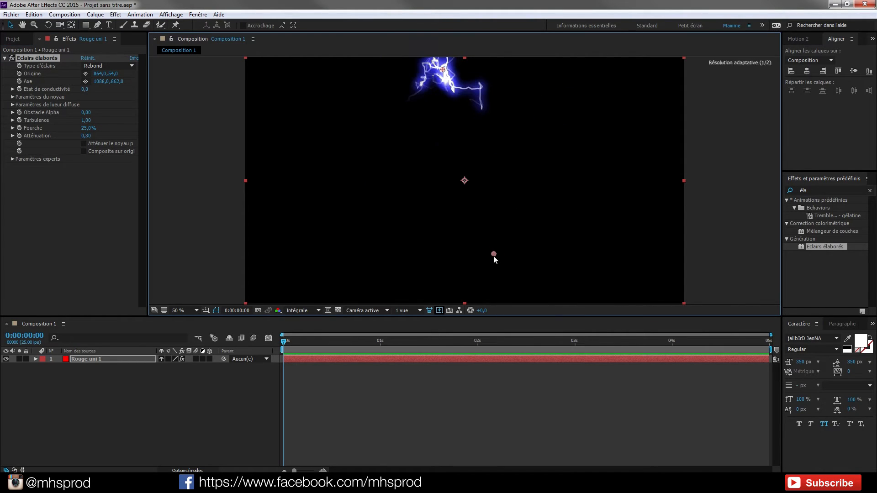
left_click_drag(493, 254, 486, 250)
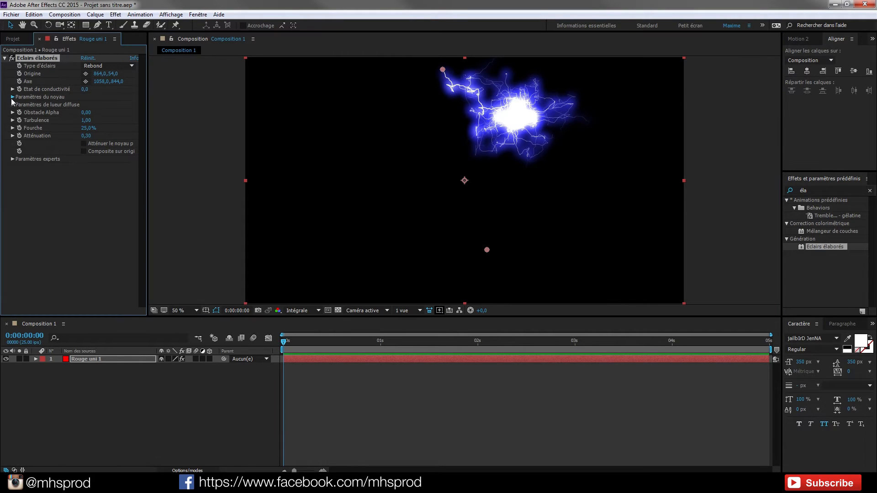
Step: Expand the Advanced Lightning core settings (Paramètres du noyau) in Effect Controls
left_click(10, 97)
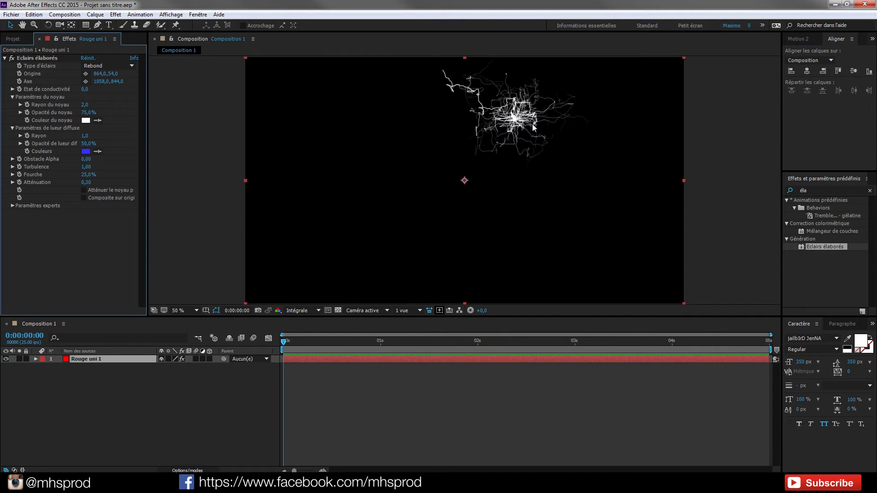
mouse_move(506, 133)
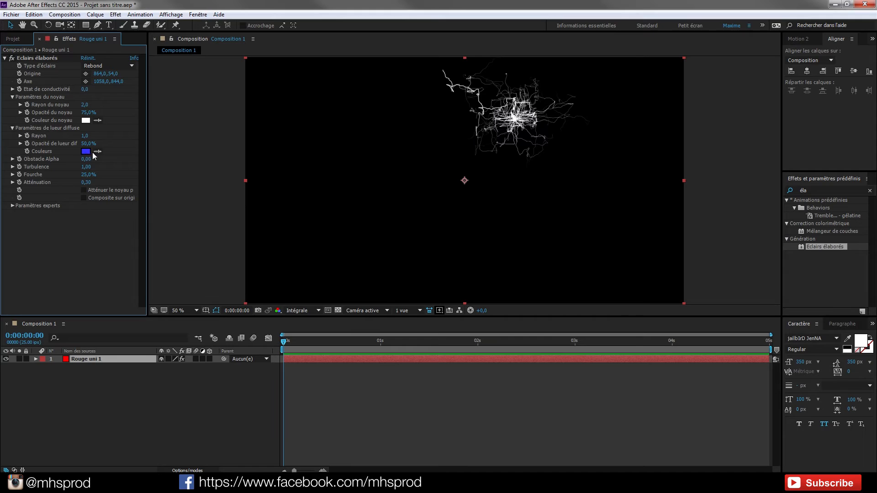
mouse_move(90, 156)
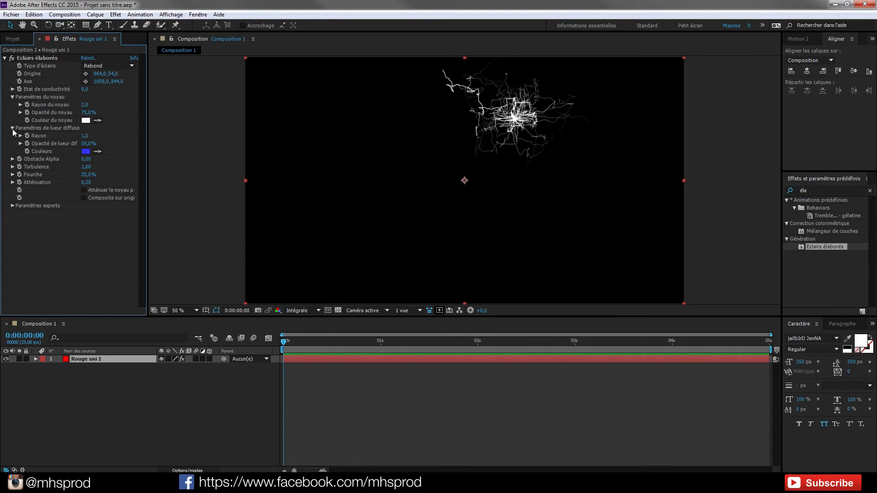
Step: Set lightning Complexité 3 and Turbulence 10, then drag its origin toward the frame centre
left_click(11, 128)
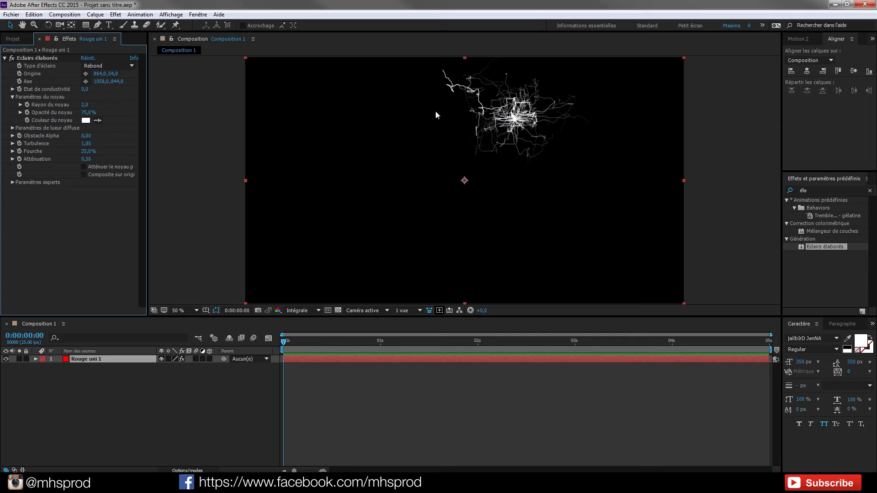
mouse_move(12, 143)
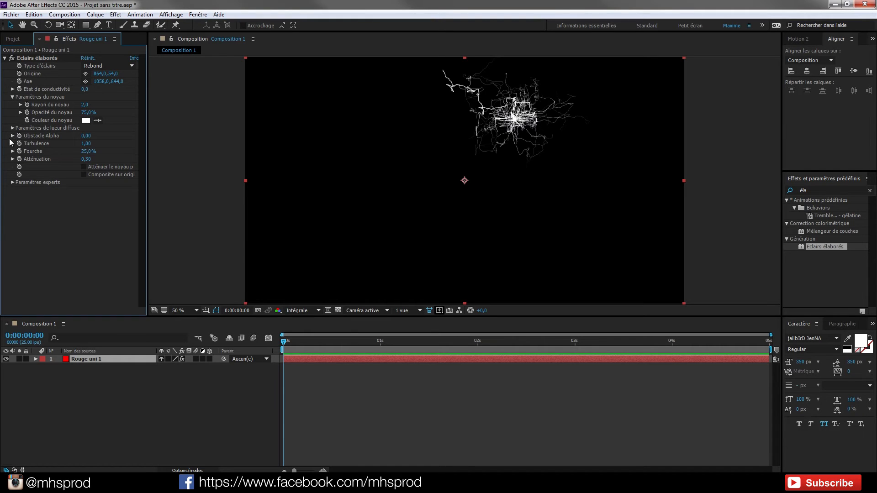
left_click(13, 182)
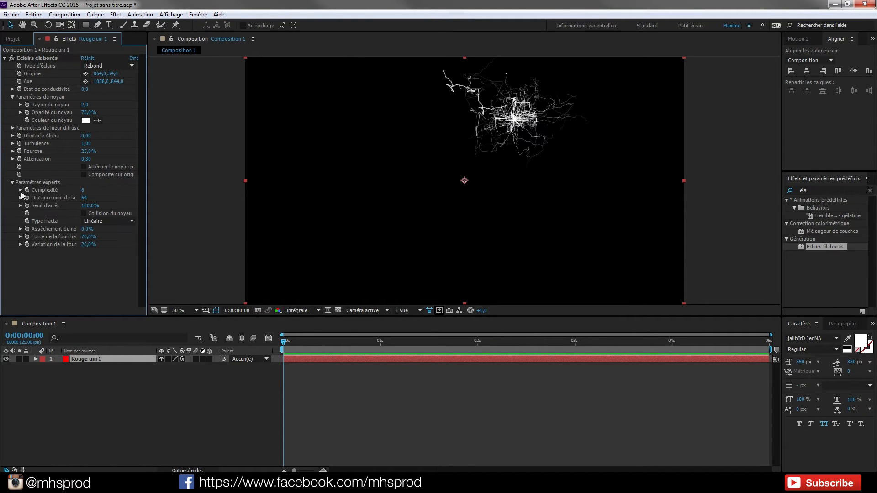
left_click(88, 190)
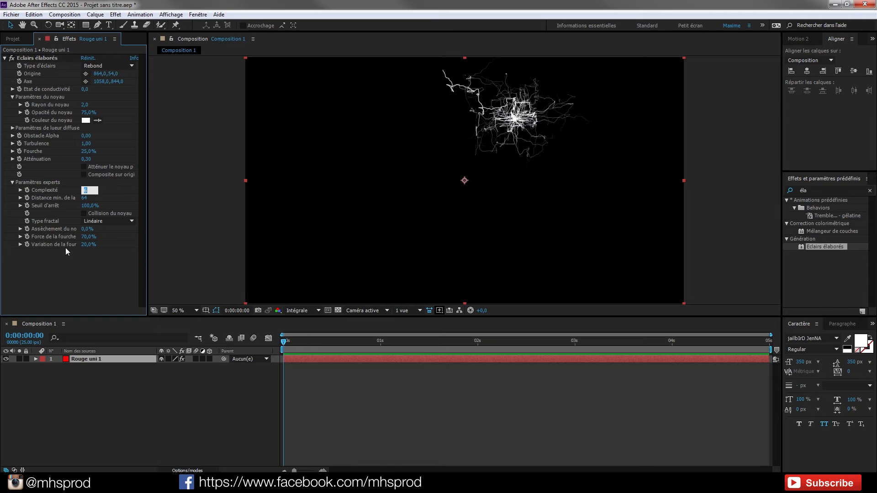
type("3")
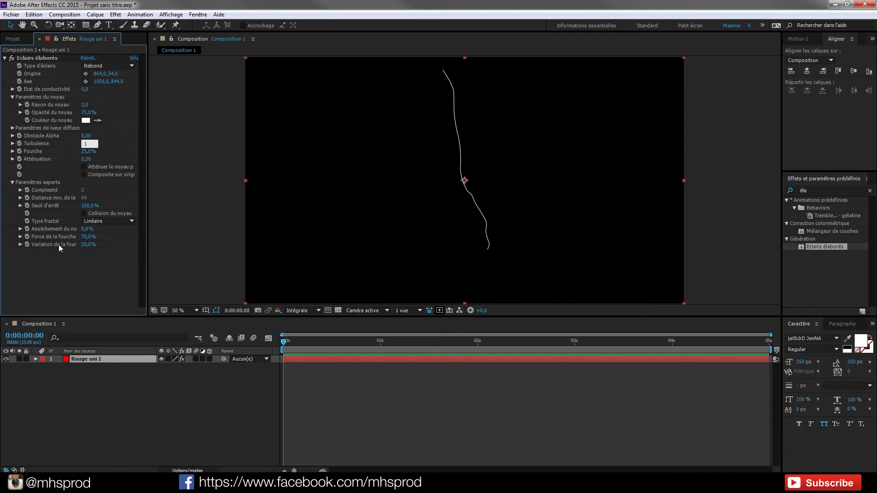
type("10,00")
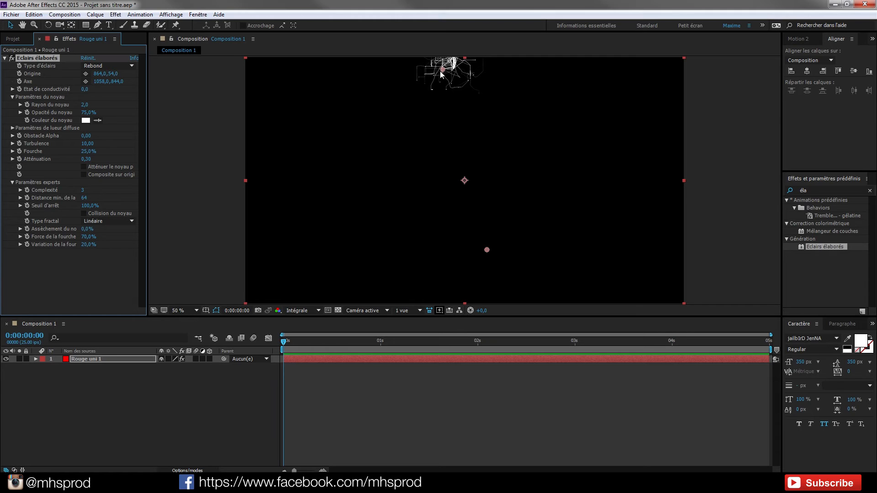
left_click_drag(441, 72, 329, 192)
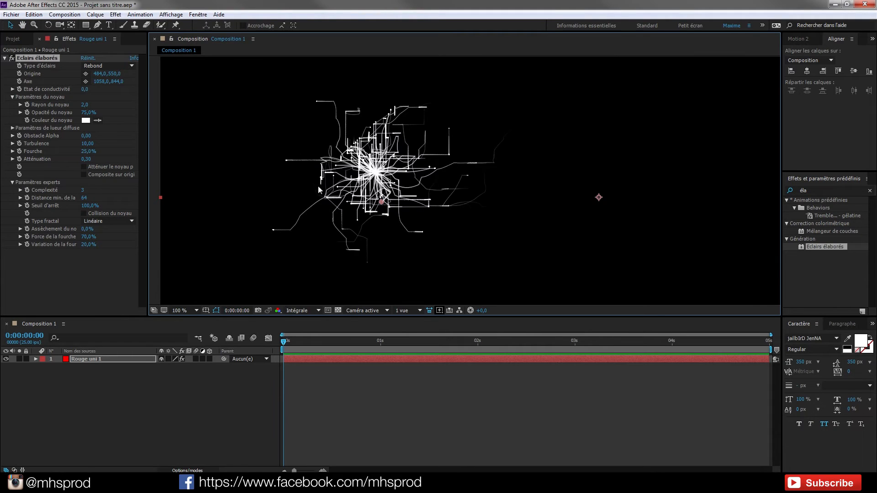
mouse_move(403, 171)
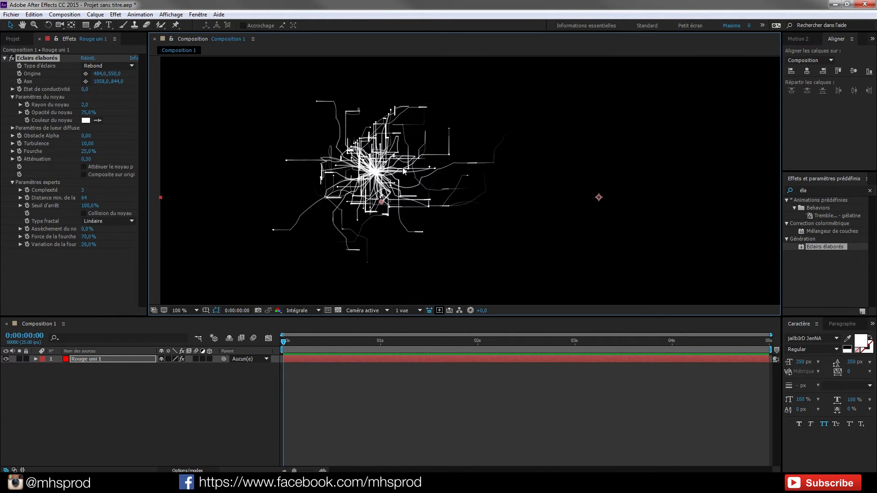
Step: Zoom the viewer in and out to inspect the dense white lightning strands
left_click(180, 310)
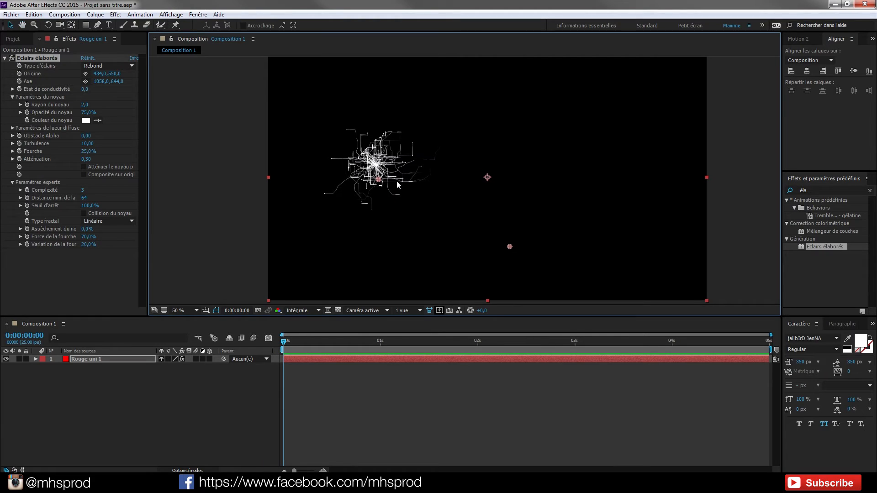
mouse_move(398, 310)
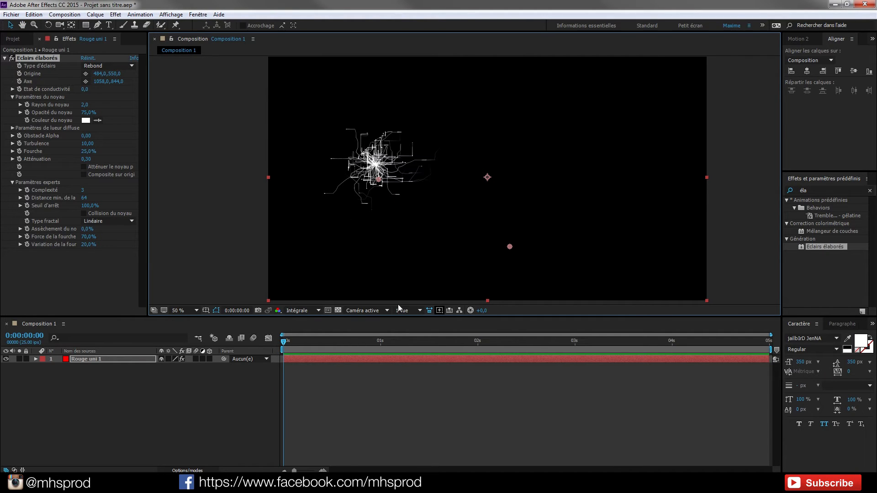
left_click(178, 310)
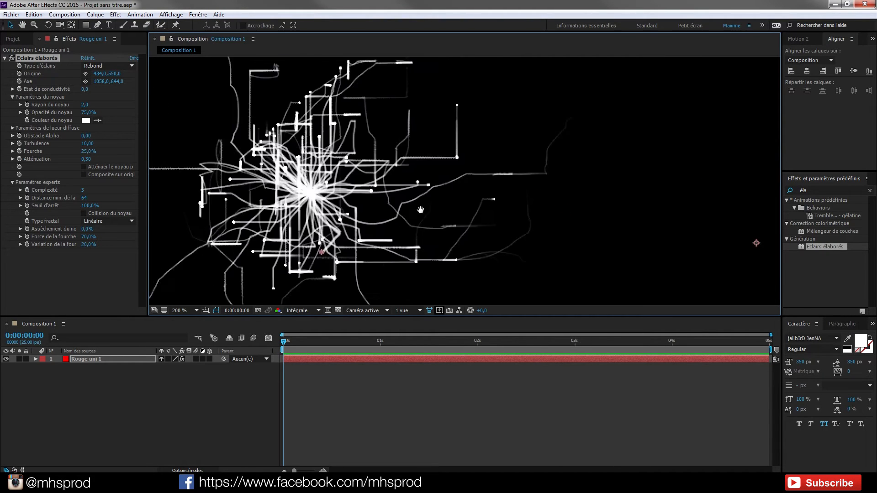
left_click(182, 310)
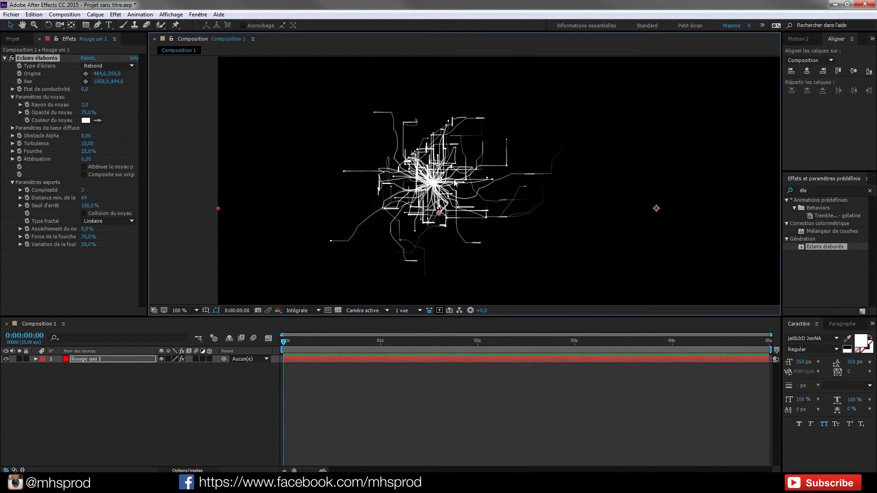
left_click(179, 310)
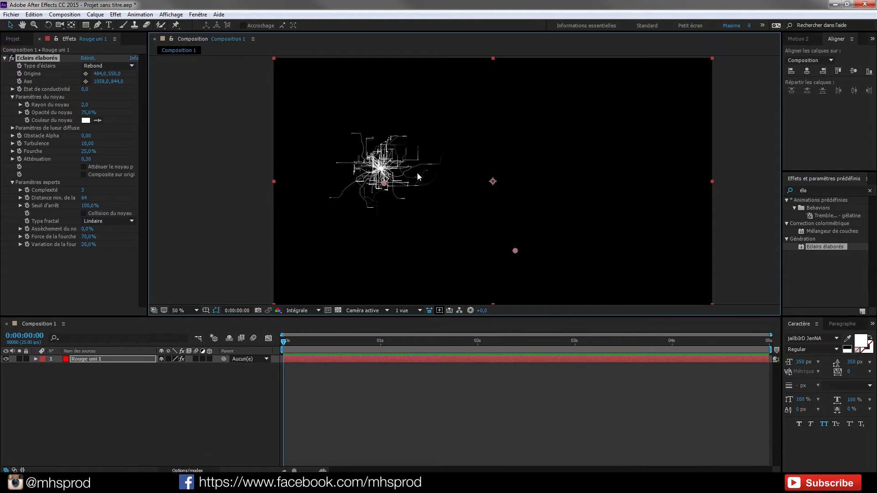
mouse_move(323, 174)
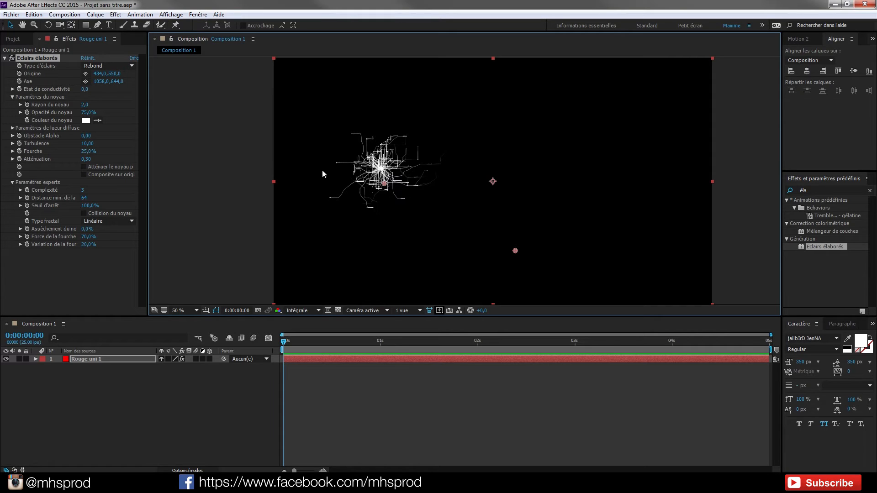
mouse_move(385, 192)
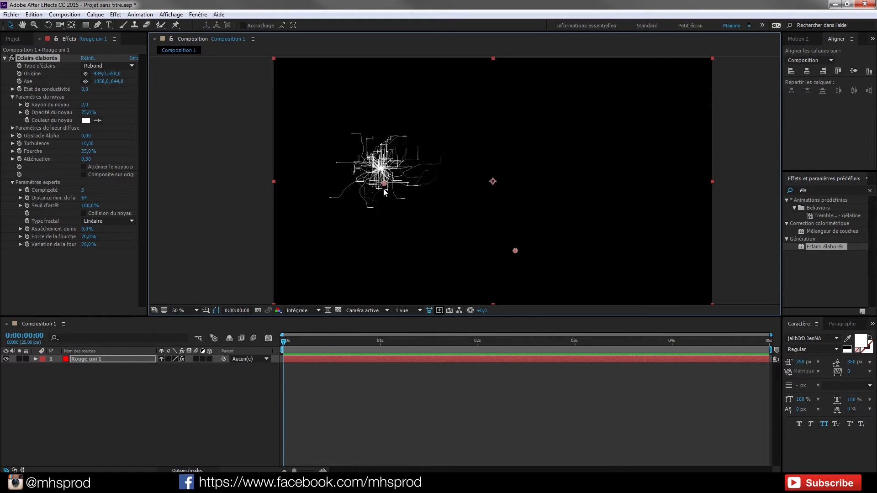
mouse_move(411, 207)
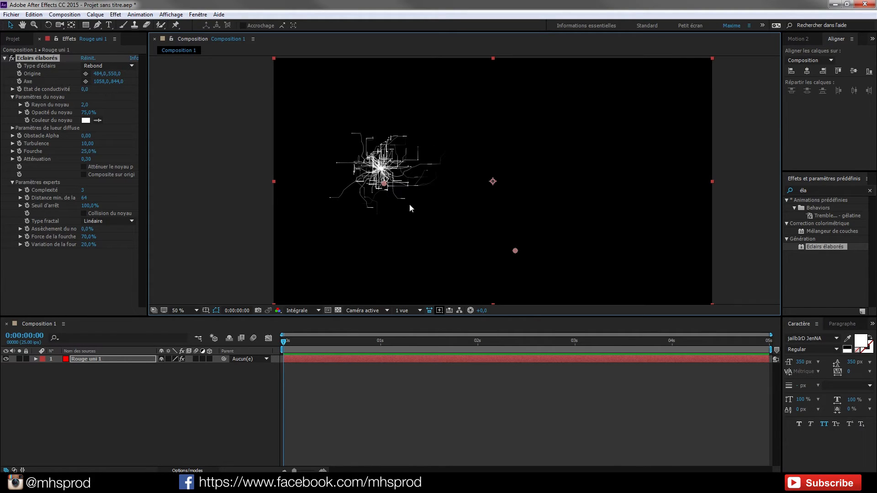
mouse_move(372, 145)
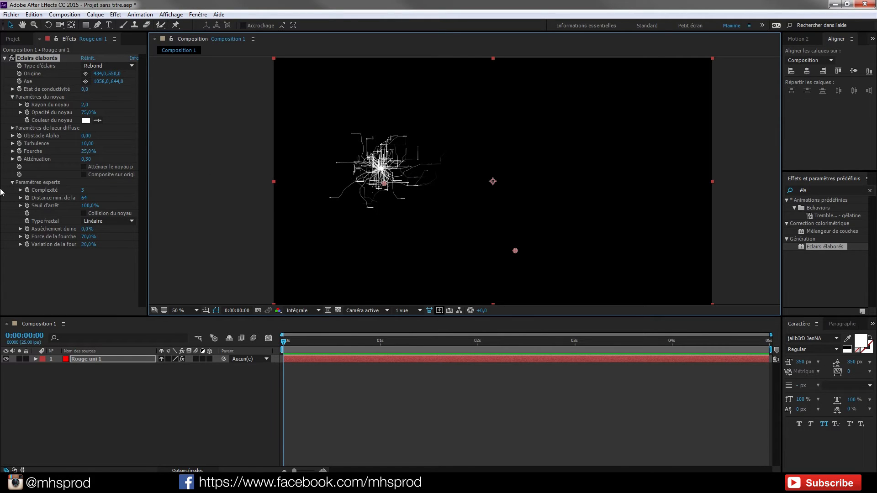
mouse_move(50, 138)
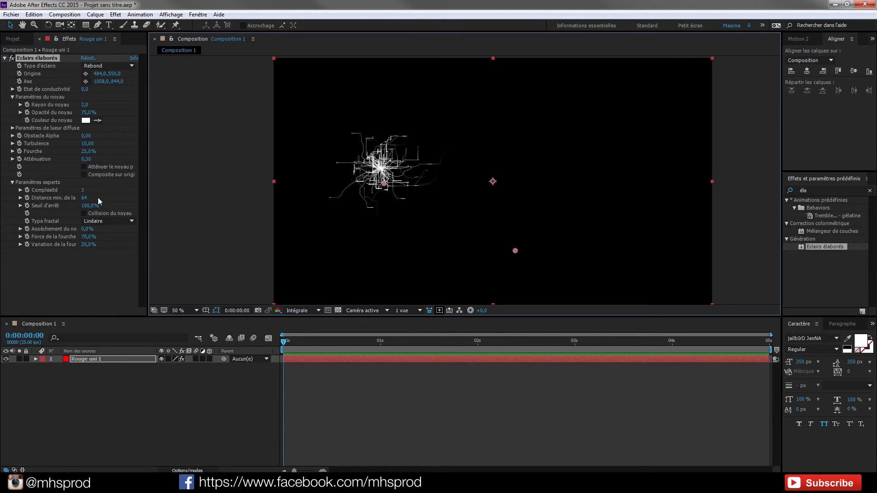
mouse_move(118, 216)
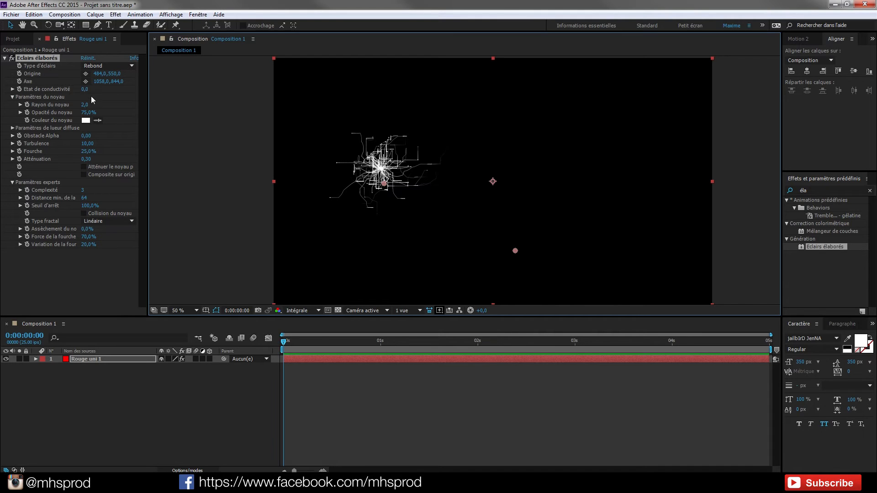
mouse_move(318, 203)
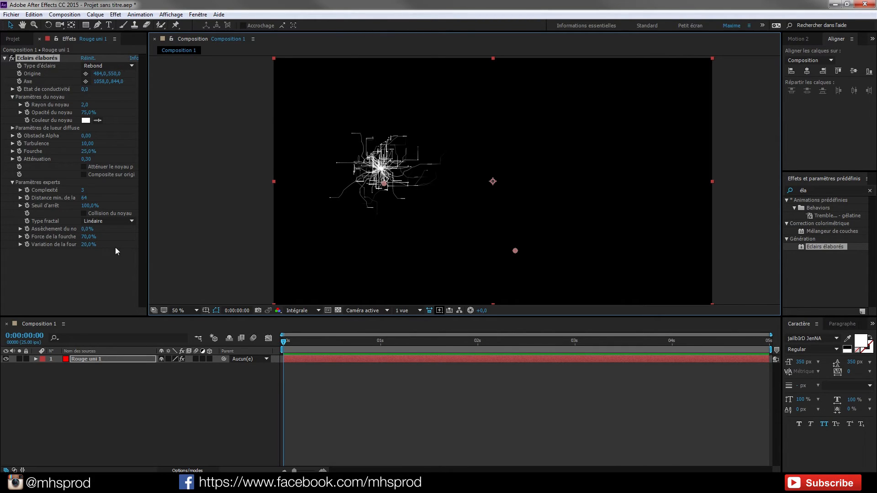
mouse_move(58, 233)
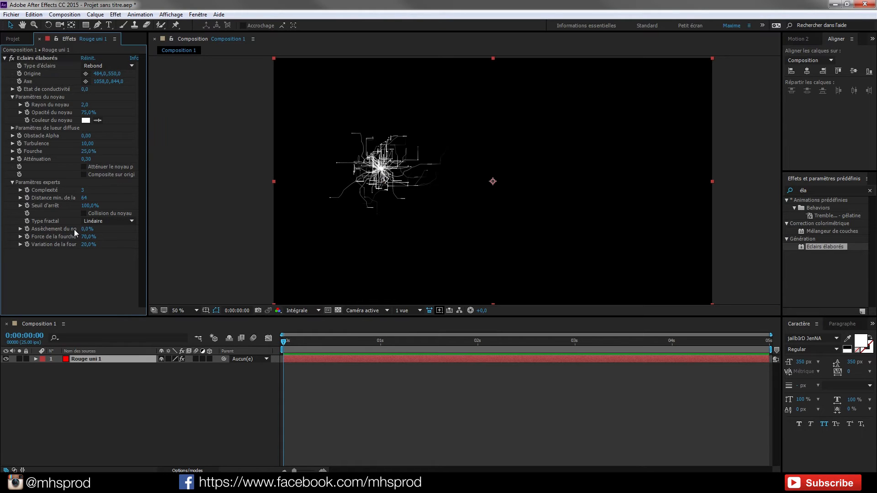
Step: Keyframe the lightning Core Drain (Assèchement du noyau) and select the lightning solid layer
left_click_drag(88, 229, 108, 229)
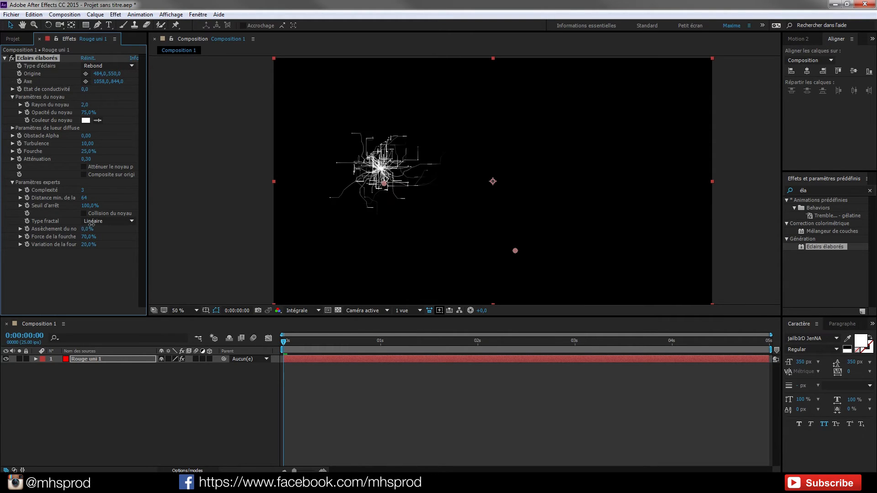
left_click(407, 341)
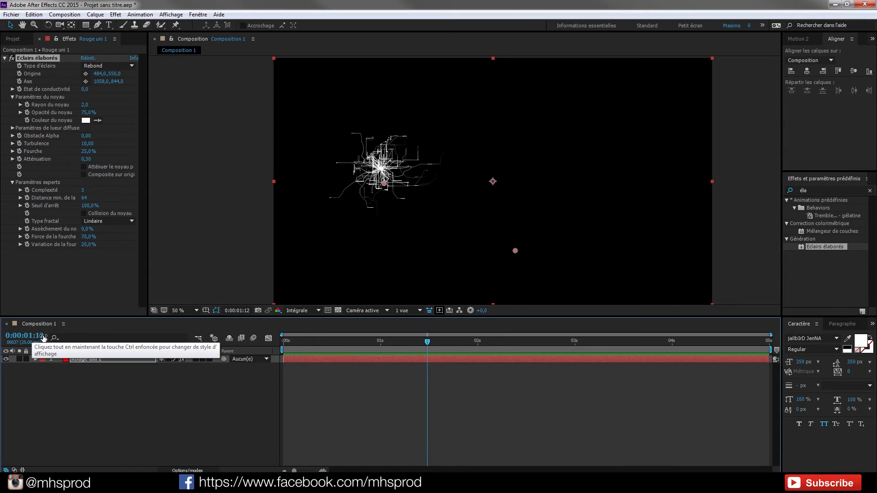
mouse_move(29, 201)
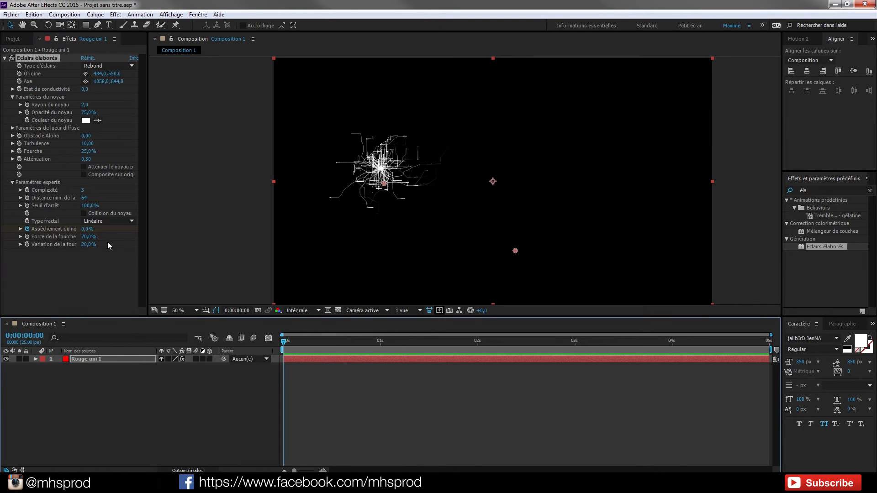
left_click(86, 229)
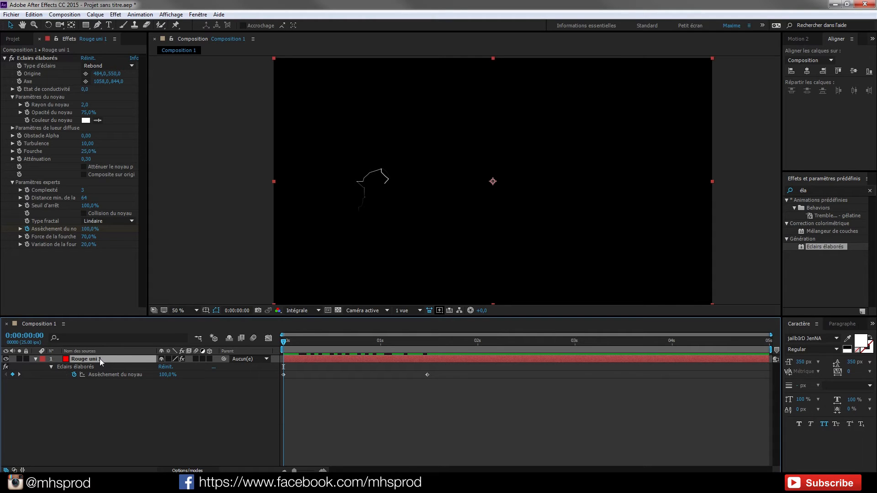
mouse_move(114, 369)
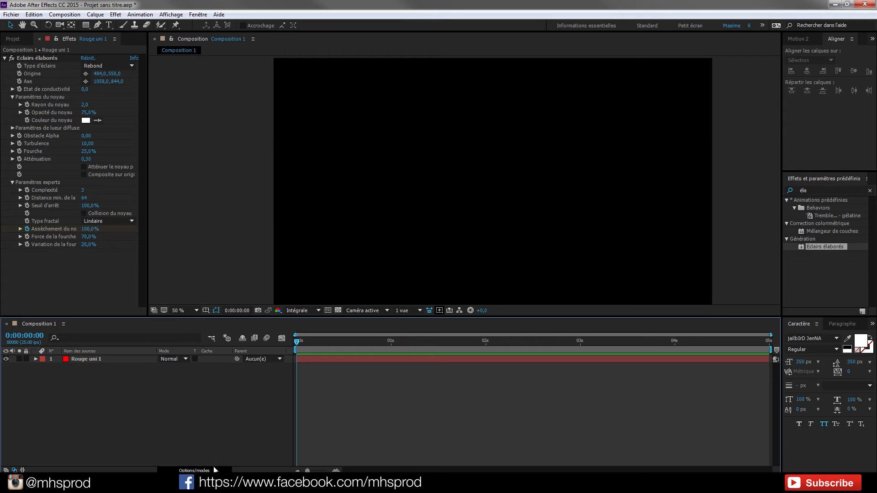
left_click(86, 359)
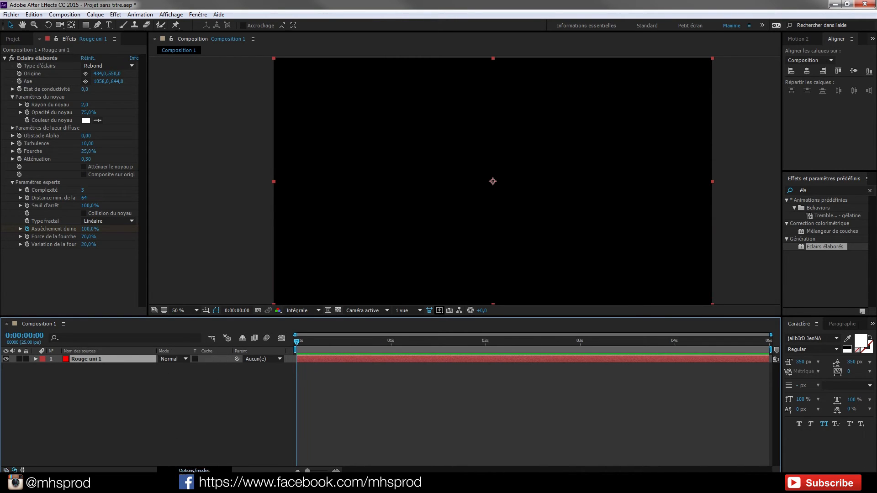
Step: Set the lightning solid's blending mode to Screen (Ecran) and return to the start
left_click(171, 359)
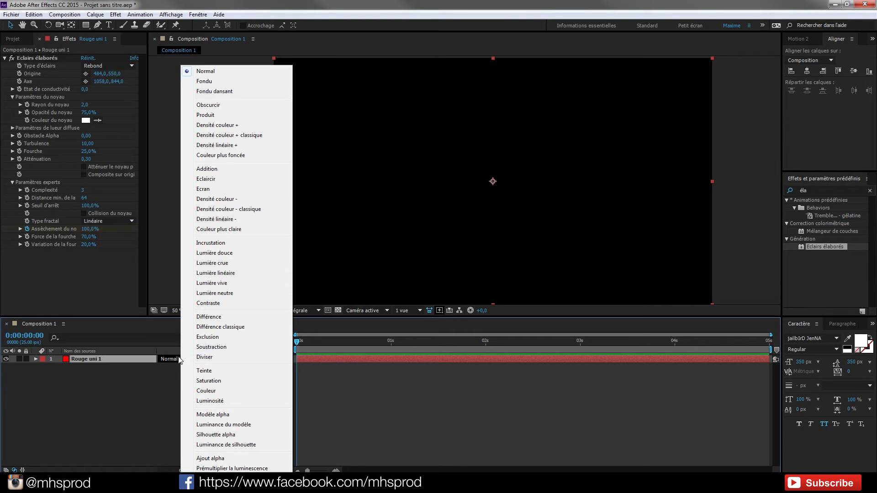
left_click(203, 188)
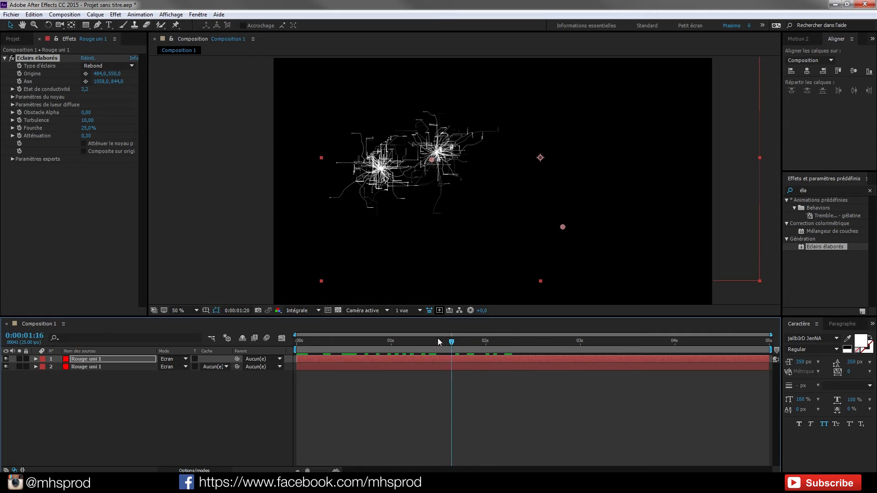
left_click(296, 340)
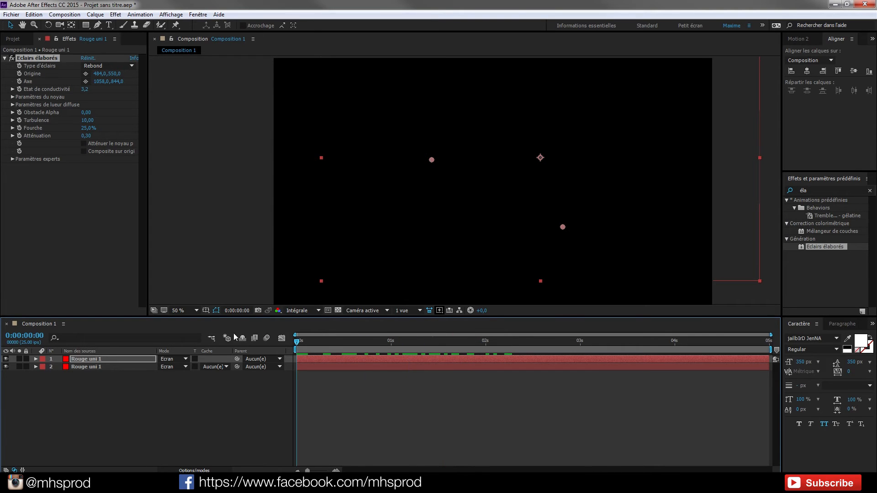
Step: Move through the timeline across the staggered lightning layer copies
left_click(425, 341)
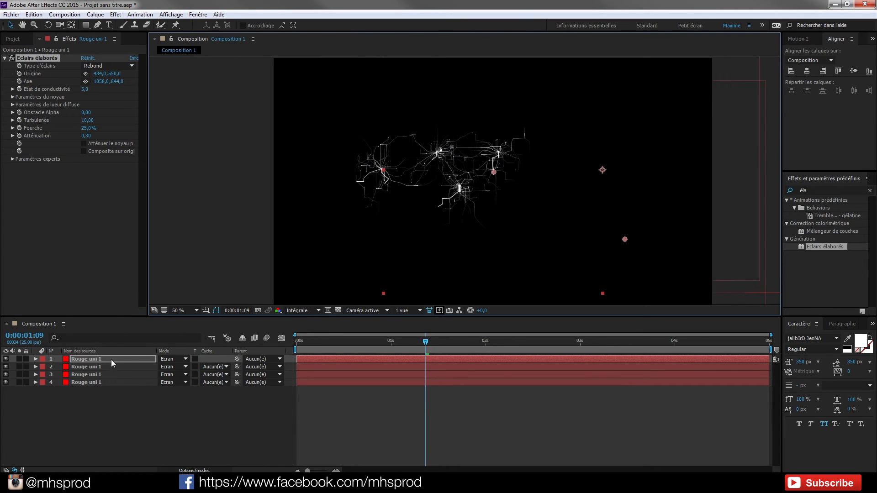
mouse_move(218, 92)
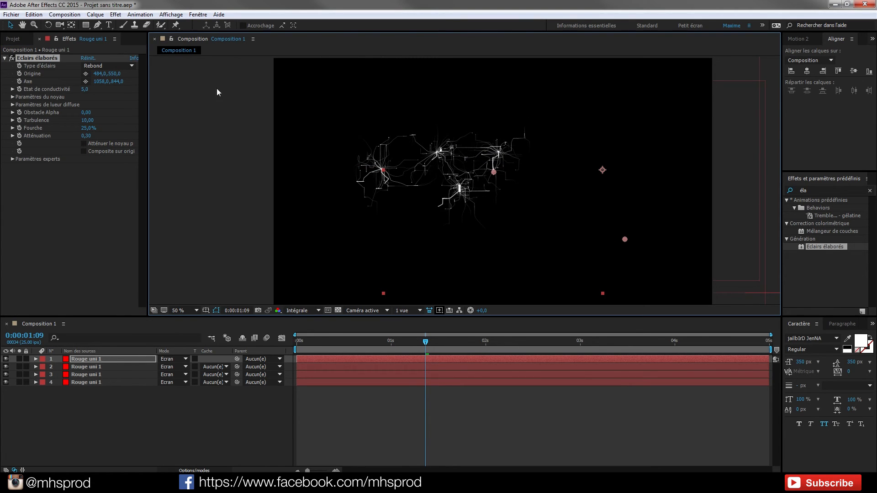
mouse_move(625, 202)
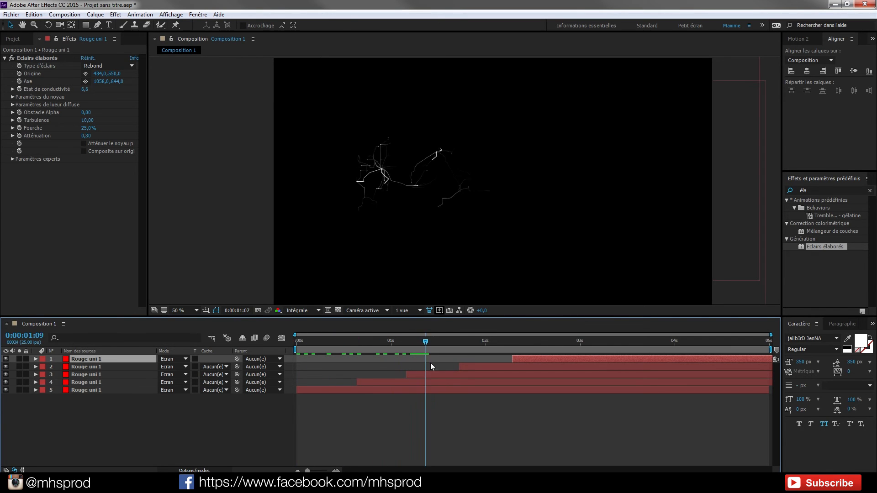
left_click(621, 341)
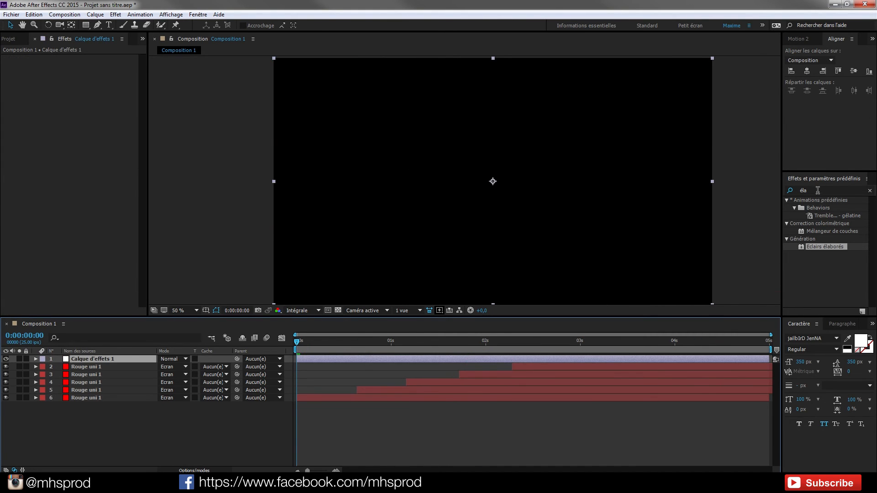
Step: Apply Tint (Teinte) to the adjustment layer with red as the light colour
type("tein")
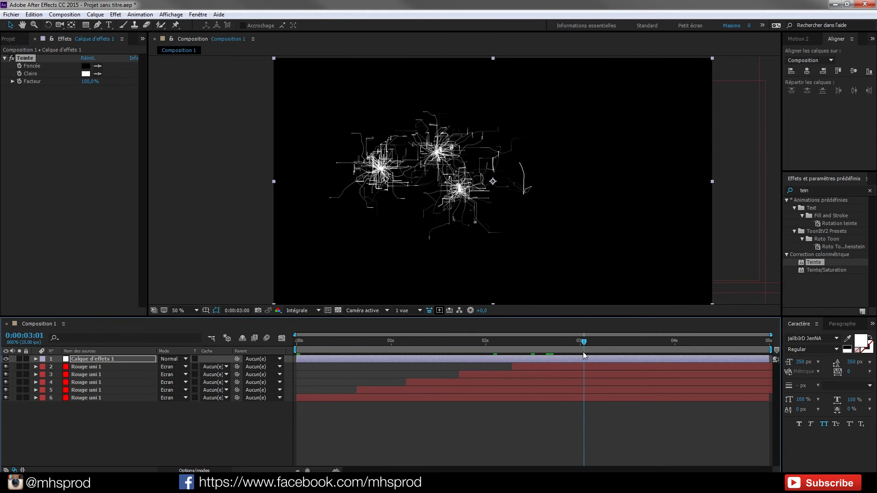
left_click(85, 73)
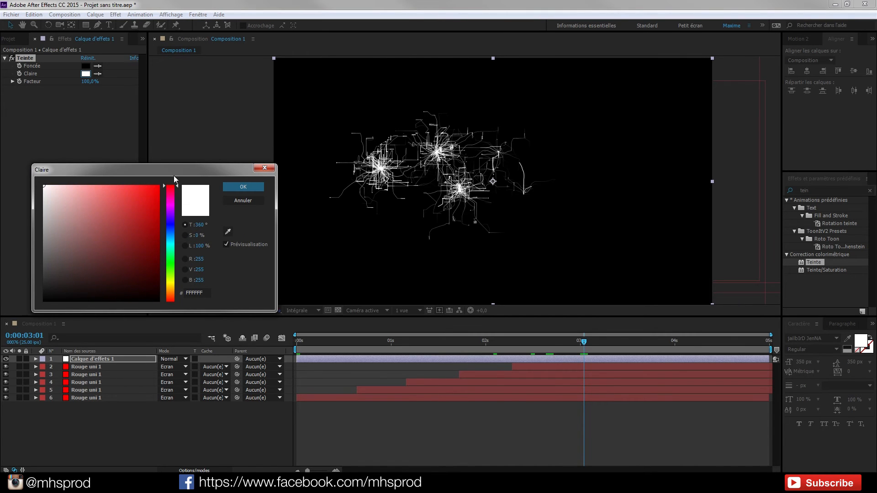
left_click(243, 187)
type("lueu")
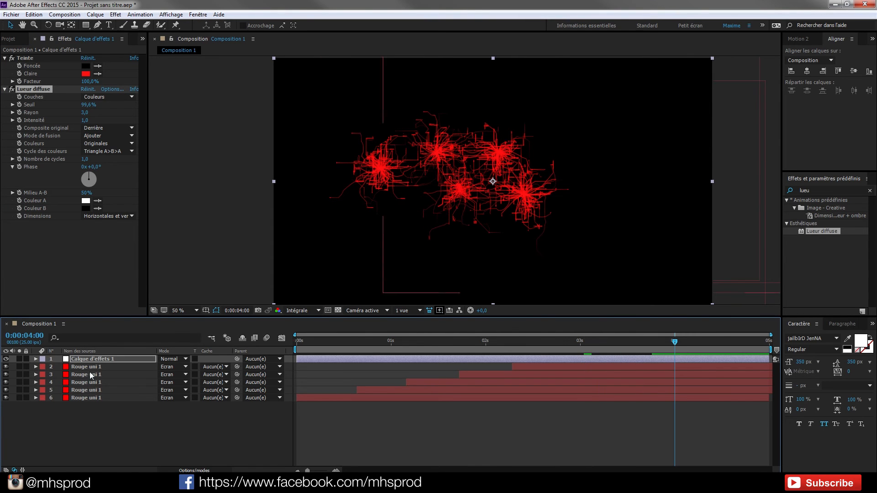
left_click(92, 359)
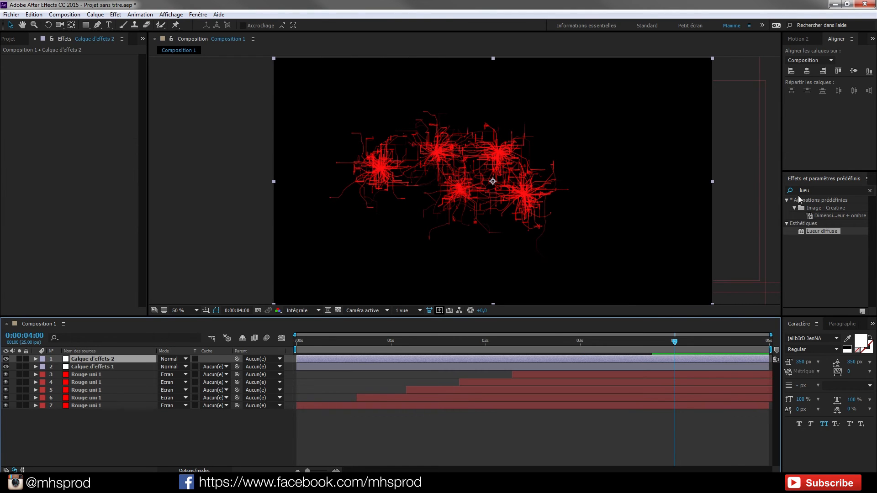
Step: Apply Sapphire S_Distort to the adjustment layer and scrub forward to preview the rings
type("distort")
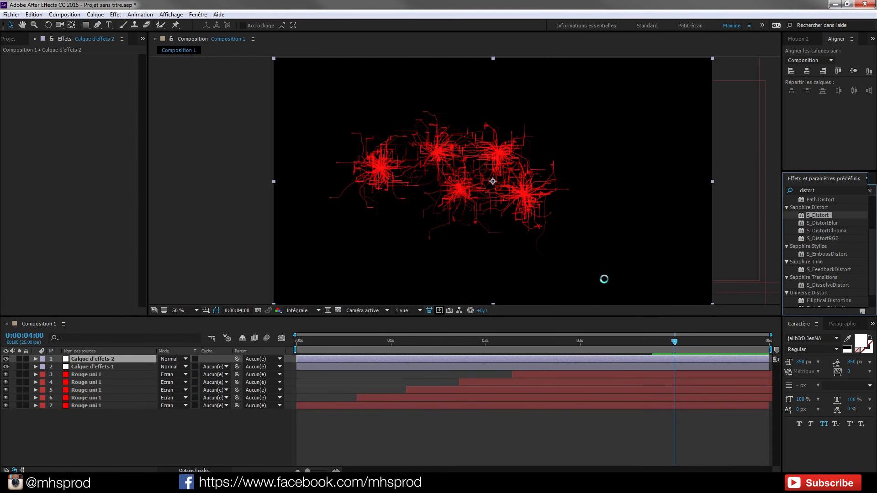
left_click(444, 343)
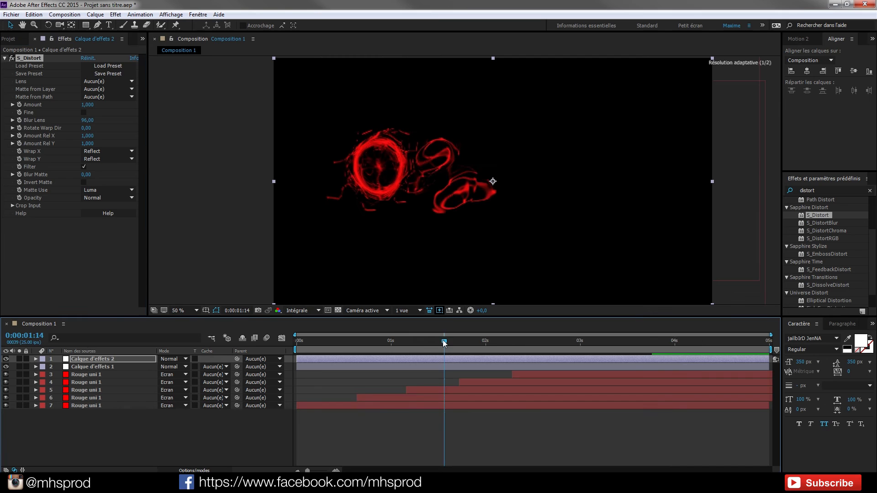
left_click(557, 341)
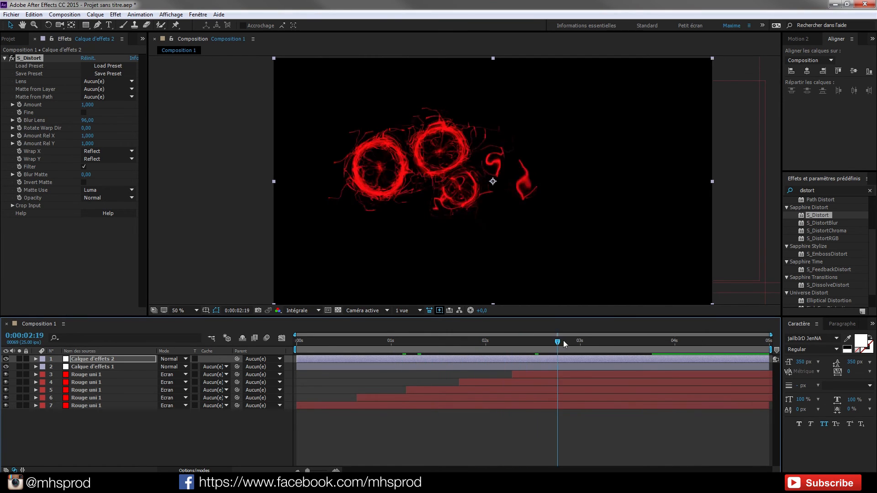
left_click(599, 341)
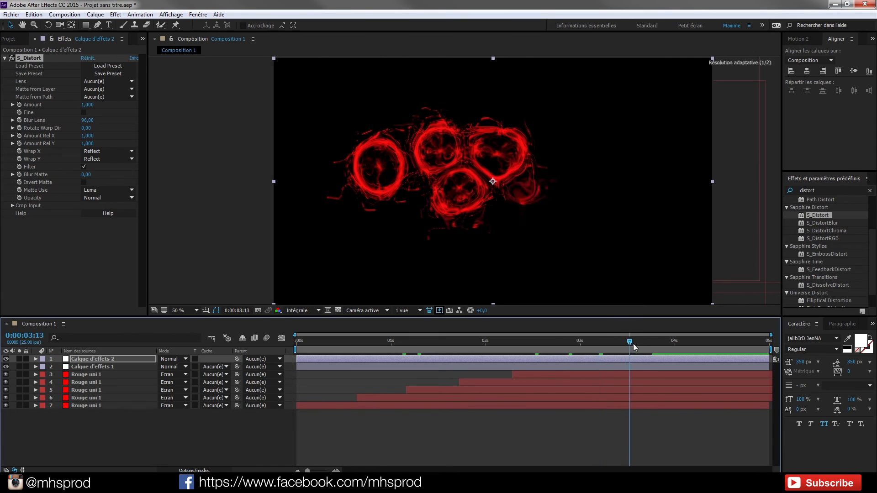
left_click_drag(630, 340, 691, 340)
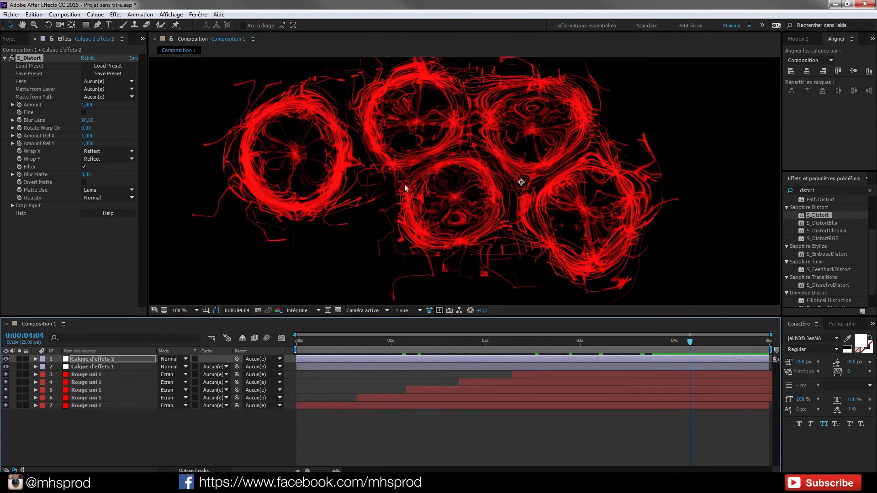
left_click(179, 310)
type("chroma")
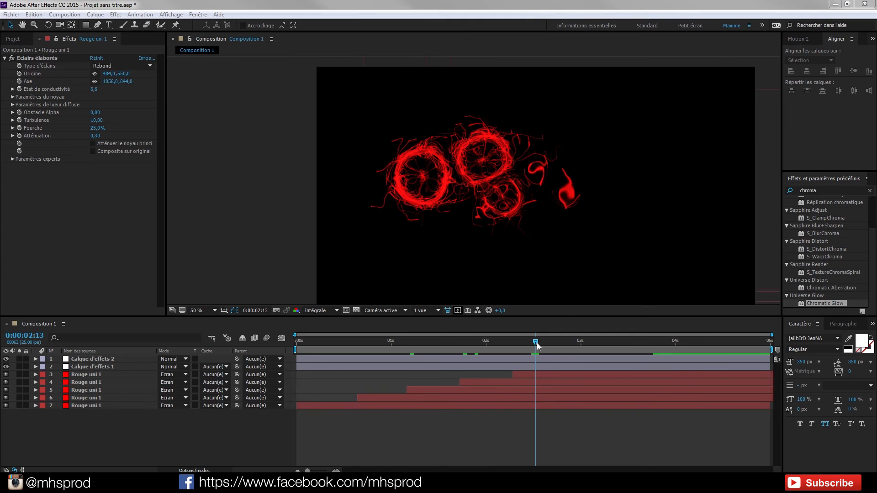
Step: Jump to a later frame and select the distortion adjustment layer and lightning solids
left_click(667, 340)
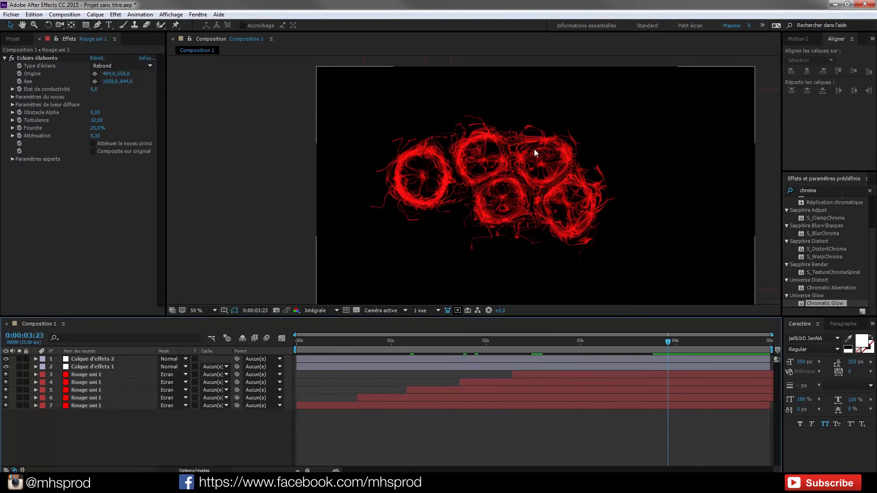
left_click(196, 310)
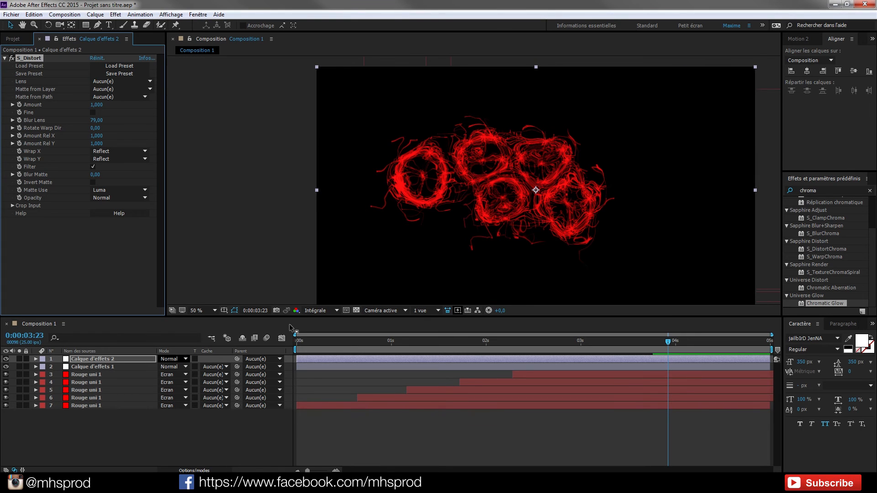
left_click(86, 381)
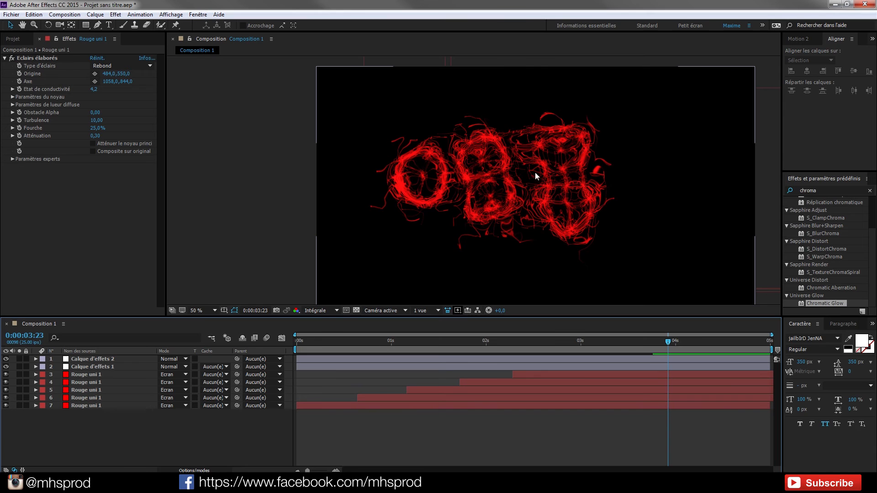
left_click(86, 406)
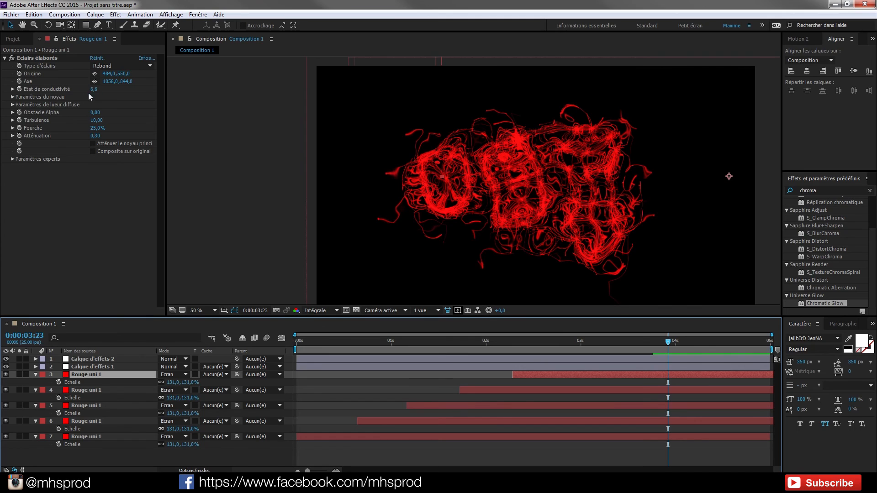
mouse_move(42, 111)
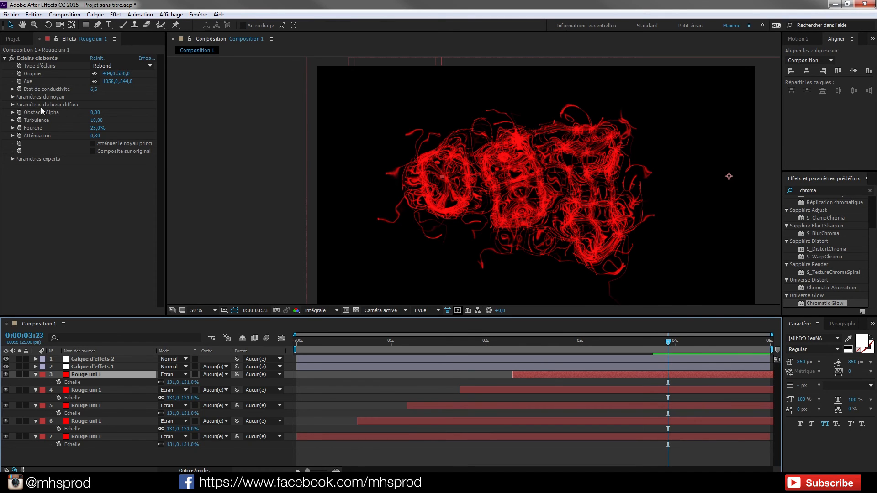
Step: Expand the lightning's core and glow parameters in Effect Controls
left_click(10, 96)
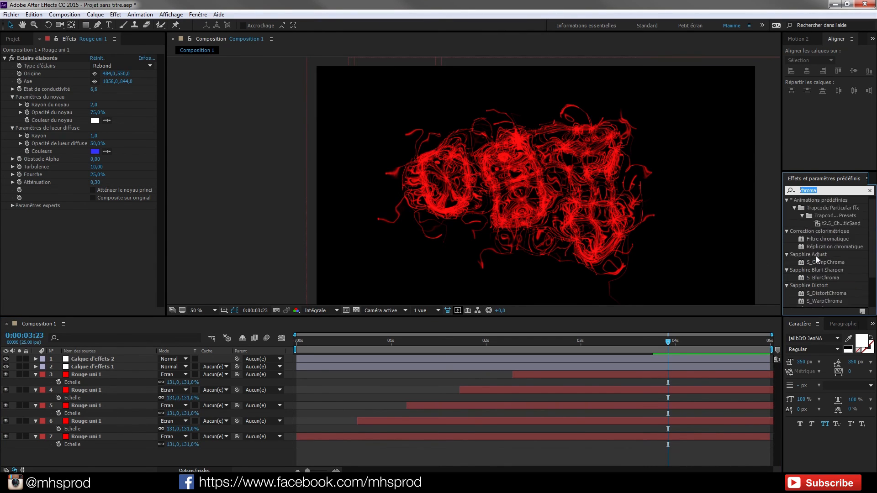
left_click(869, 191)
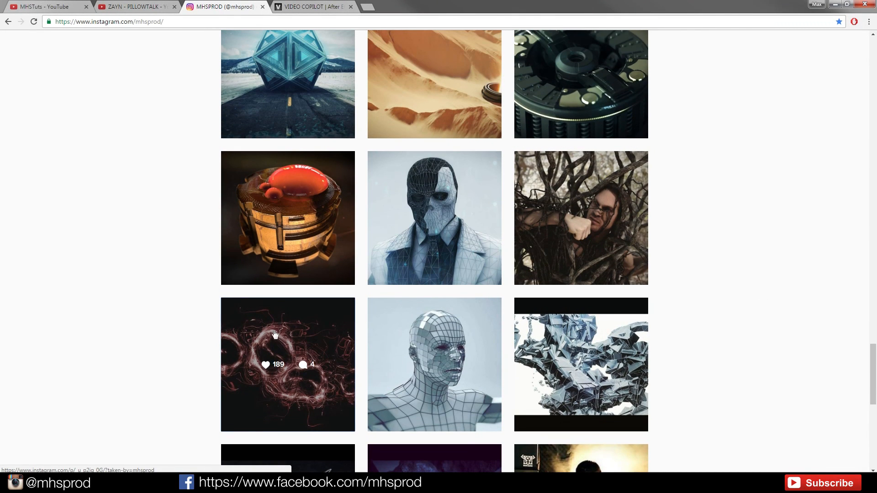
scroll("down", 3)
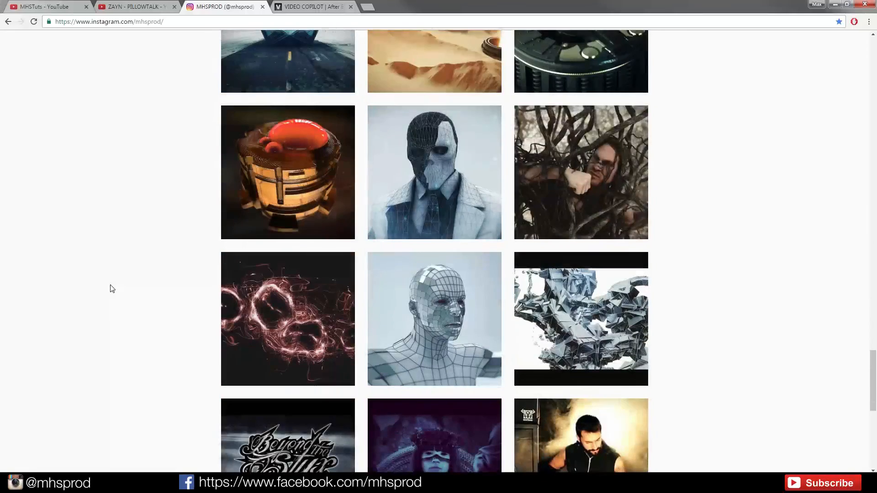
scroll("down", 3)
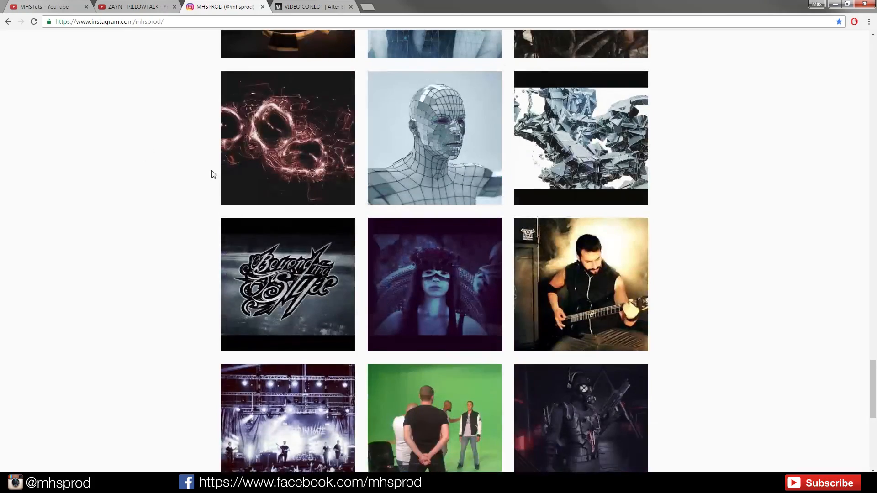
scroll("down", 3)
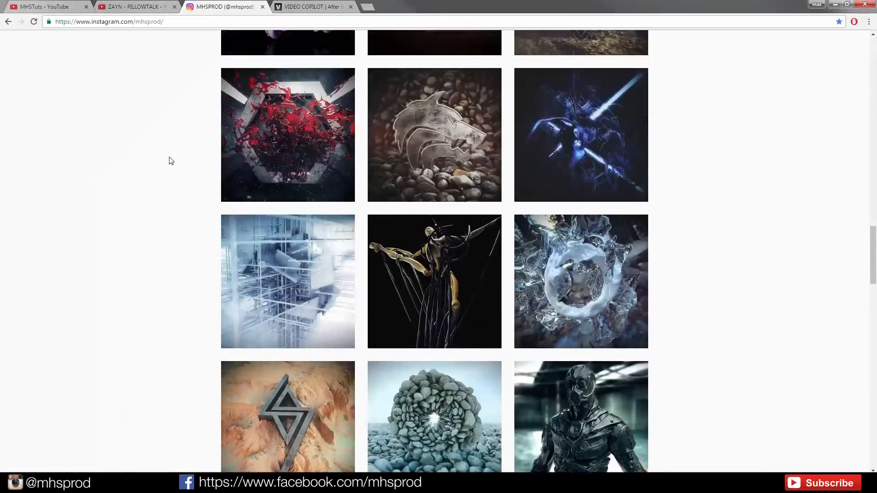
scroll("down", 3)
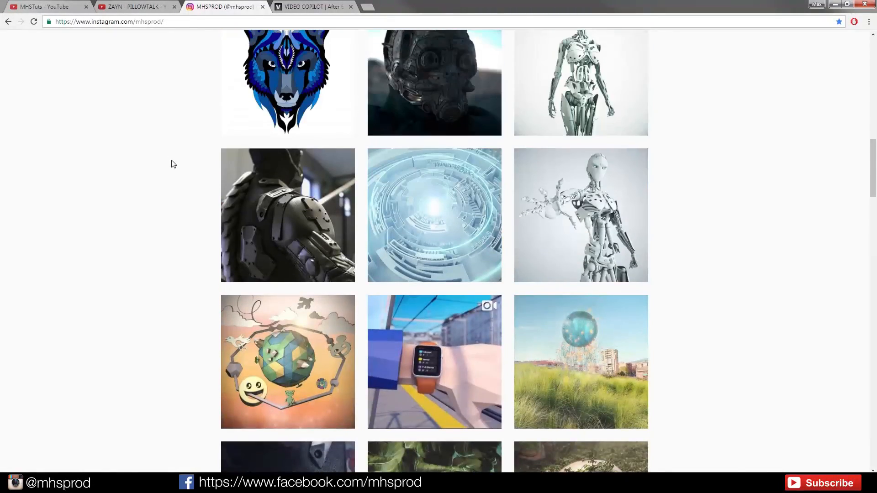
Step: View the MHSTuts YouTube video grid, then return to the Instagram profile
left_click(41, 7)
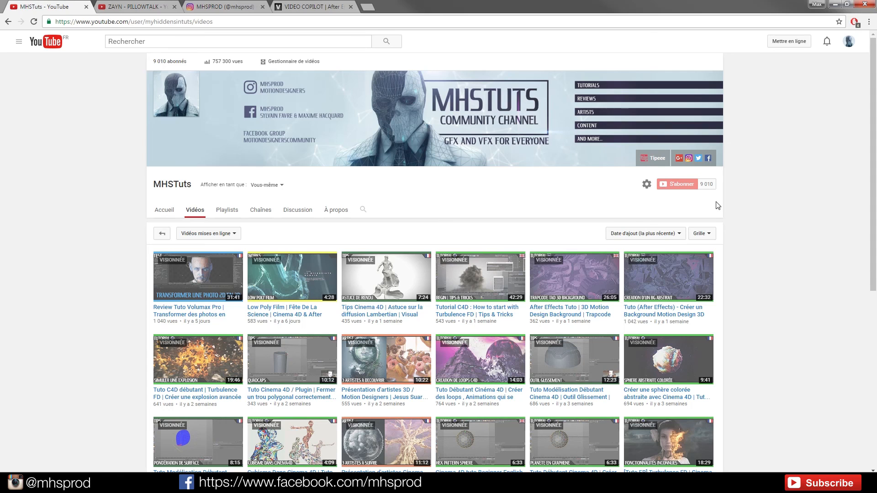
mouse_move(418, 226)
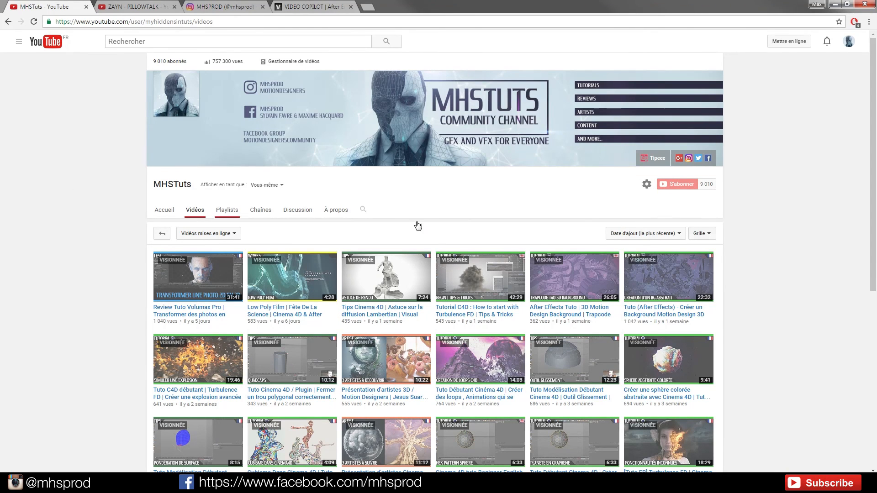
scroll("down", 3)
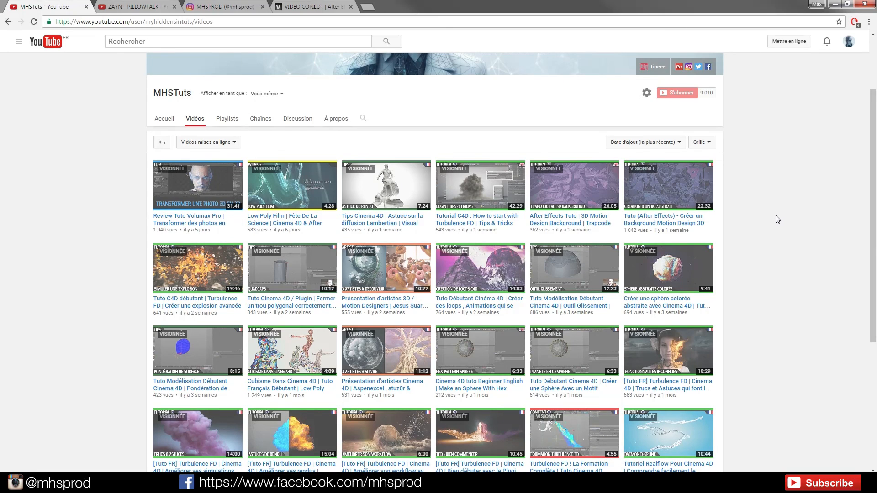
mouse_move(112, 79)
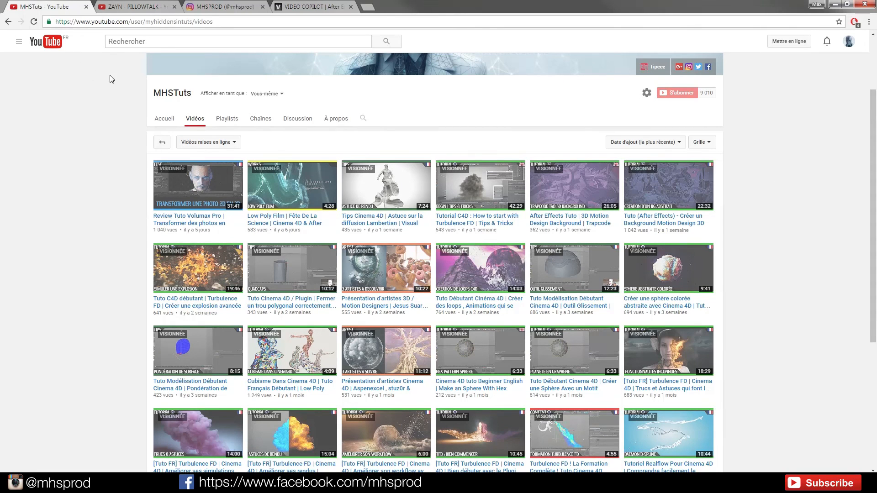
left_click(227, 6)
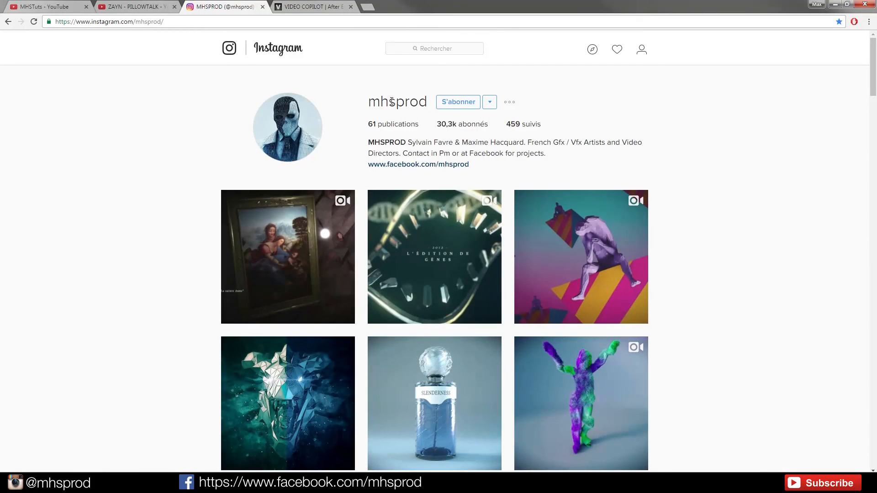
Step: Scroll through the Instagram artwork grid, then switch back to the MHSTuts YouTube videos
scroll("down", 3)
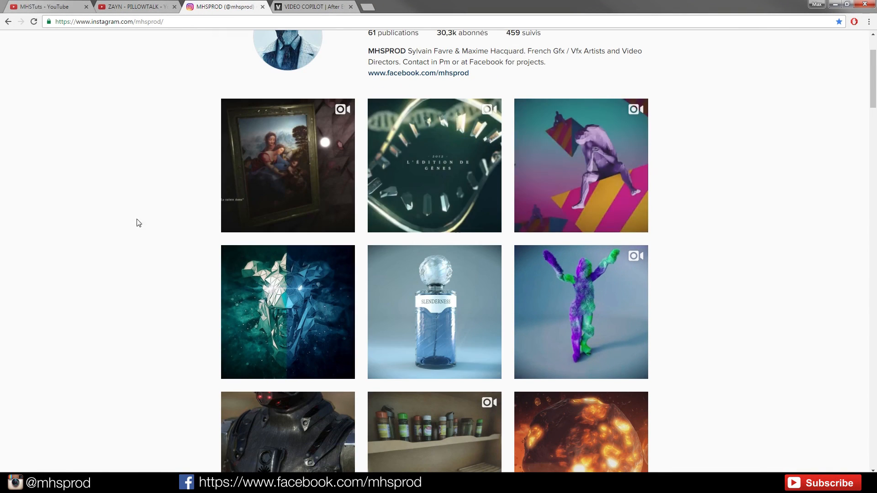
scroll("down", 3)
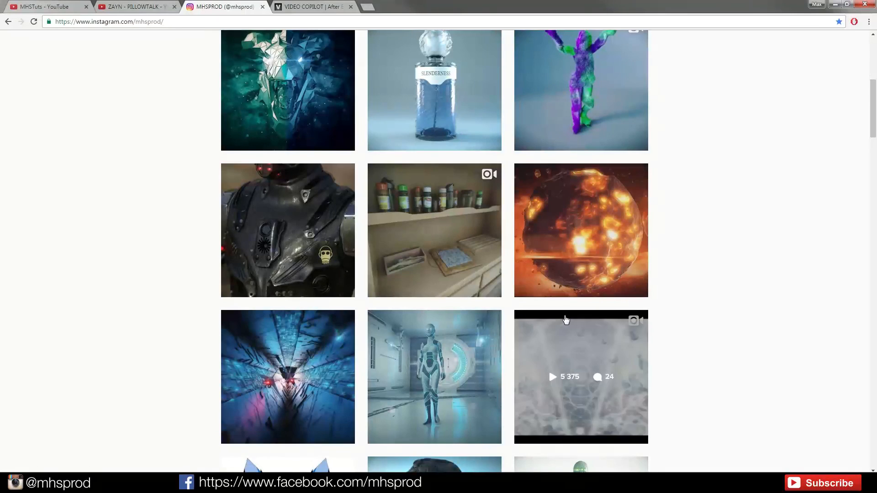
scroll("down", 3)
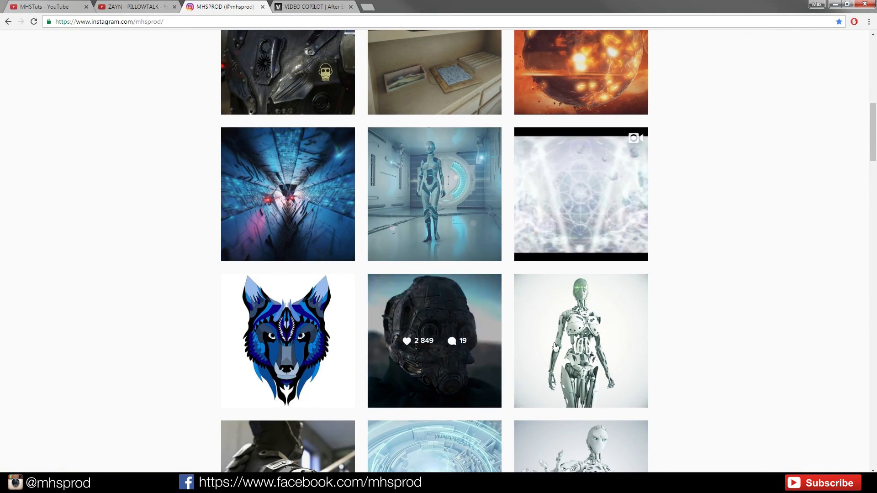
scroll("down", 3)
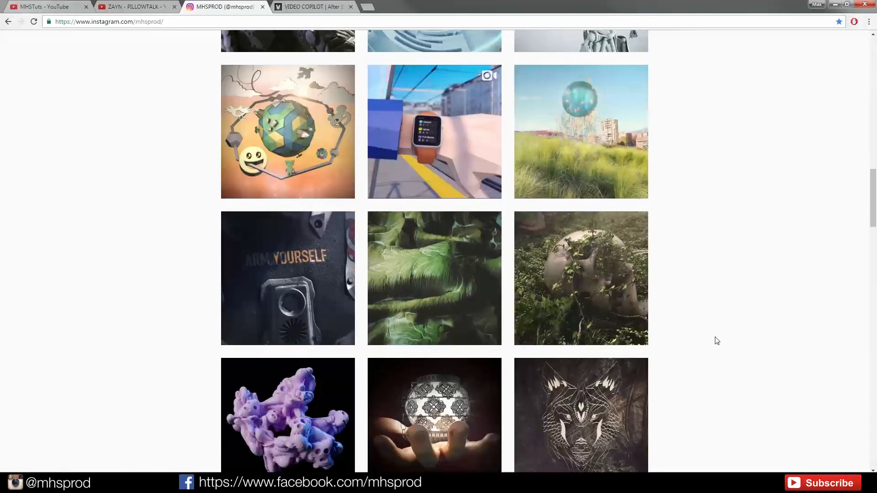
scroll("down", 3)
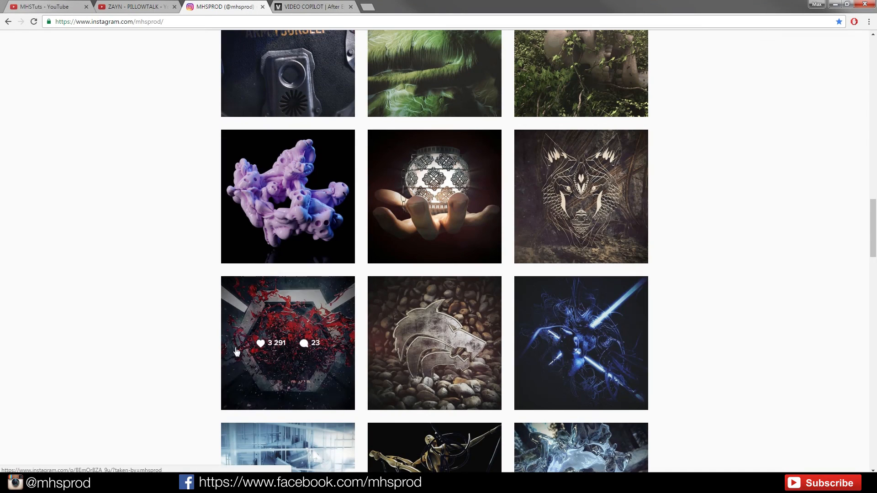
mouse_move(152, 279)
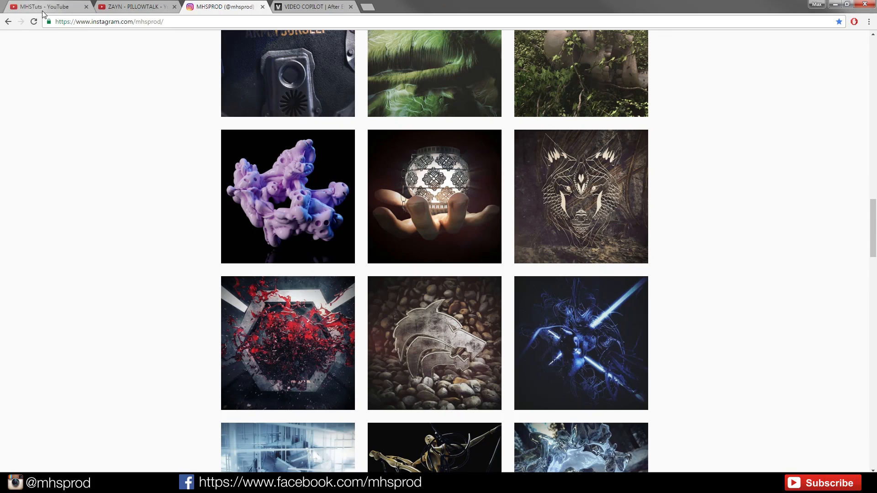
scroll("down", 3)
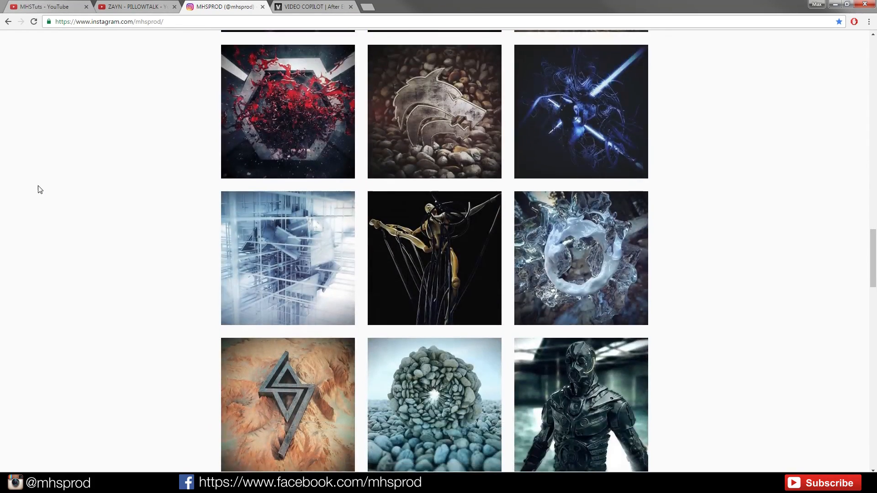
scroll("down", 3)
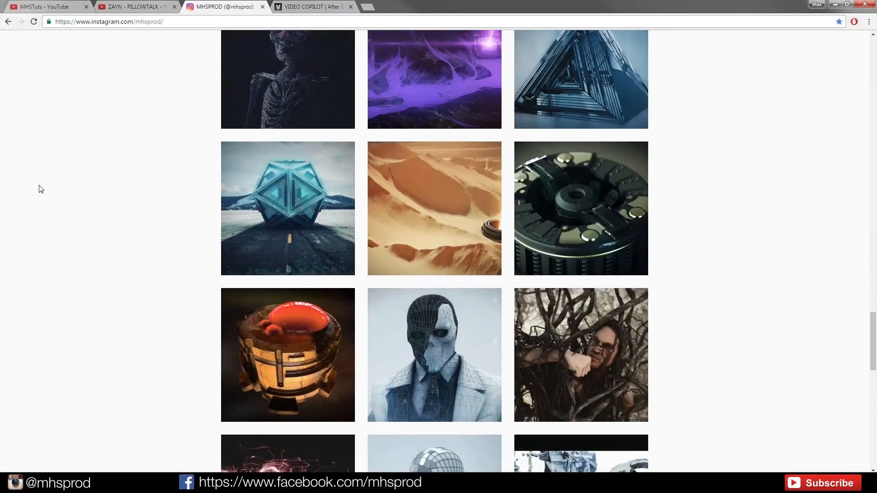
scroll("down", 3)
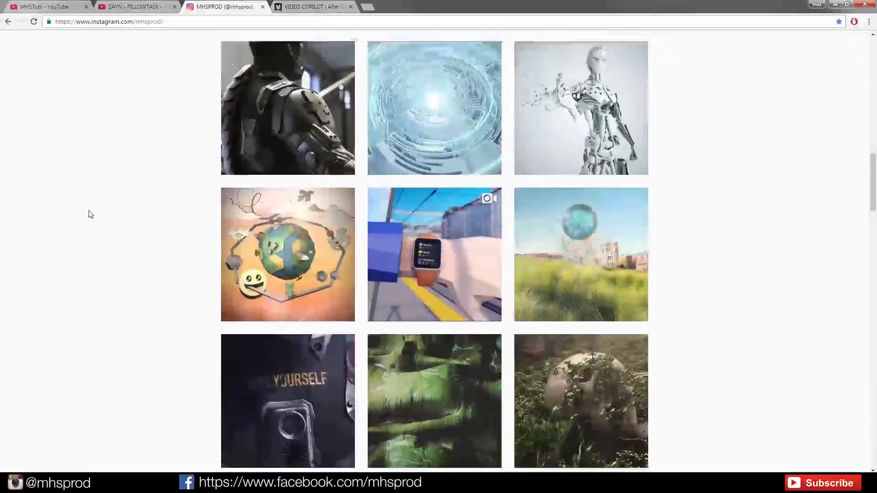
scroll("down", 3)
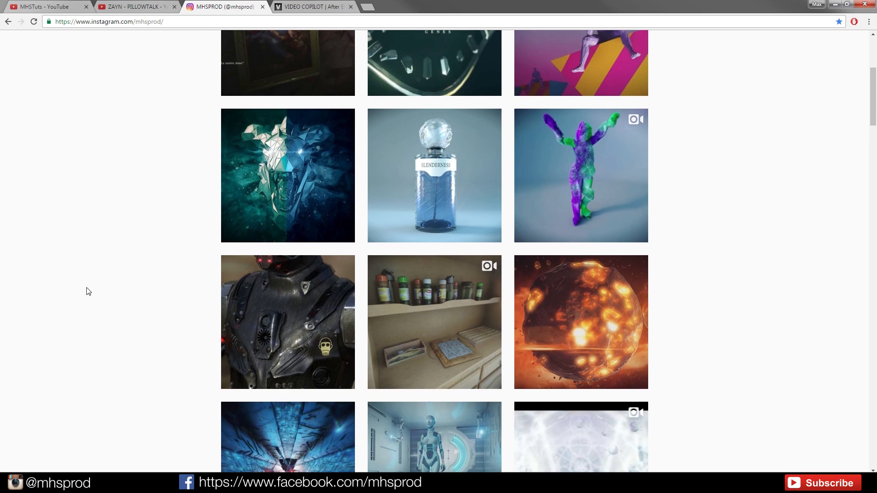
scroll("up", 3)
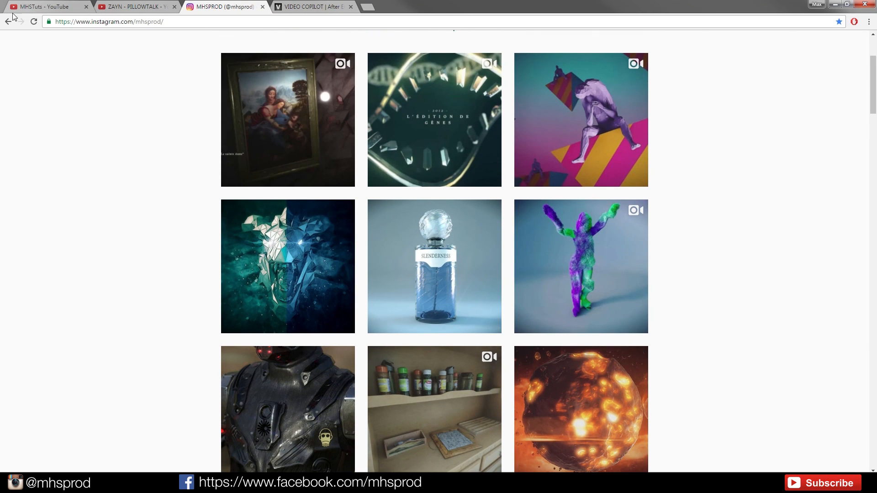
left_click(41, 7)
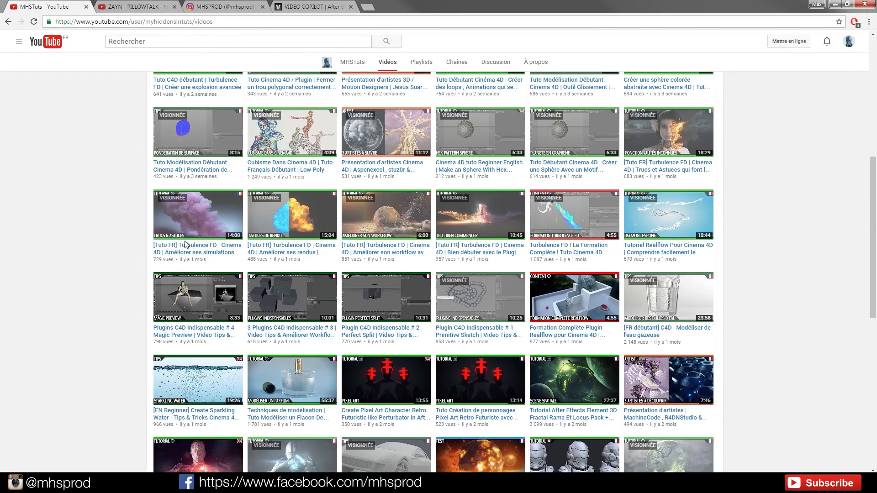
Step: Scroll the MHSTuts Videos page and load older uploads with 'Afficher plus'
scroll("down", 3)
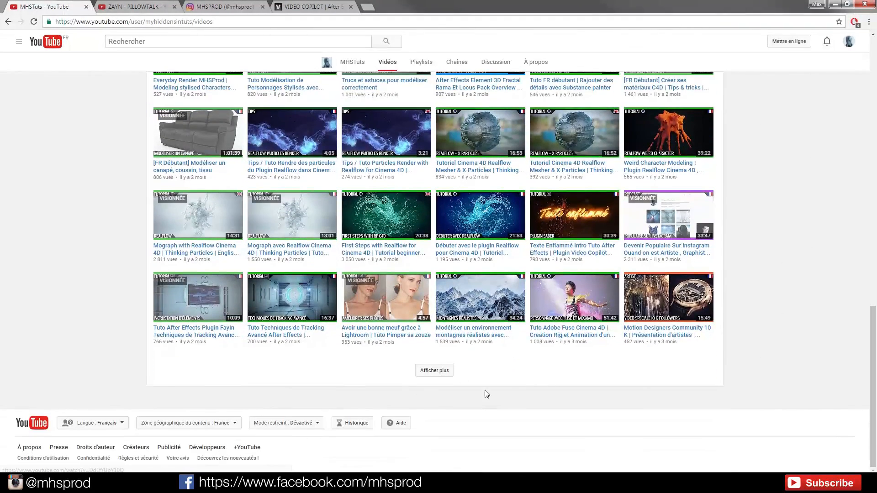
left_click(434, 370)
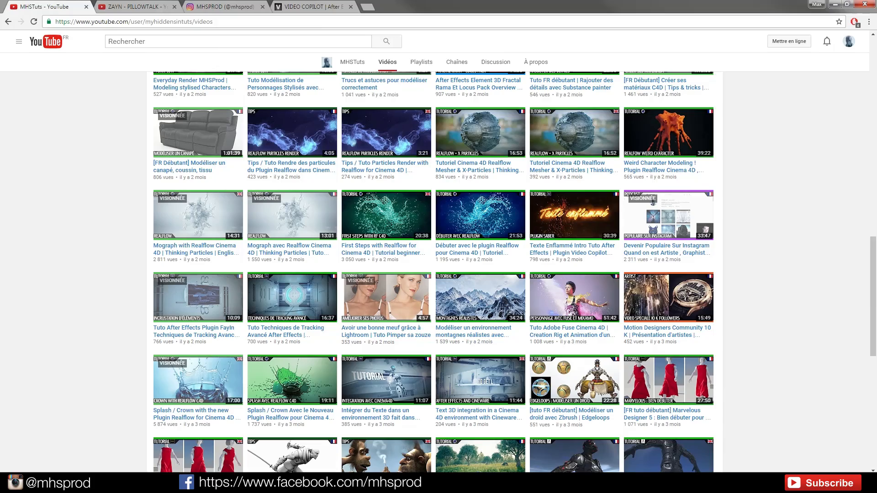